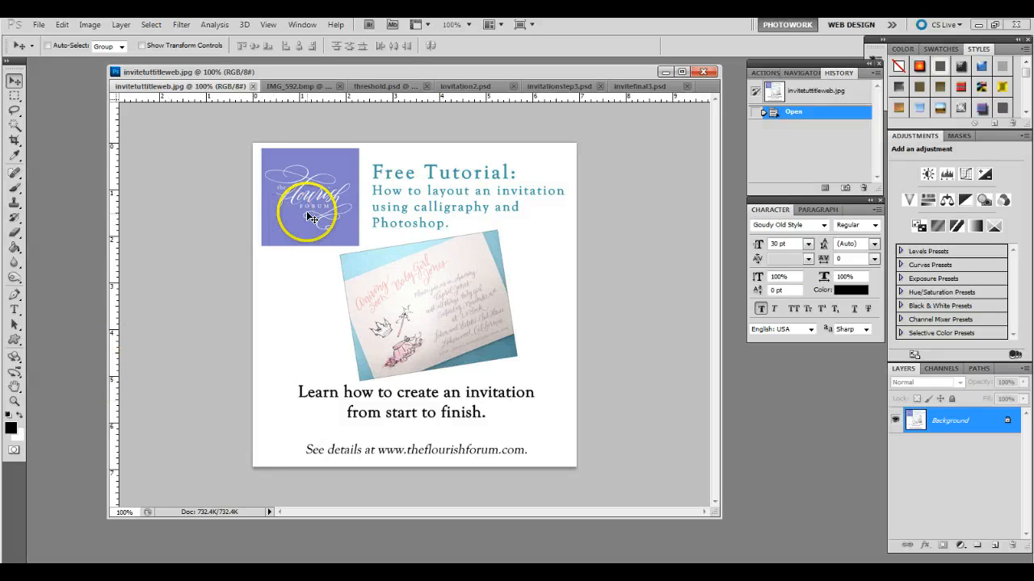
mouse_move(463, 202)
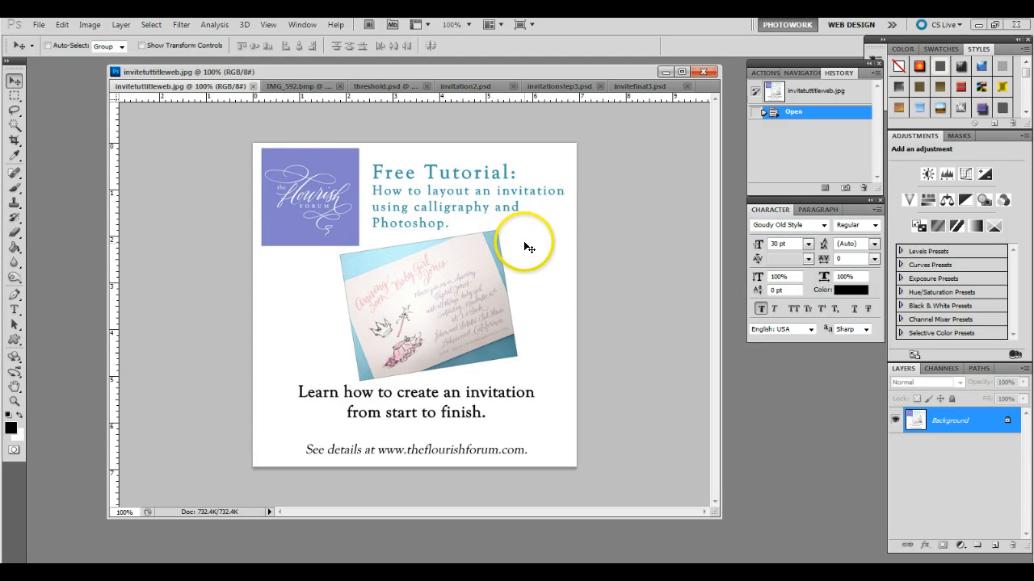
mouse_move(519, 234)
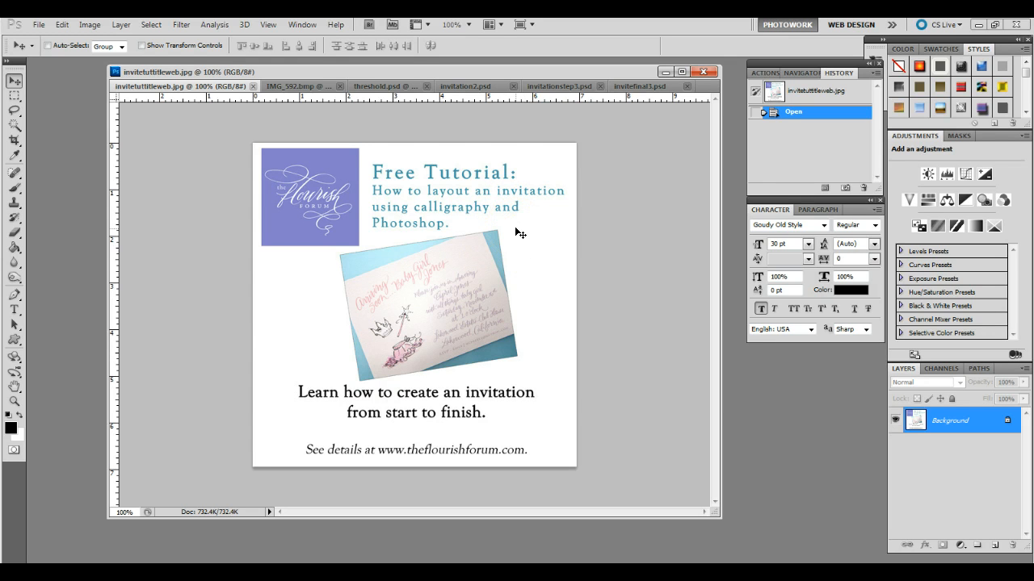
mouse_move(520, 249)
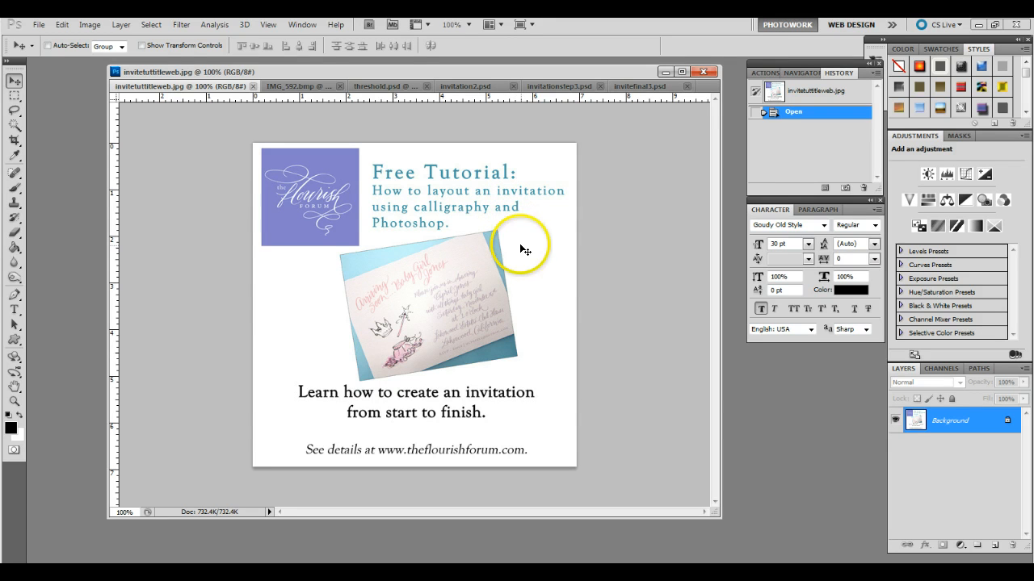
mouse_move(523, 281)
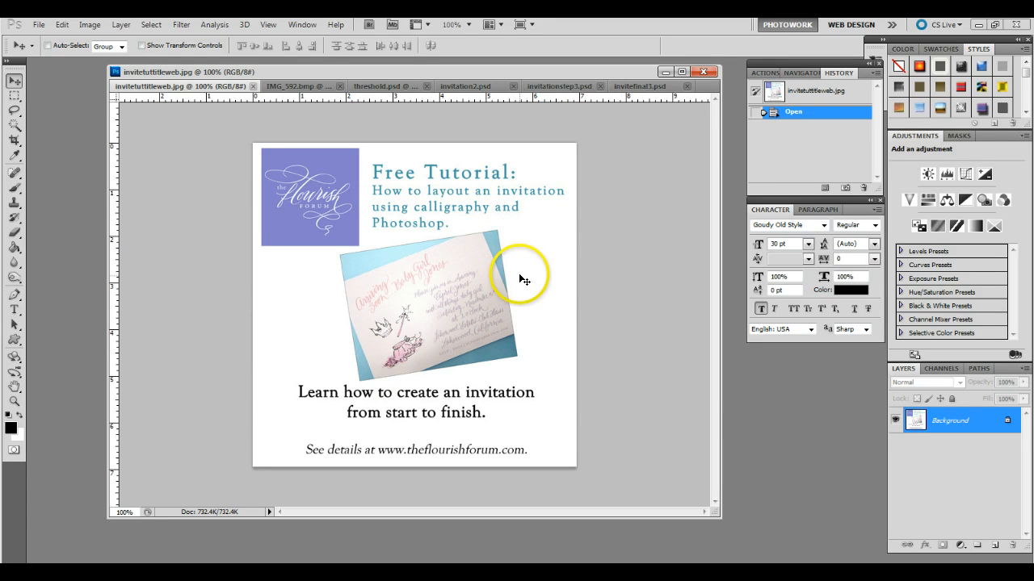
mouse_move(277, 113)
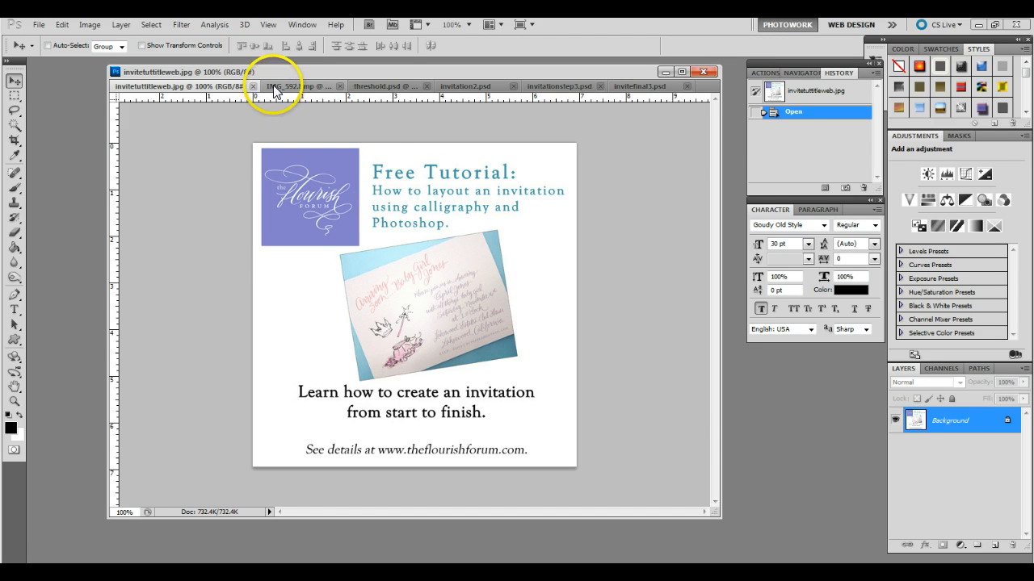
Step: Switch to the scanned calligraphy lettering document
click(287, 86)
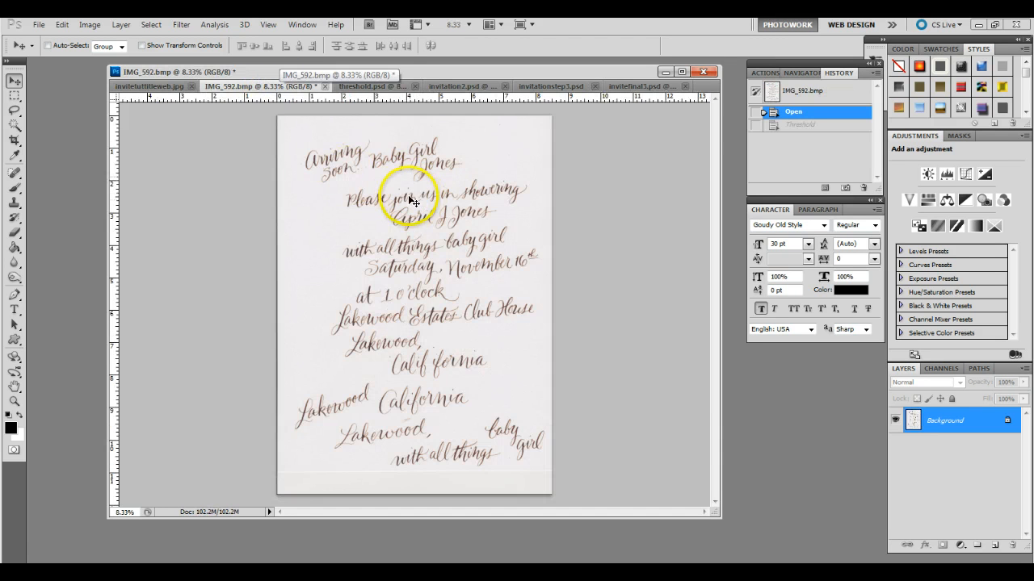
mouse_move(415, 271)
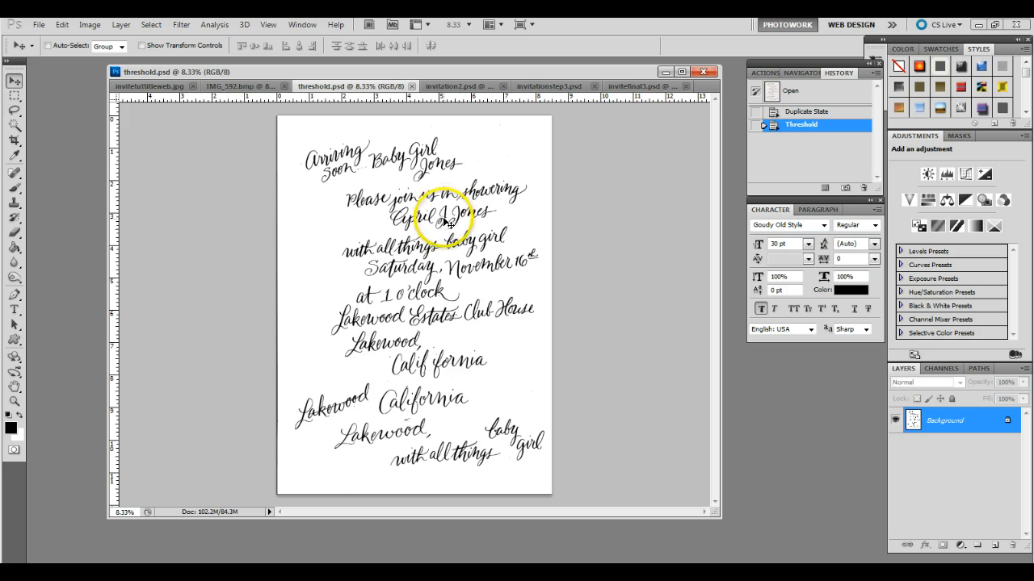
mouse_move(396, 208)
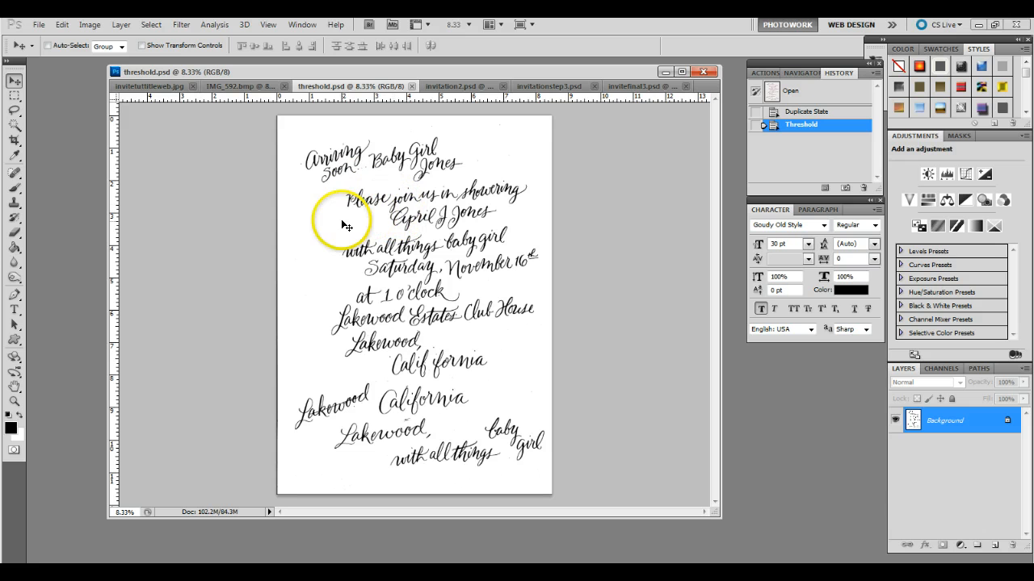
mouse_move(601, 177)
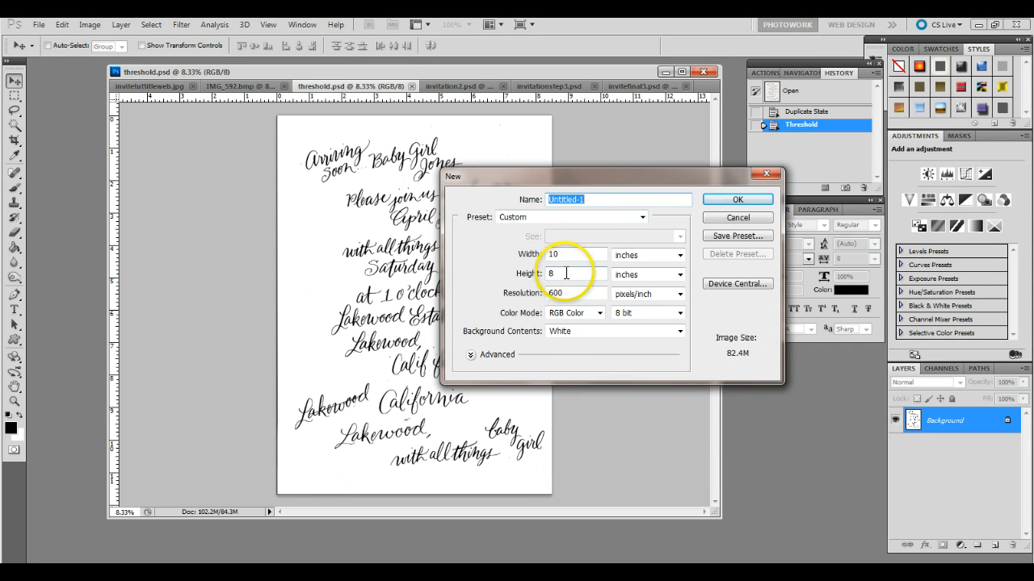
mouse_move(442, 222)
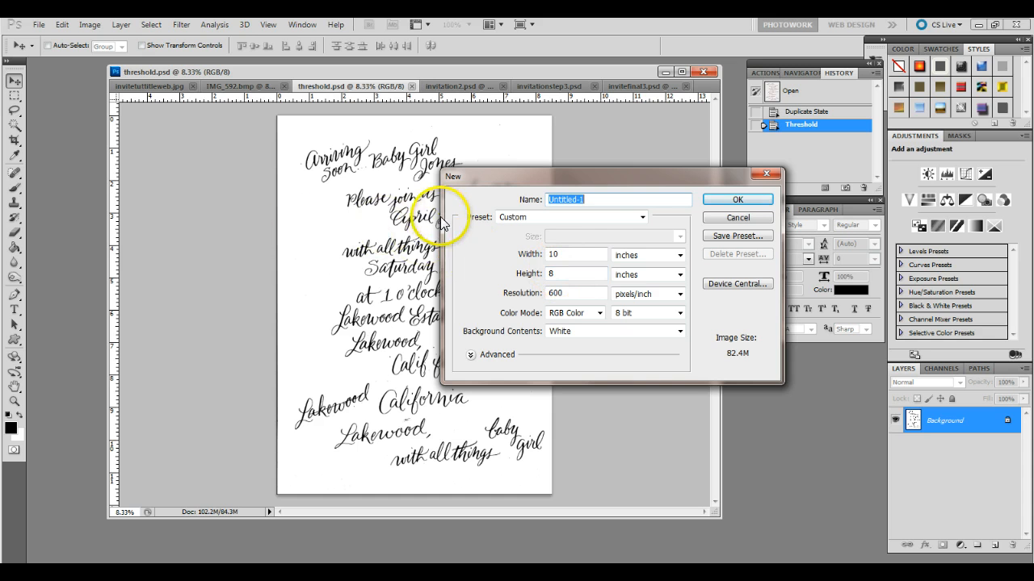
mouse_move(585, 309)
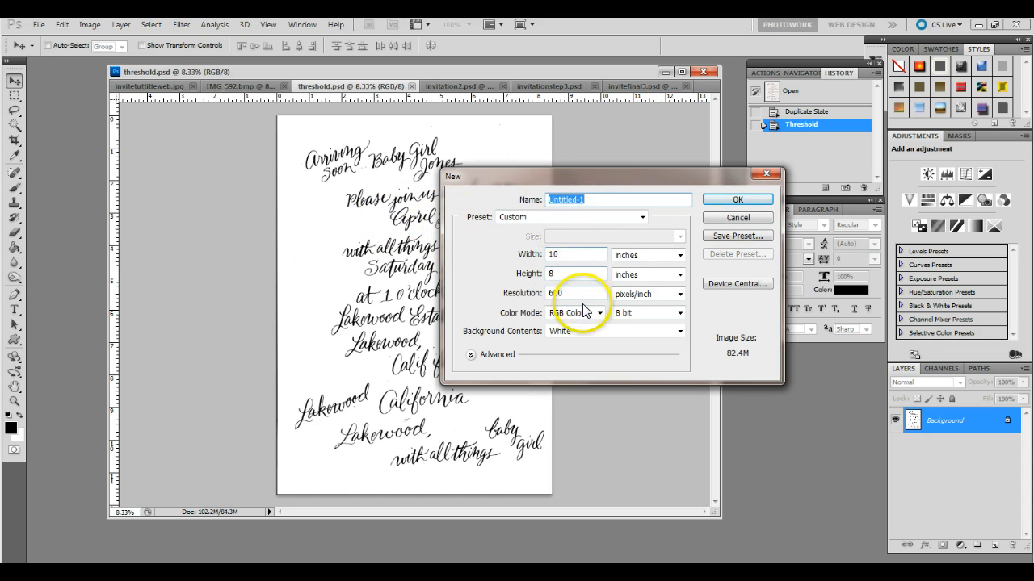
Step: Confirm the new 10 x 8 inch, 600 ppi RGB document settings
click(735, 200)
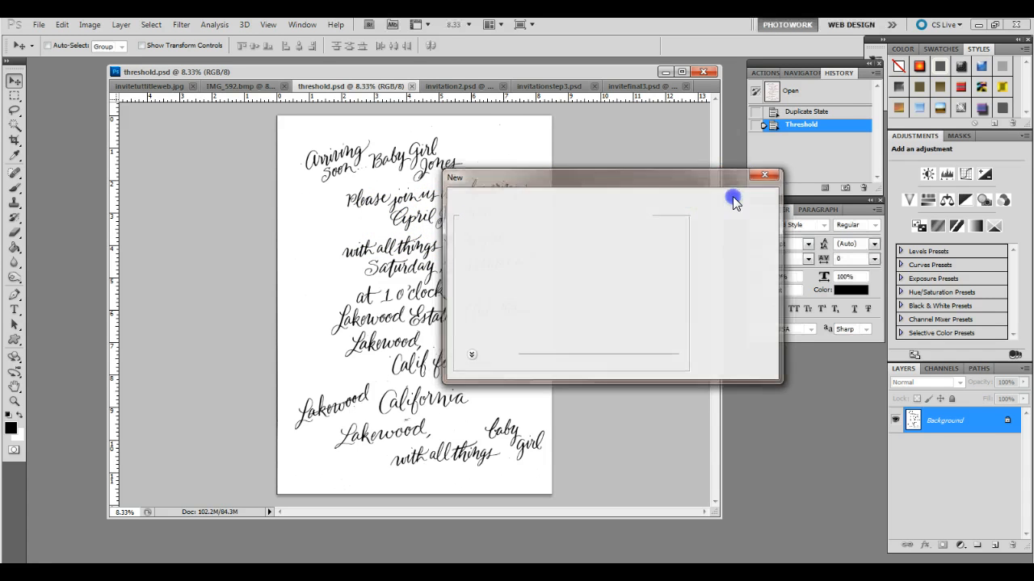
click(733, 200)
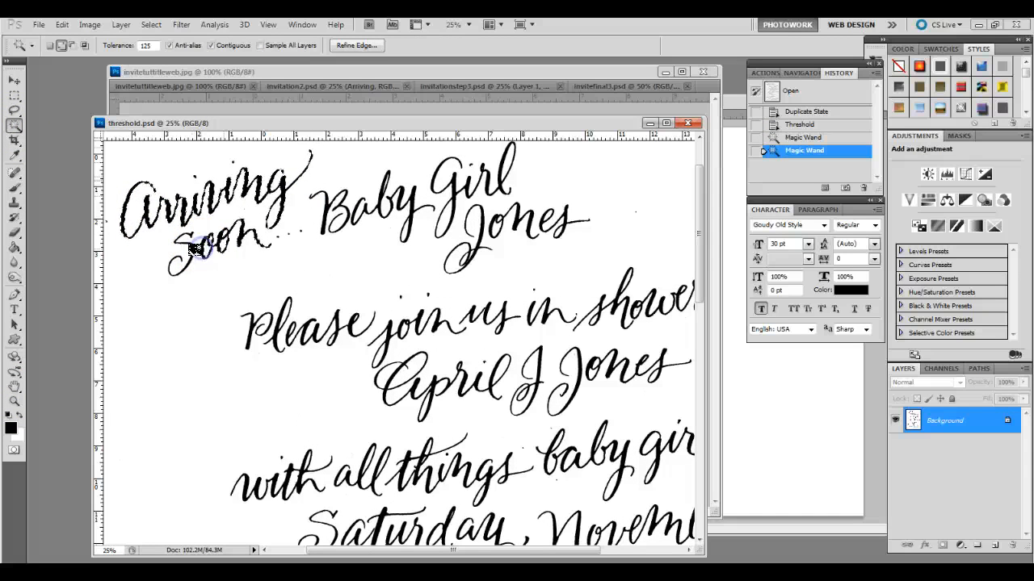
Step: Magic-wand select 'Arriving Soon' and 'Jones', then close threshold.psd without saving
click(322, 225)
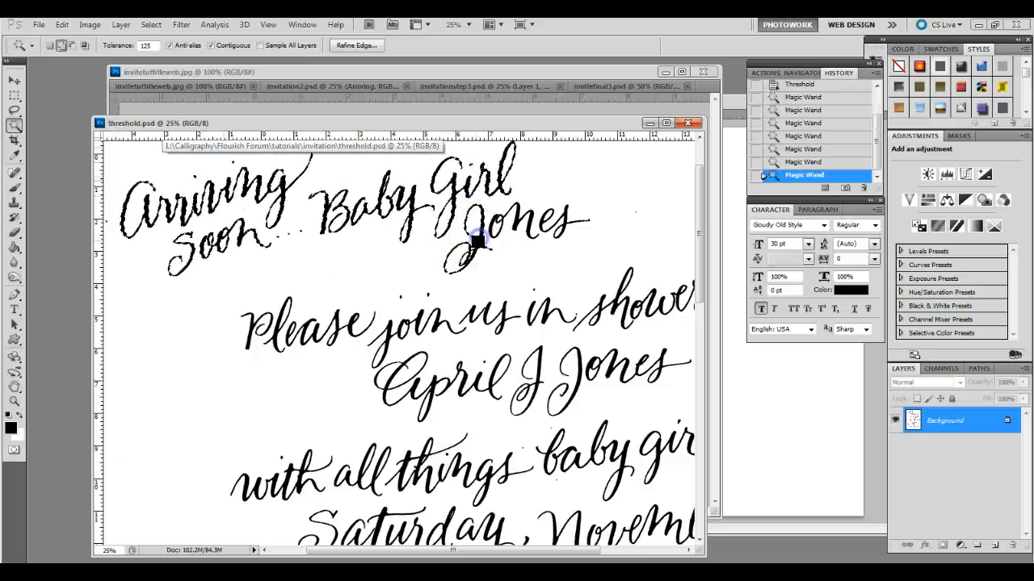
click(513, 225)
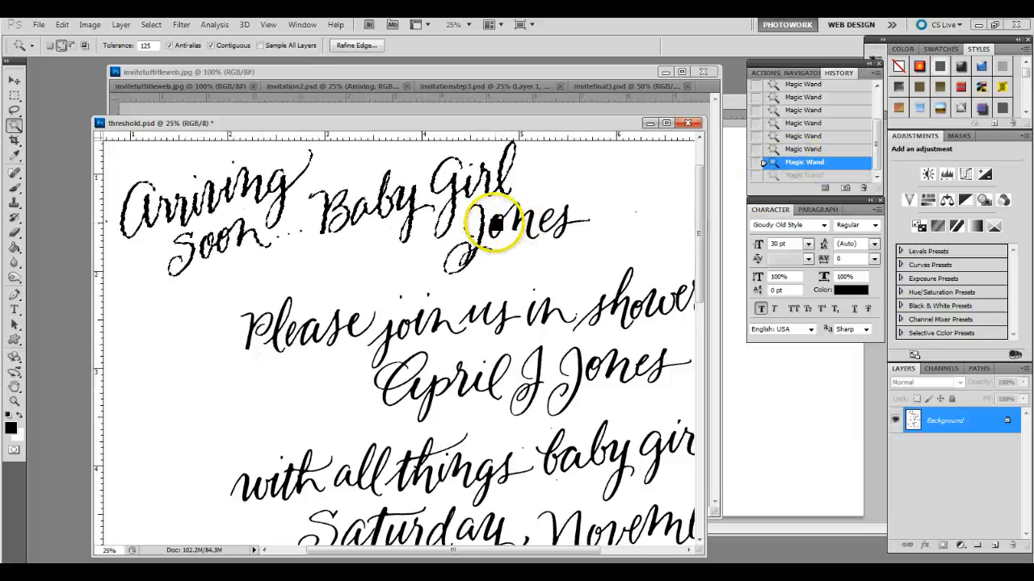
click(541, 225)
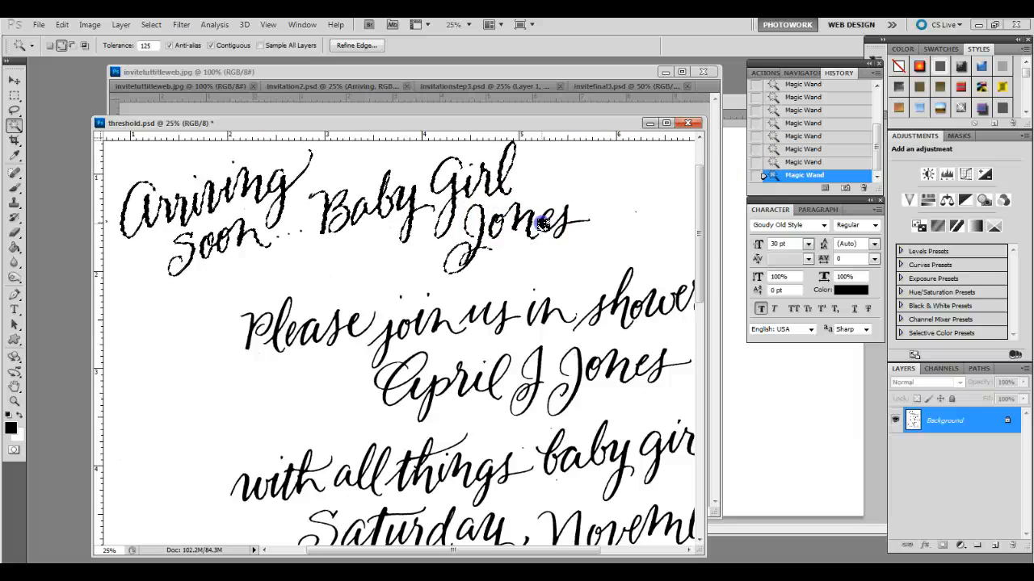
click(14, 81)
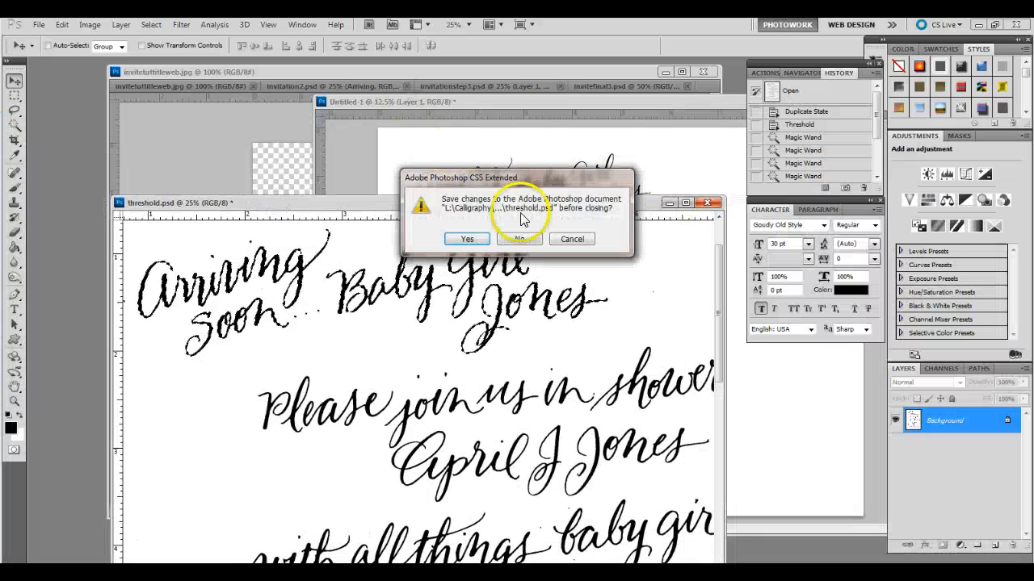
click(518, 238)
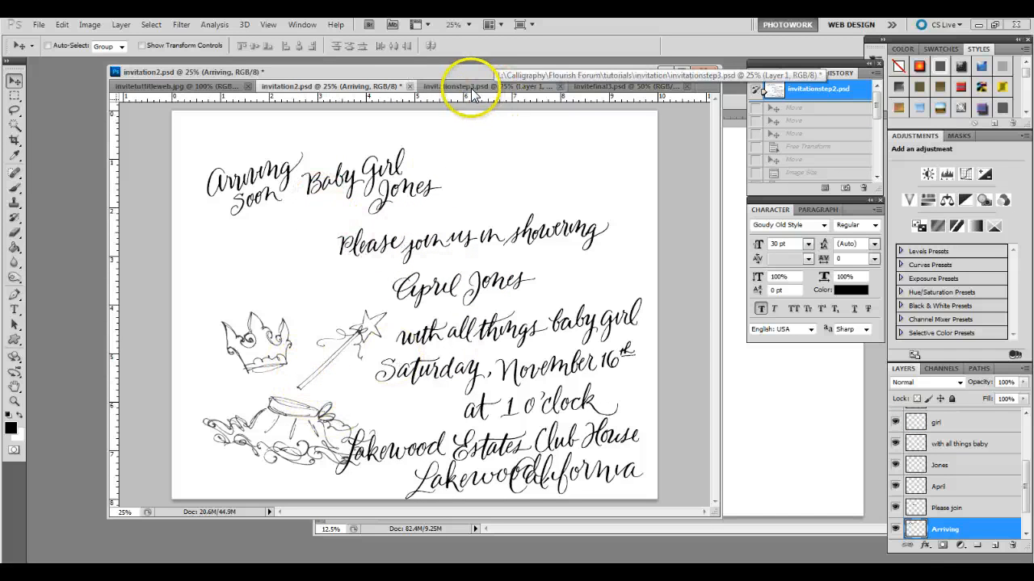
mouse_move(549, 411)
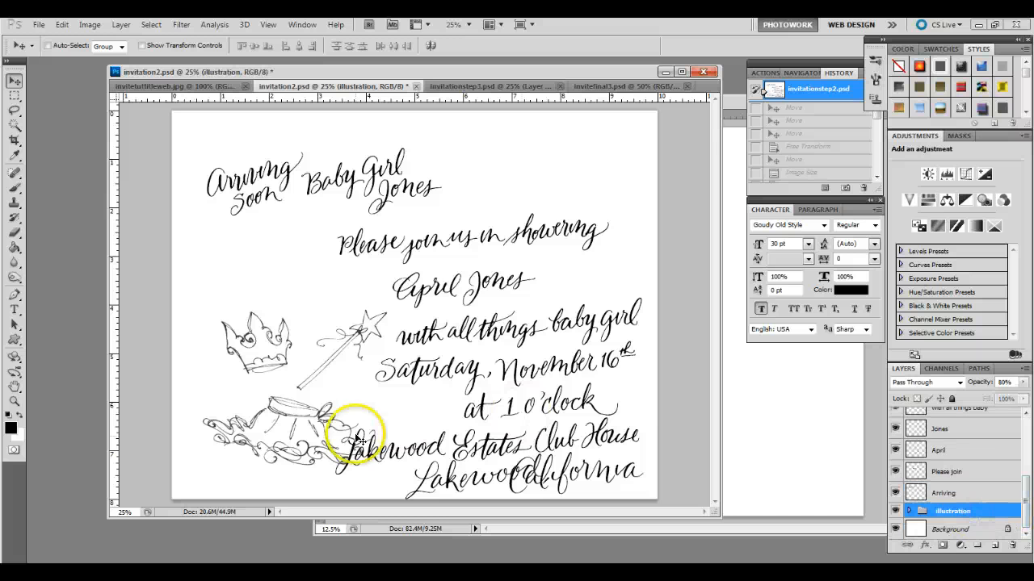
Step: Drag the crown, wand and tutu illustration up and beside the lettering
drag(339, 428, 286, 348)
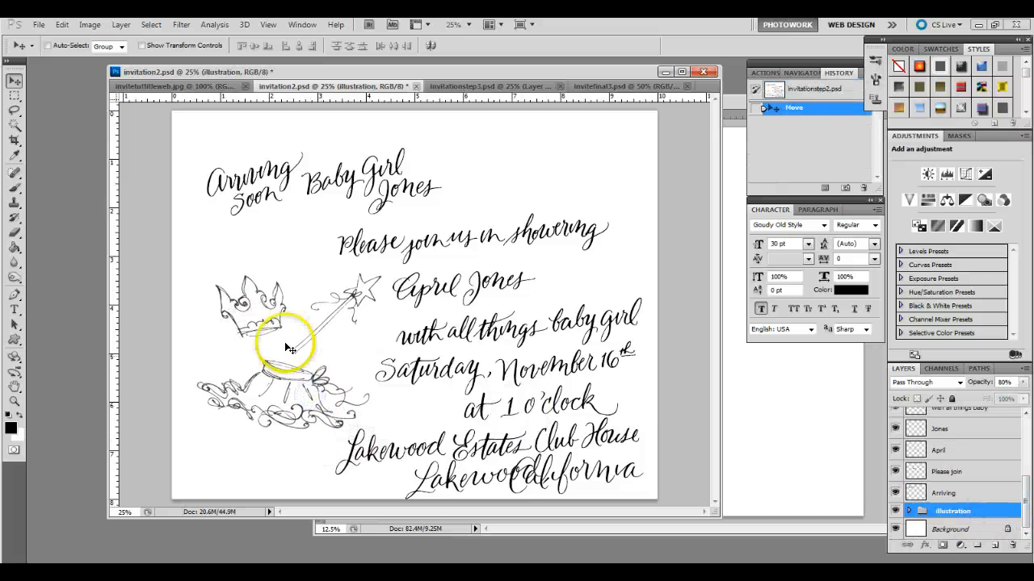
drag(289, 348, 275, 315)
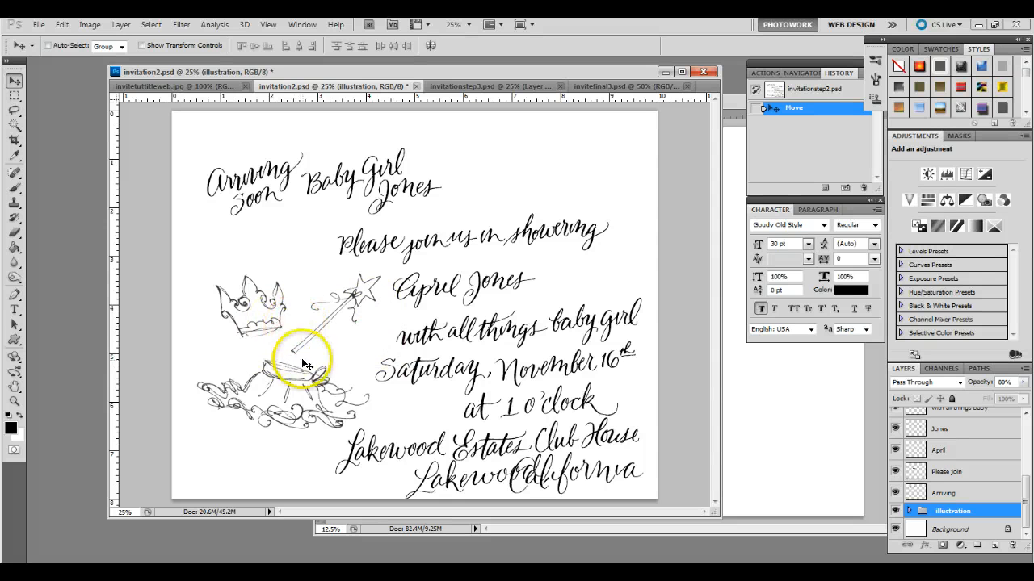
drag(307, 364, 524, 339)
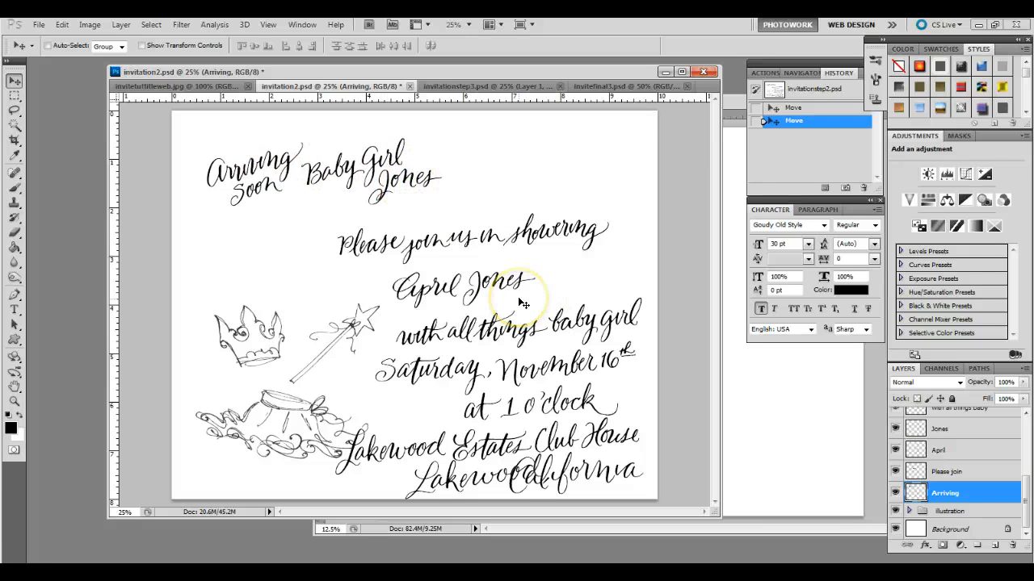
Step: Enlarge the 'Arriving Soon Baby Girl Jones' heading with Free Transform and shift it top-left
click(323, 171)
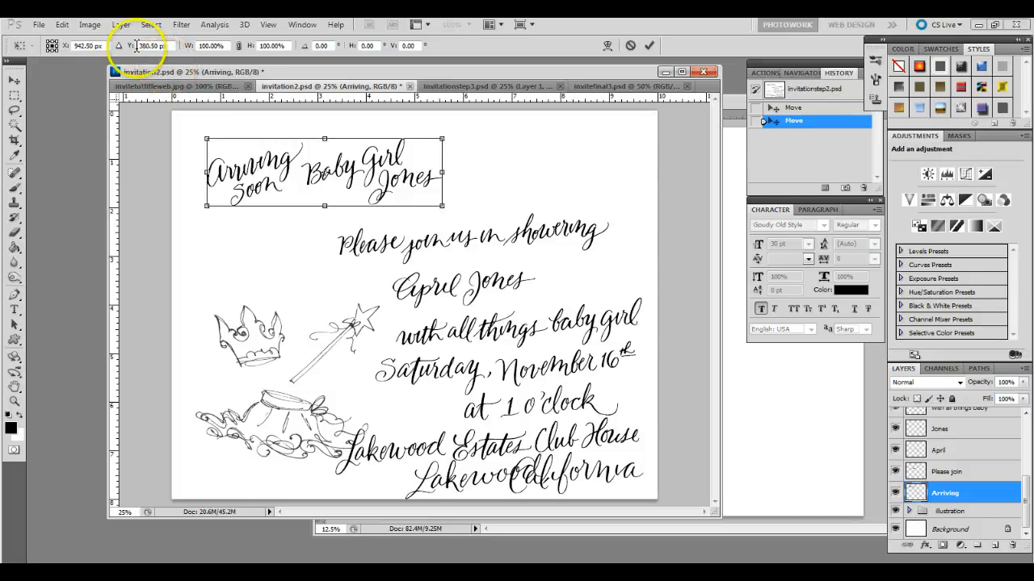
click(61, 24)
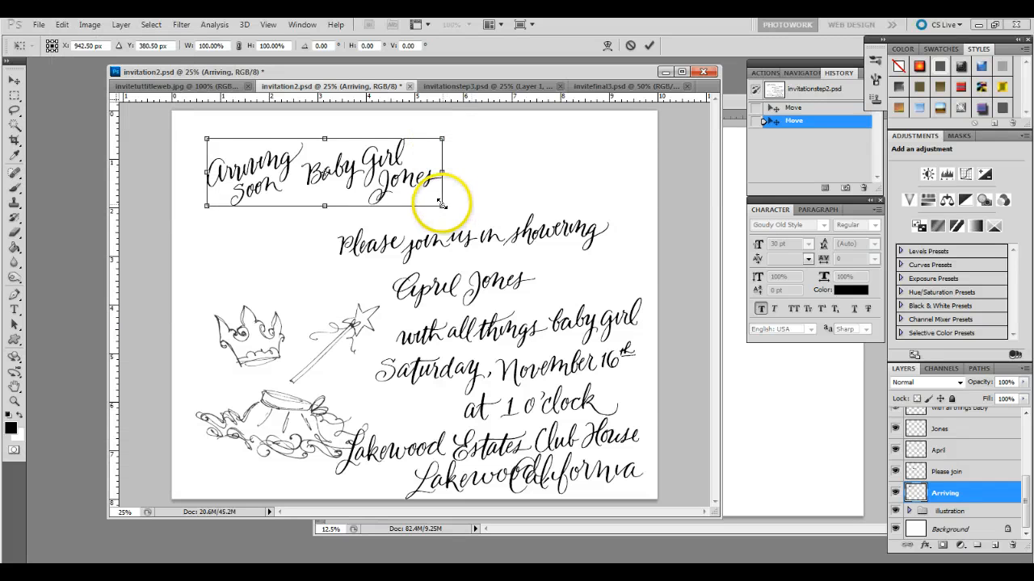
drag(440, 206, 509, 134)
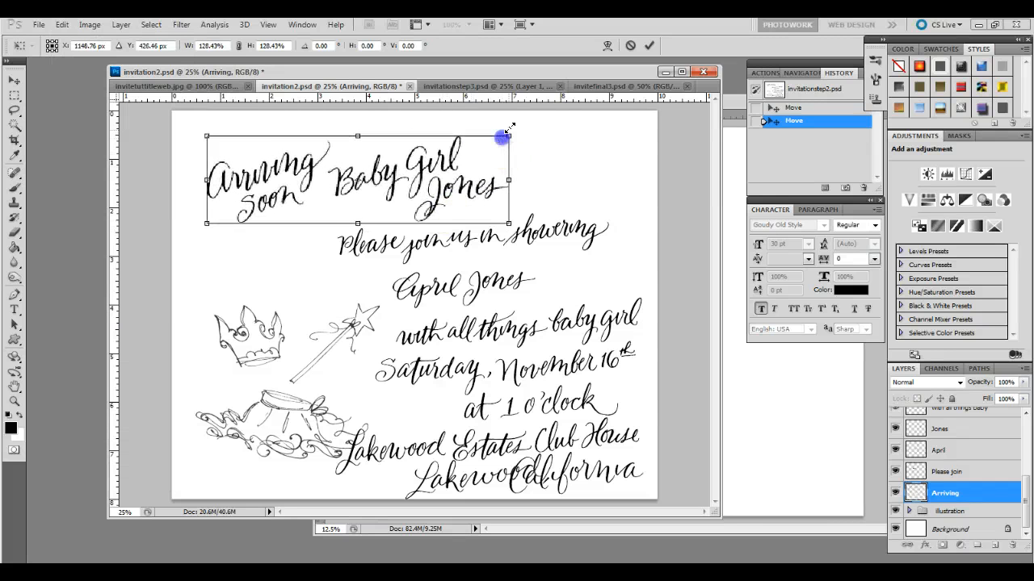
drag(503, 136, 522, 121)
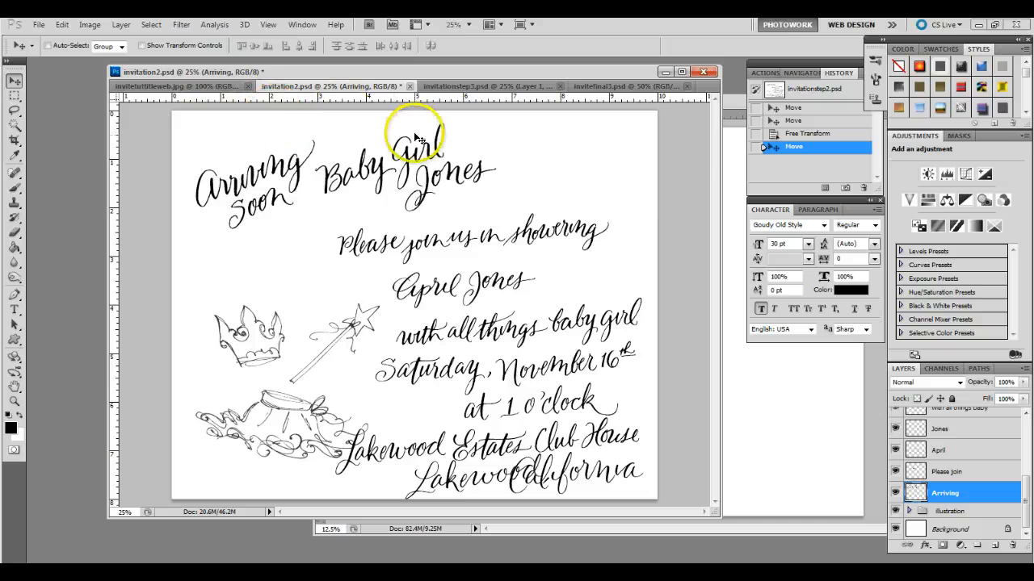
mouse_move(513, 297)
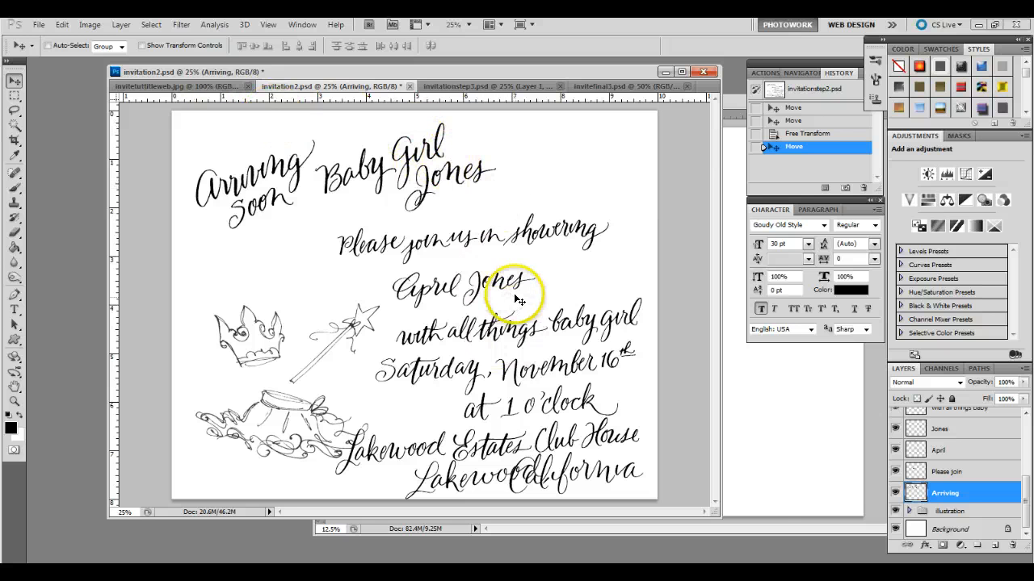
click(949, 470)
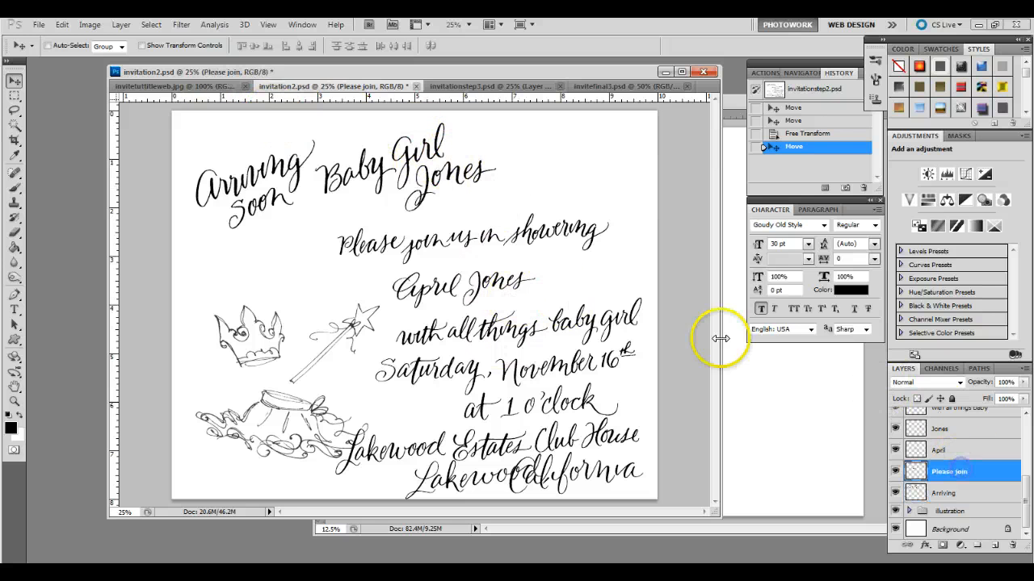
mouse_move(509, 242)
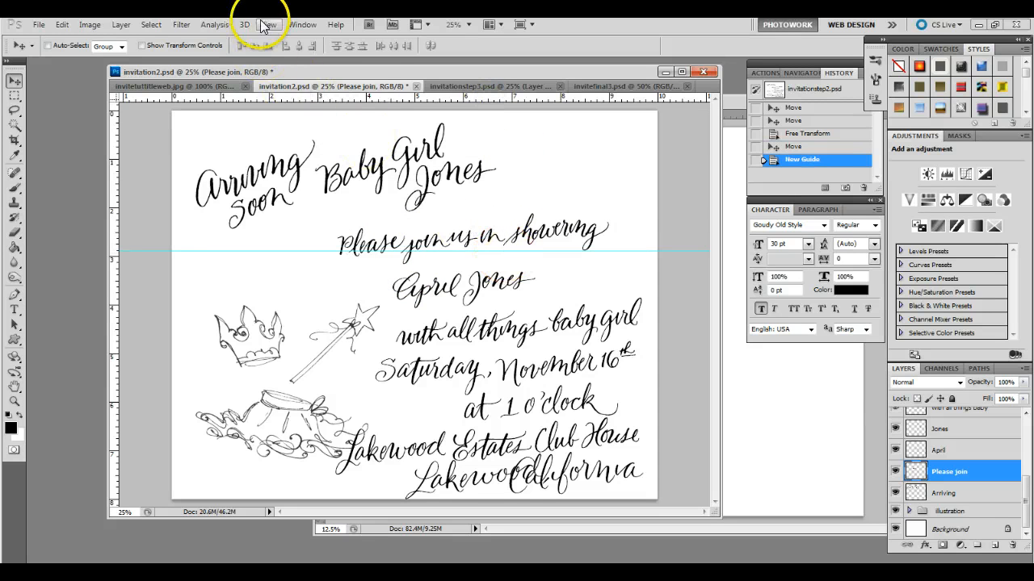
Step: Show the grid and move the 'Please join us in showering' line onto the guide
click(267, 24)
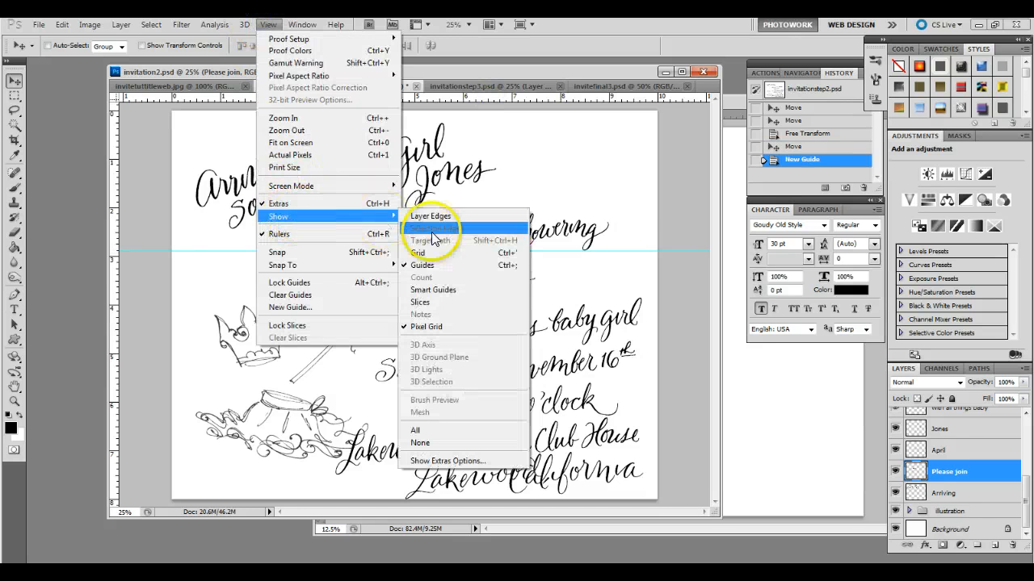
click(418, 252)
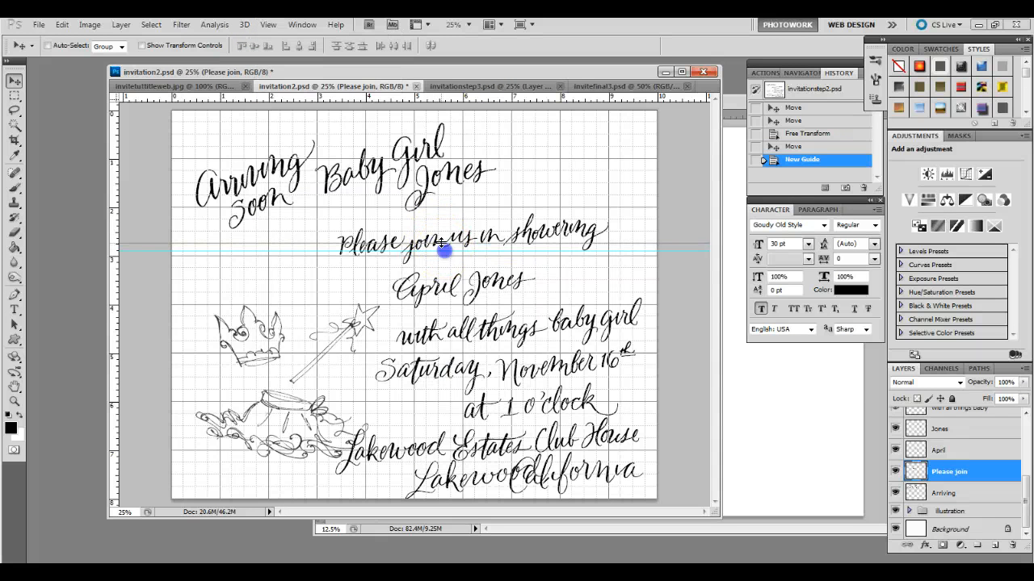
drag(440, 251, 388, 243)
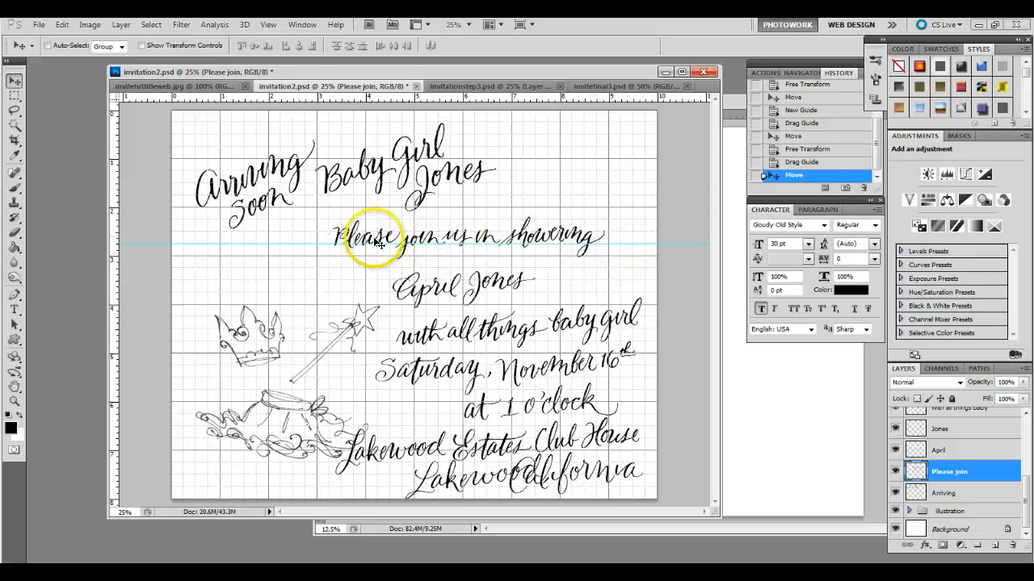
mouse_move(565, 250)
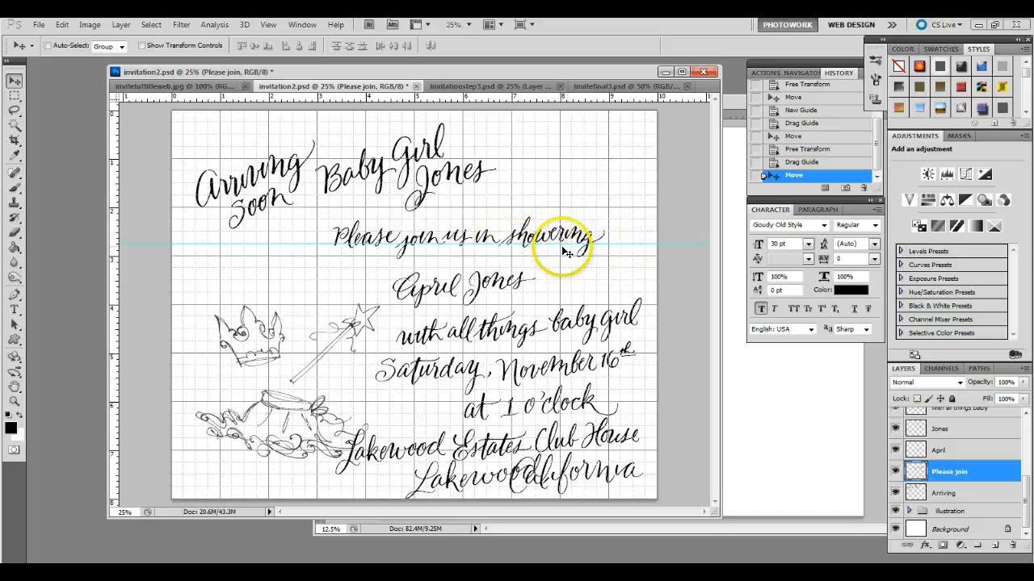
mouse_move(583, 271)
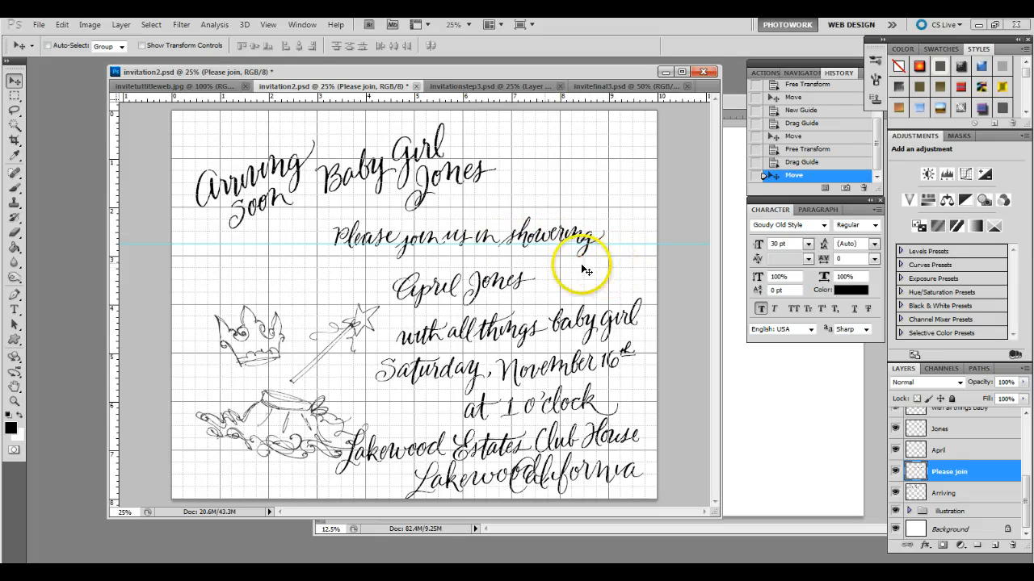
mouse_move(352, 242)
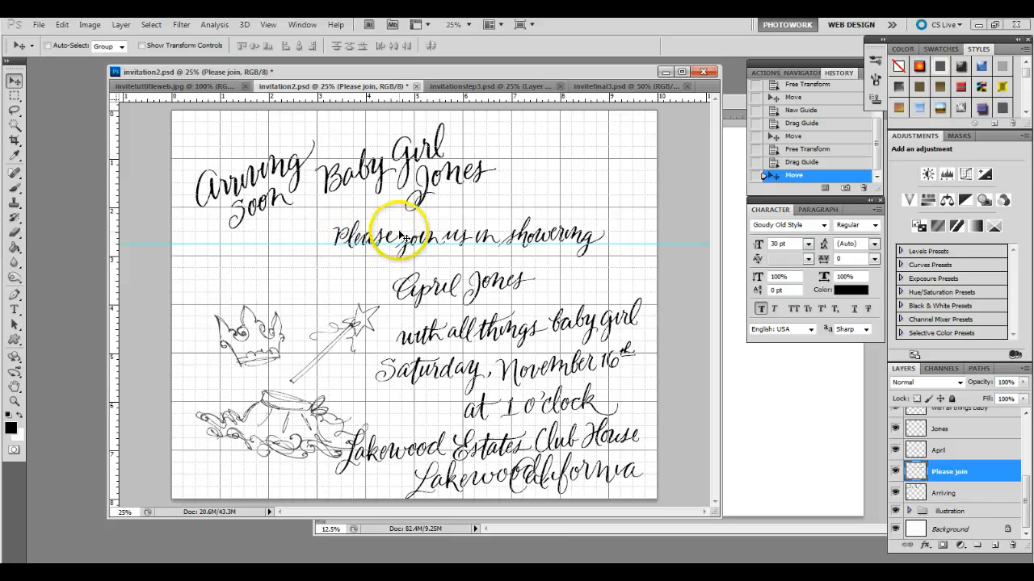
mouse_move(608, 242)
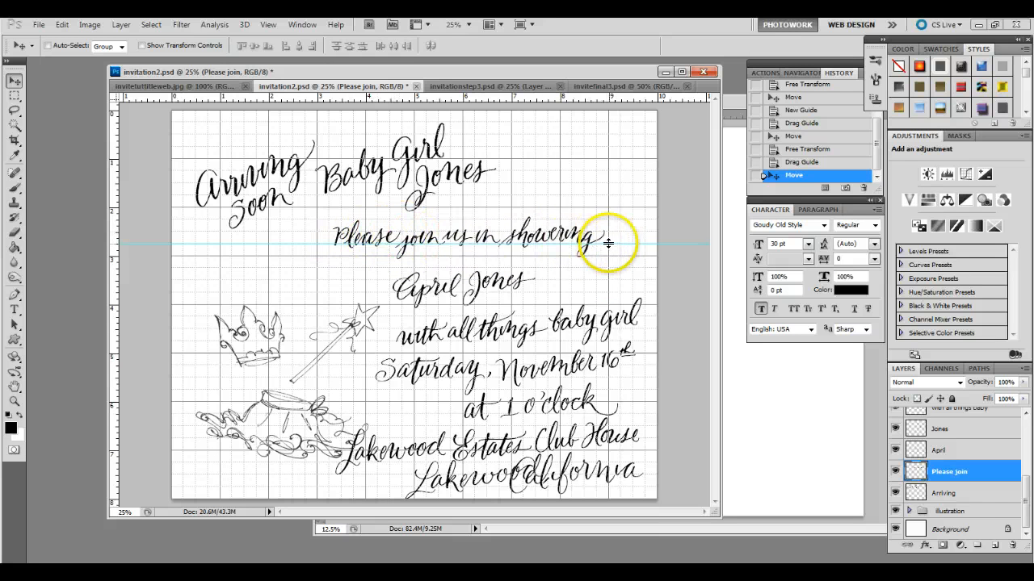
mouse_move(553, 252)
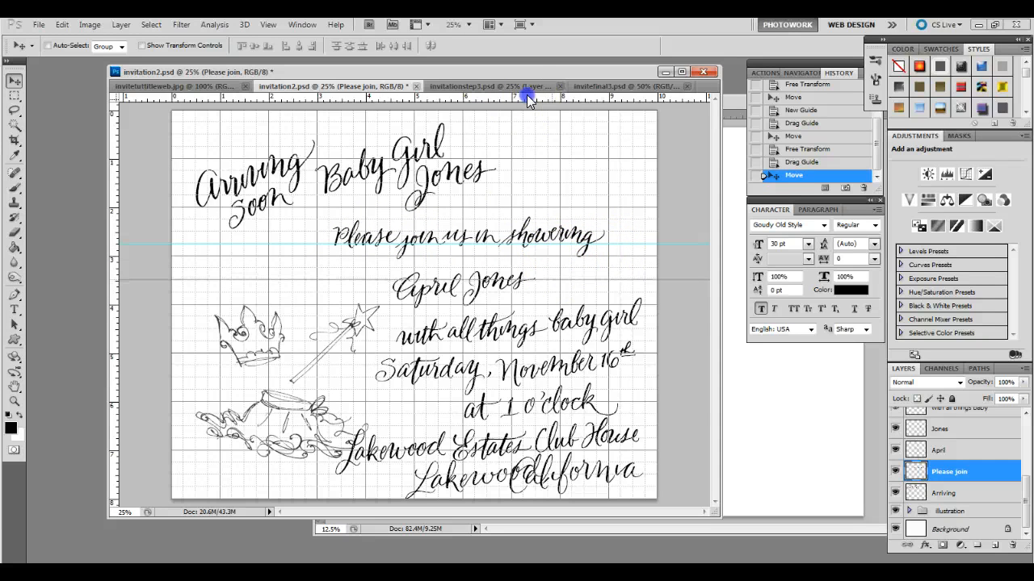
click(939, 450)
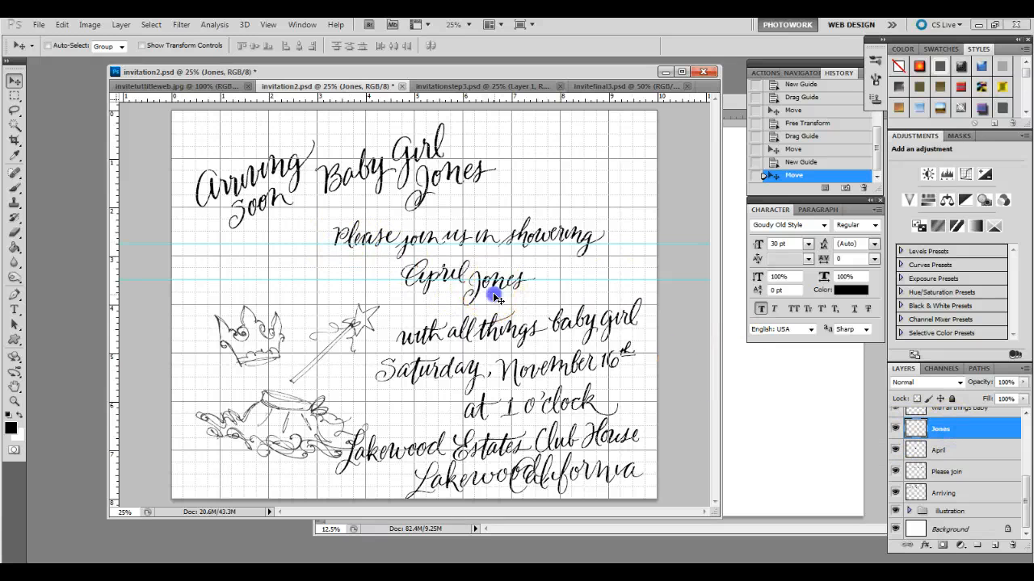
mouse_move(499, 287)
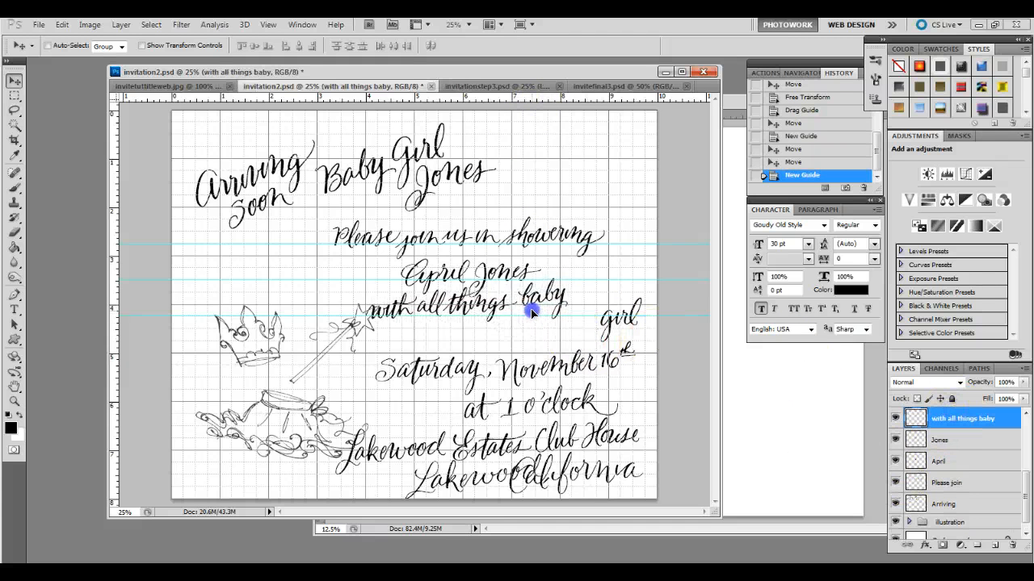
drag(531, 314, 503, 316)
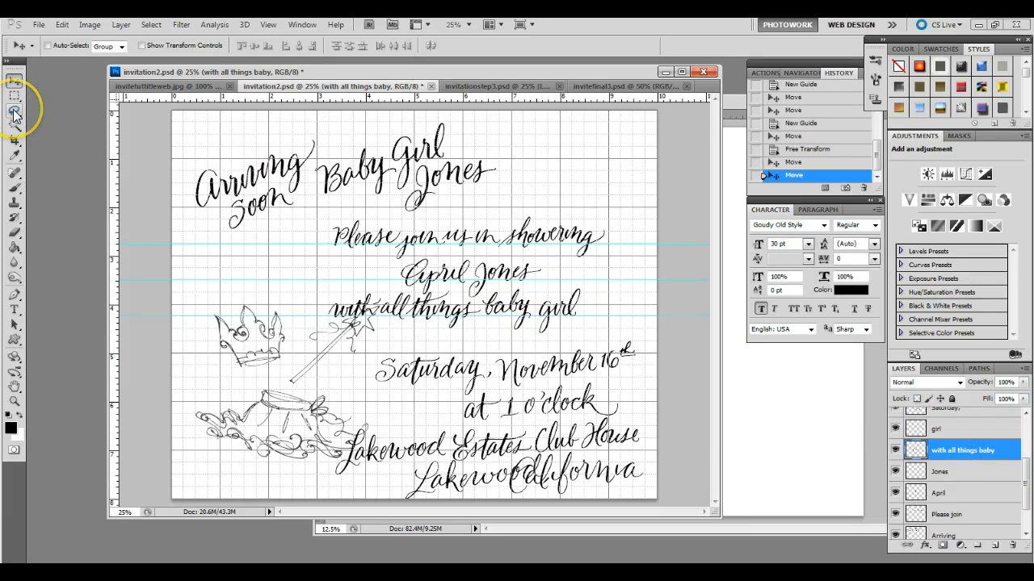
Step: Lasso the word 'baby', nudge it into line, then deselect
click(15, 111)
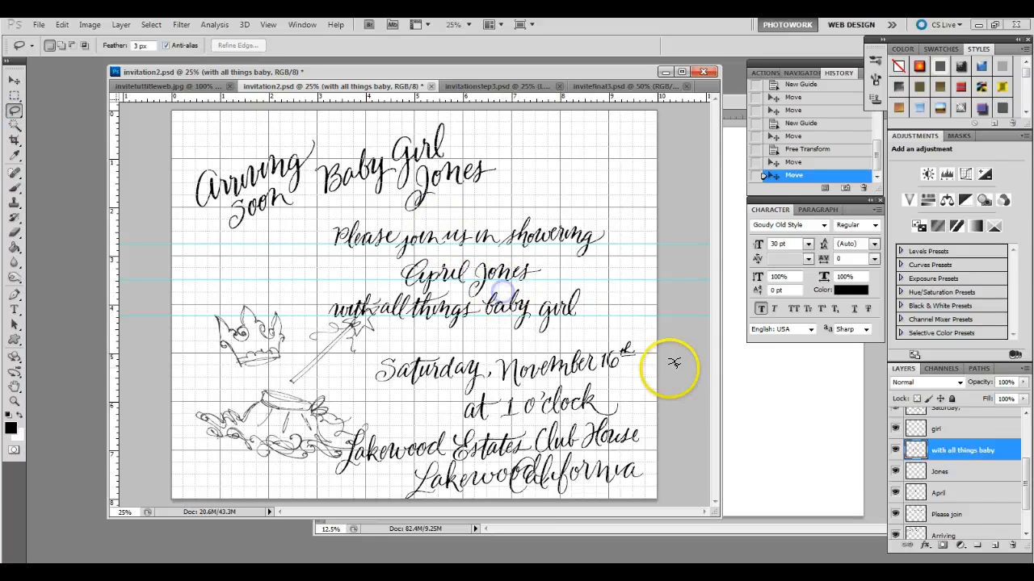
mouse_move(499, 291)
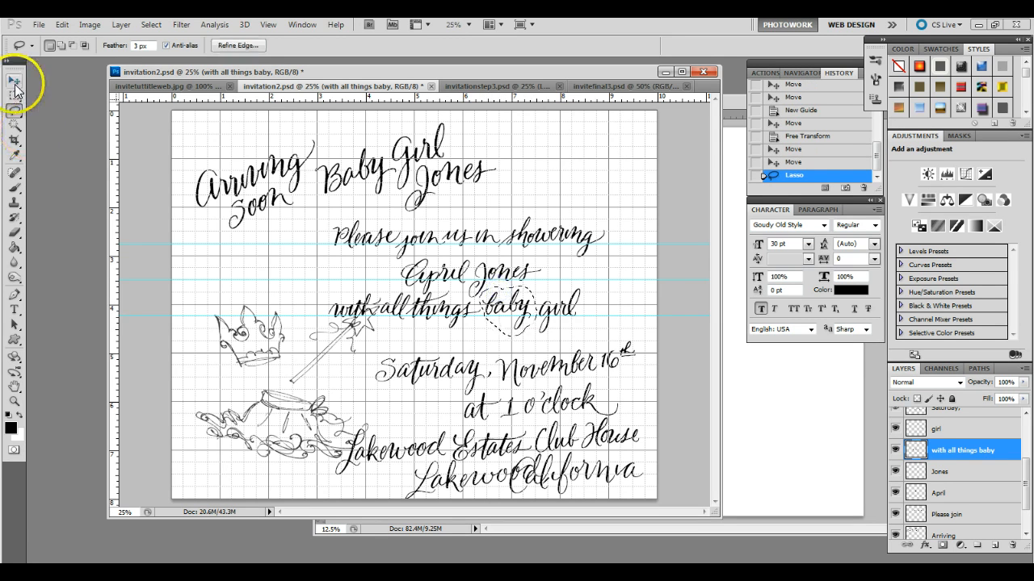
click(14, 81)
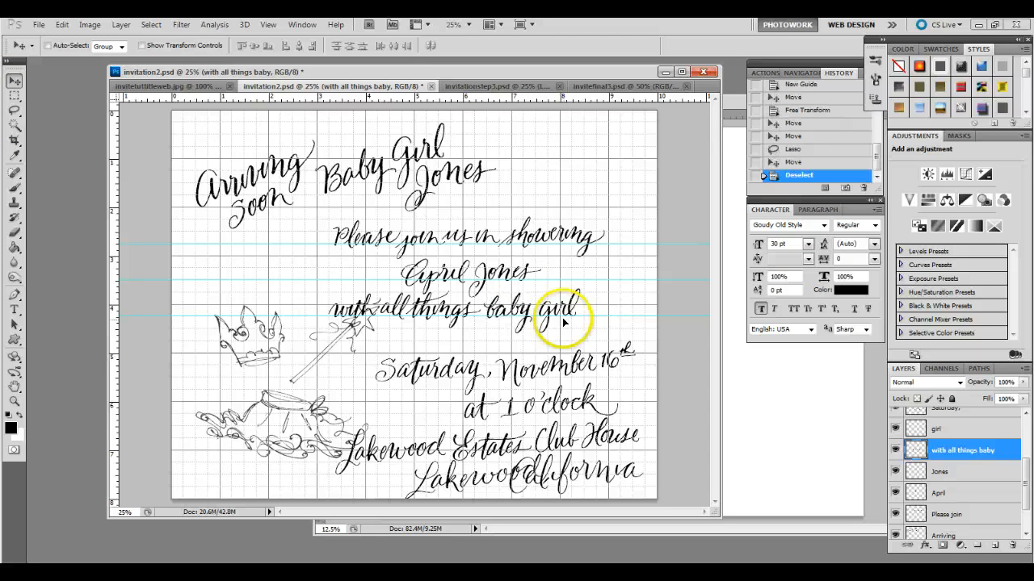
click(150, 24)
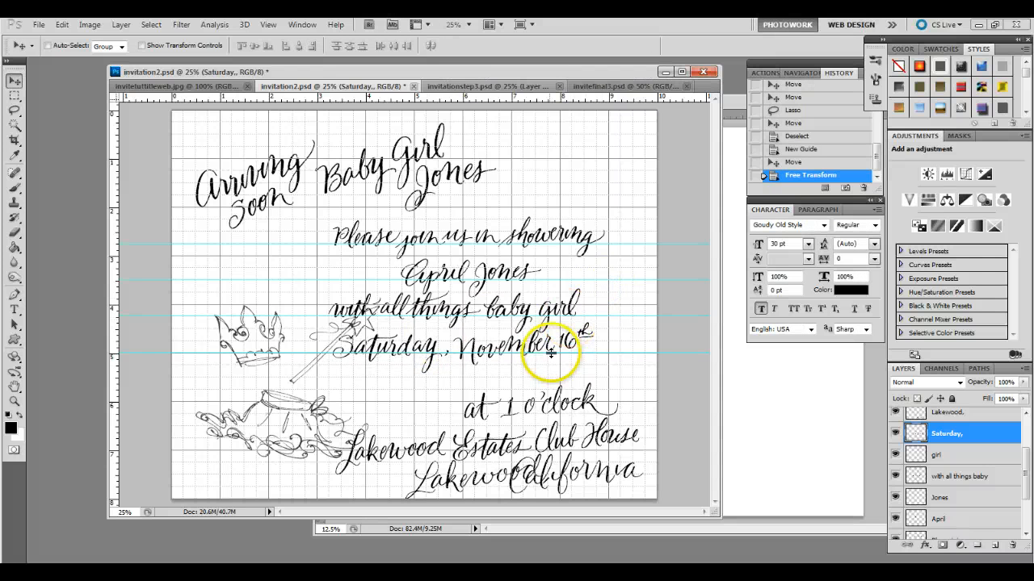
Step: Lasso 'November 16th' and move it onto its guide
click(14, 109)
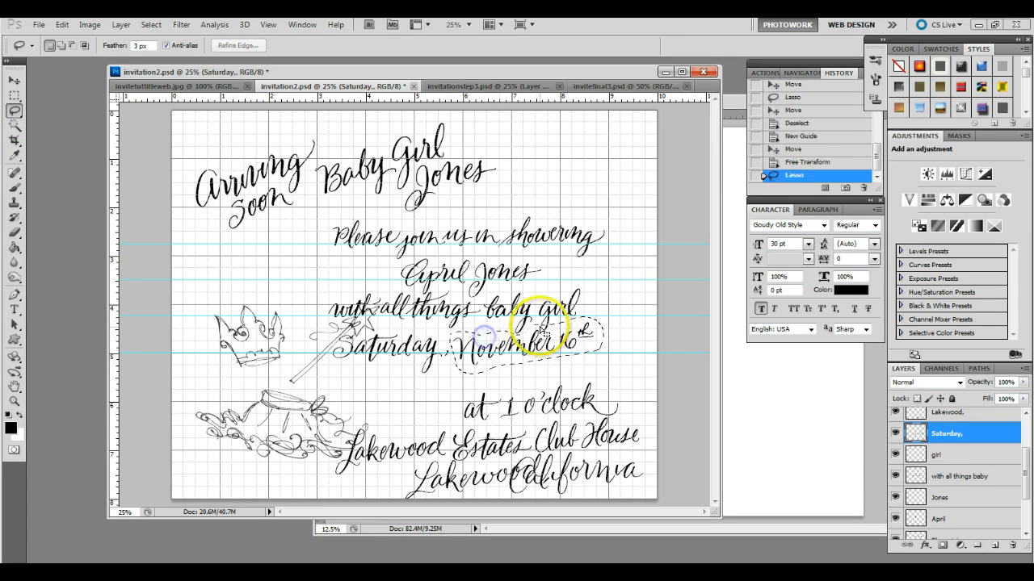
click(13, 80)
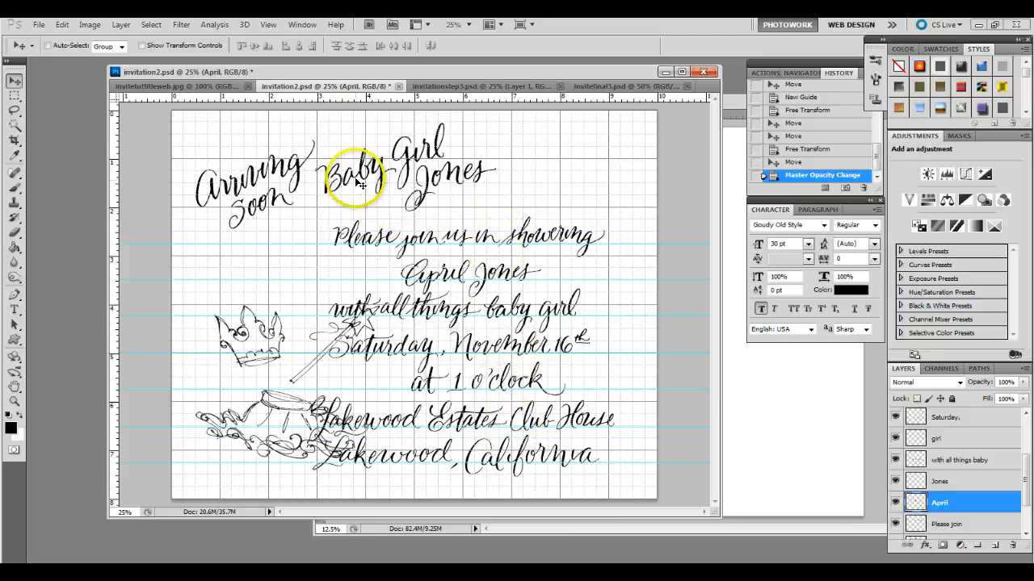
Step: Zoom in on the invitation lettering and ready a brush at 85% opacity
click(15, 188)
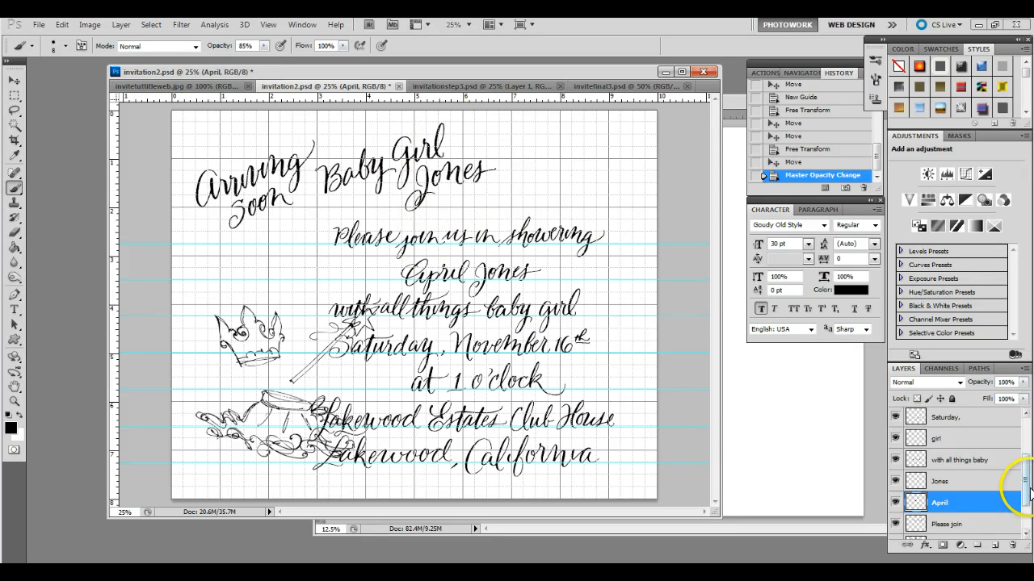
scroll(down, 3)
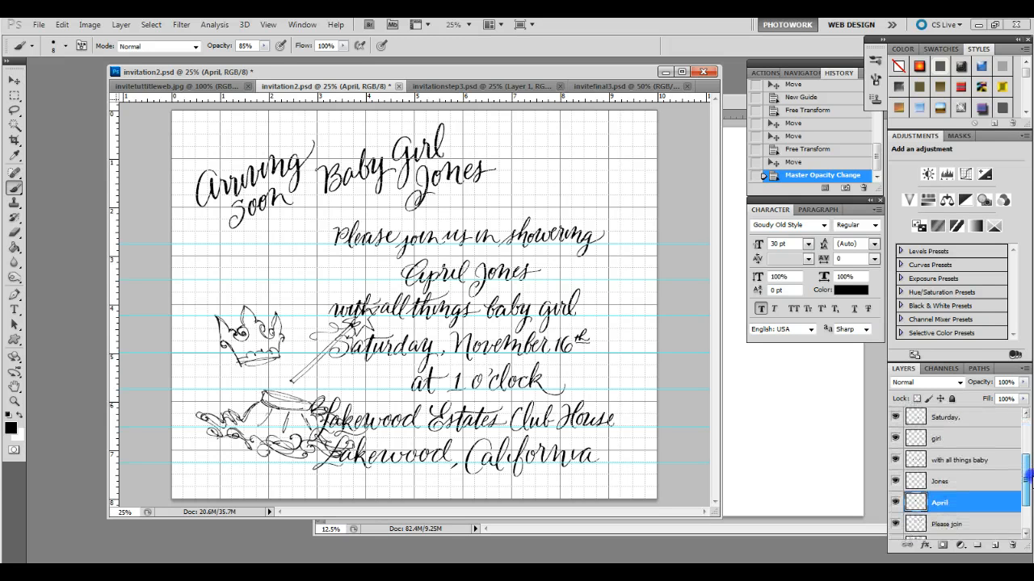
click(945, 492)
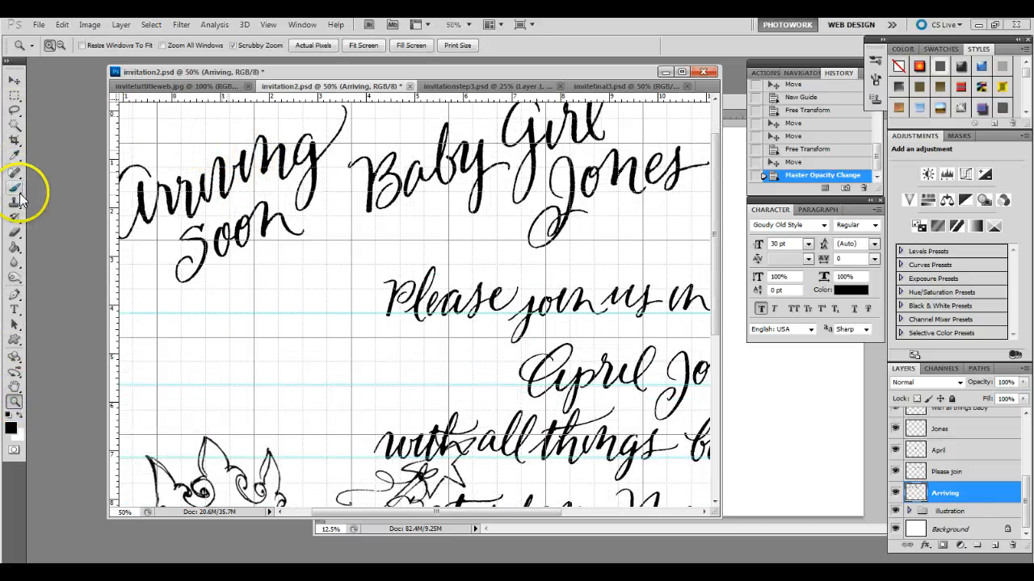
click(14, 178)
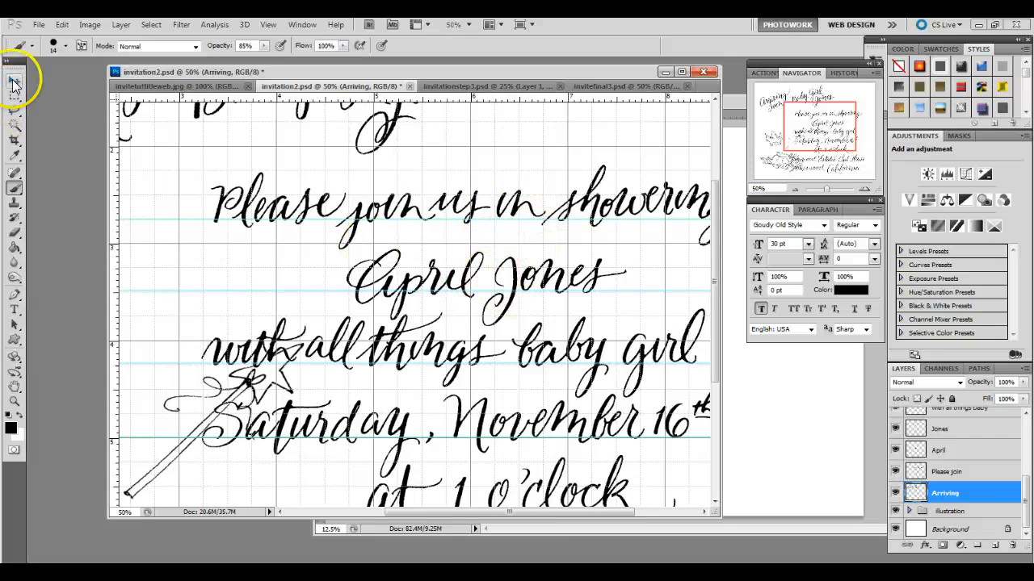
click(939, 449)
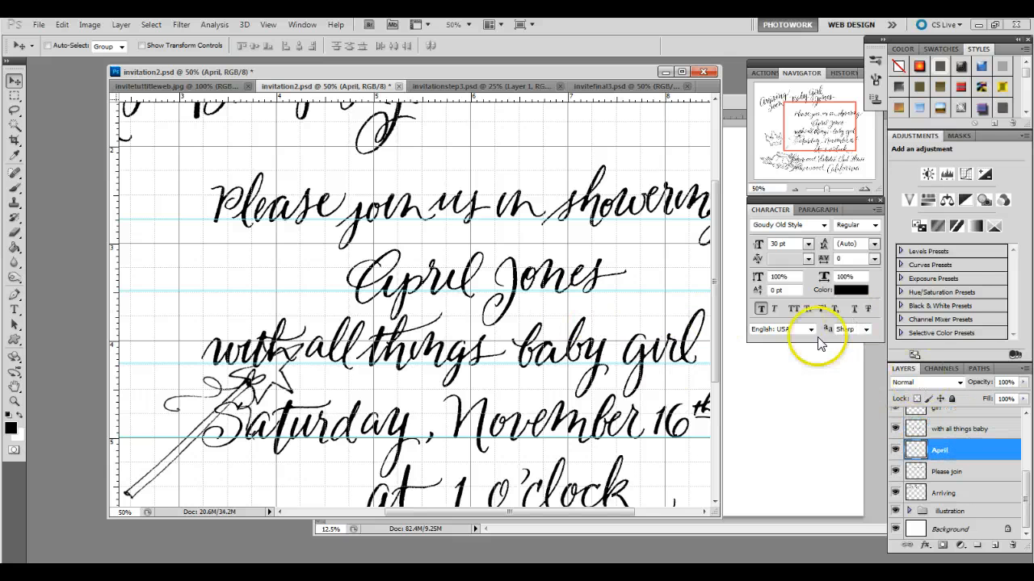
mouse_move(810, 379)
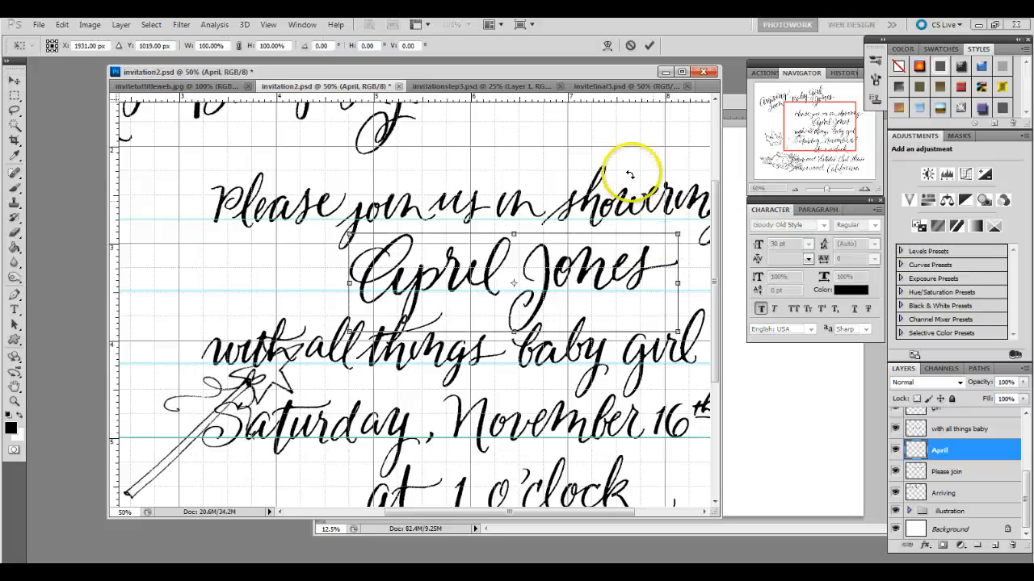
click(14, 80)
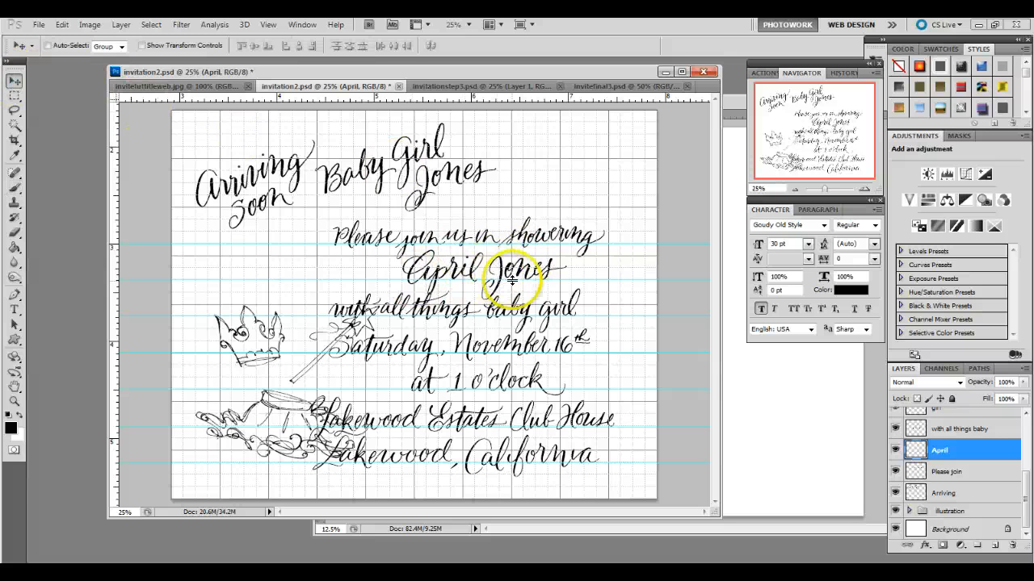
mouse_move(577, 282)
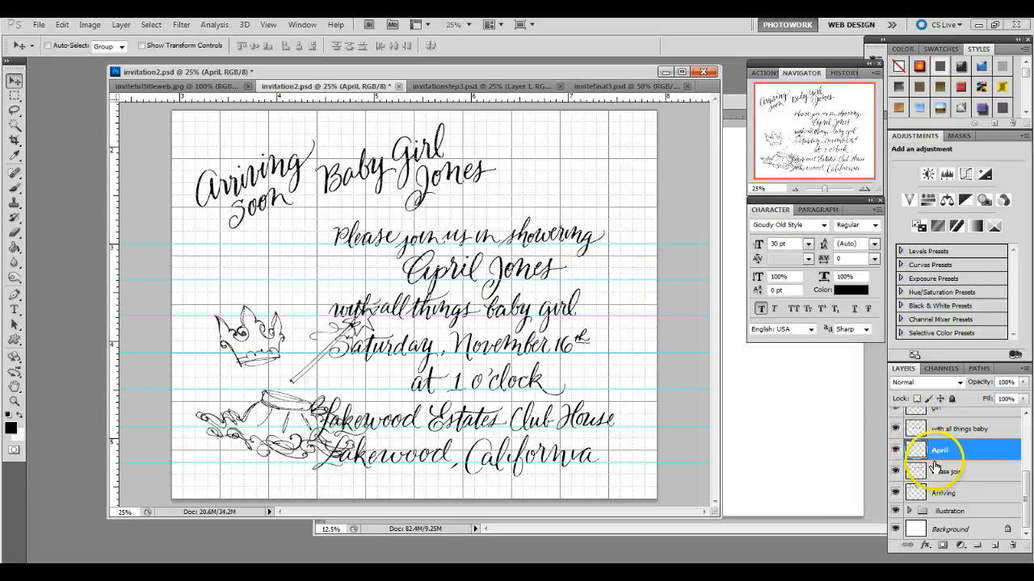
click(949, 471)
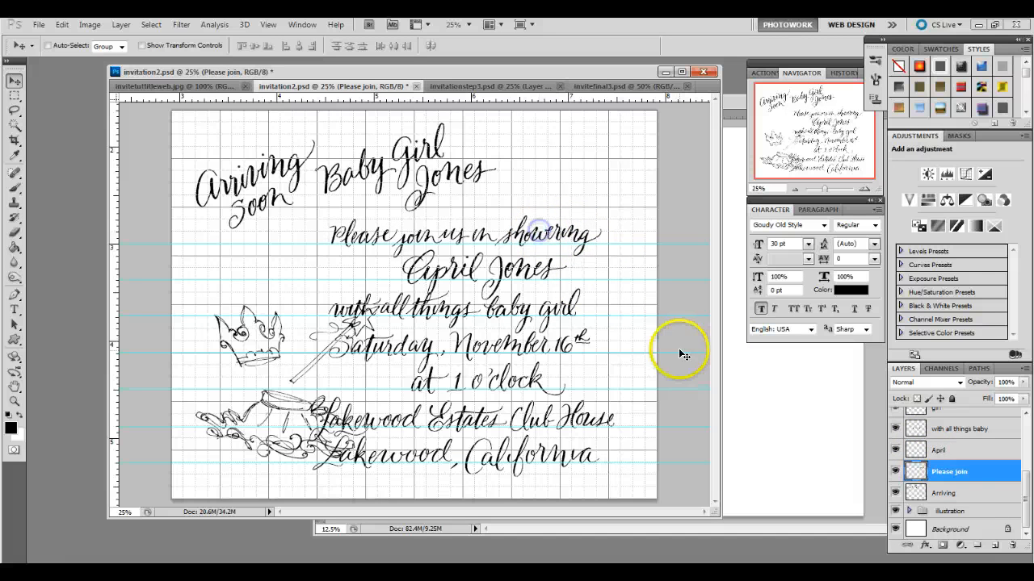
mouse_move(953, 449)
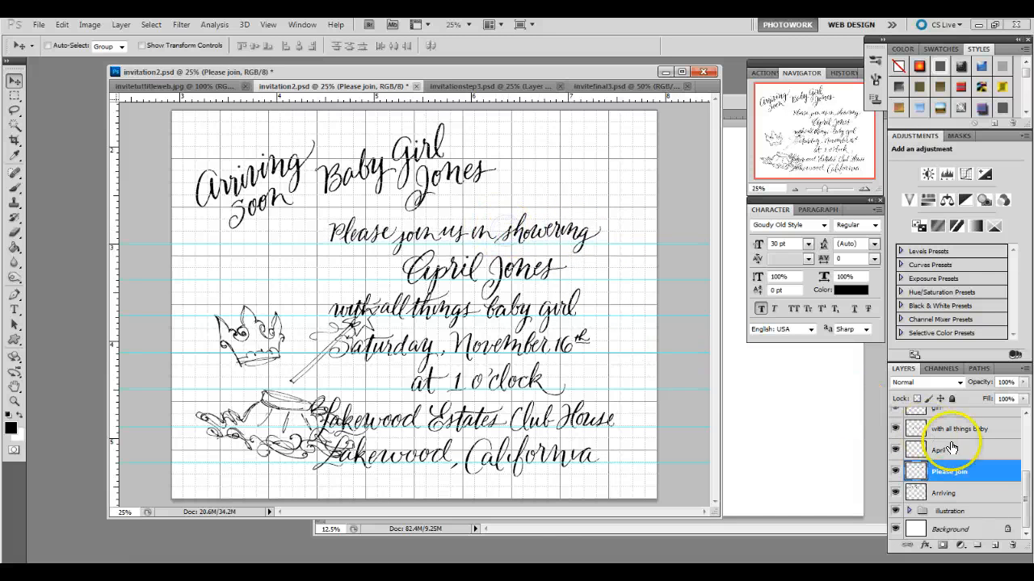
click(949, 450)
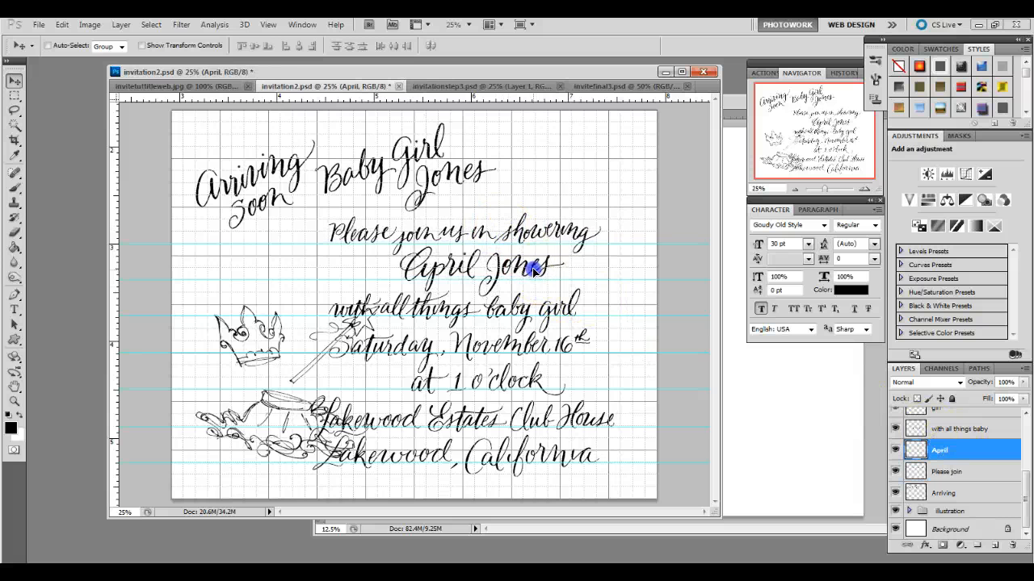
click(961, 428)
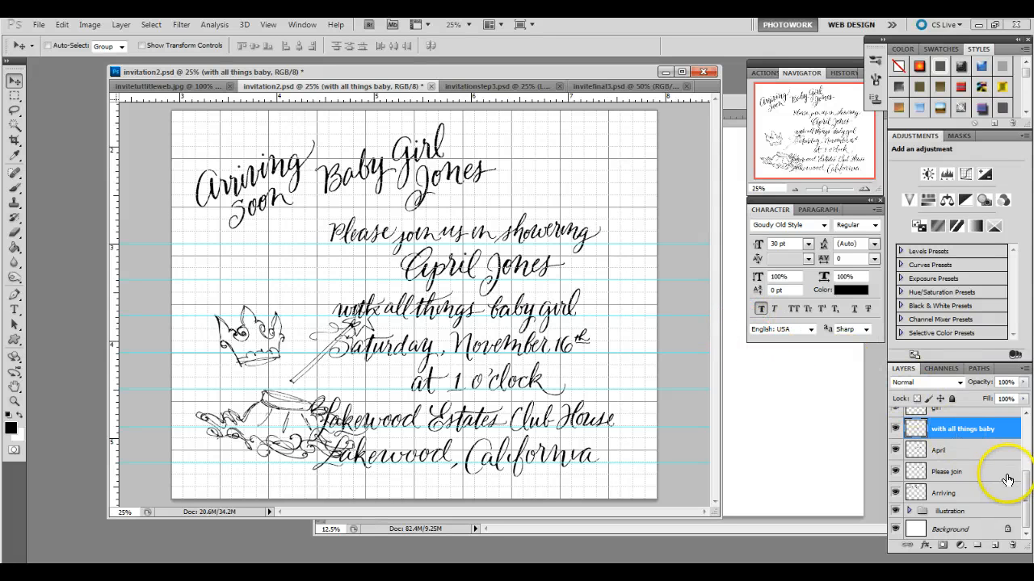
Step: Merge the lettering lines into one Lakewood layer, toggle its visibility, and hide the illustration group
click(948, 471)
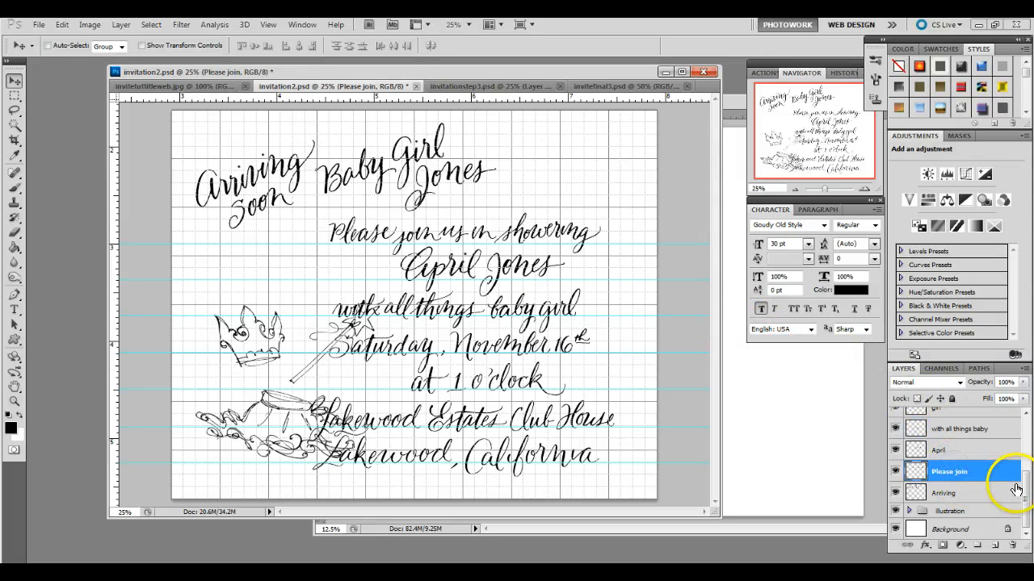
scroll(down, 3)
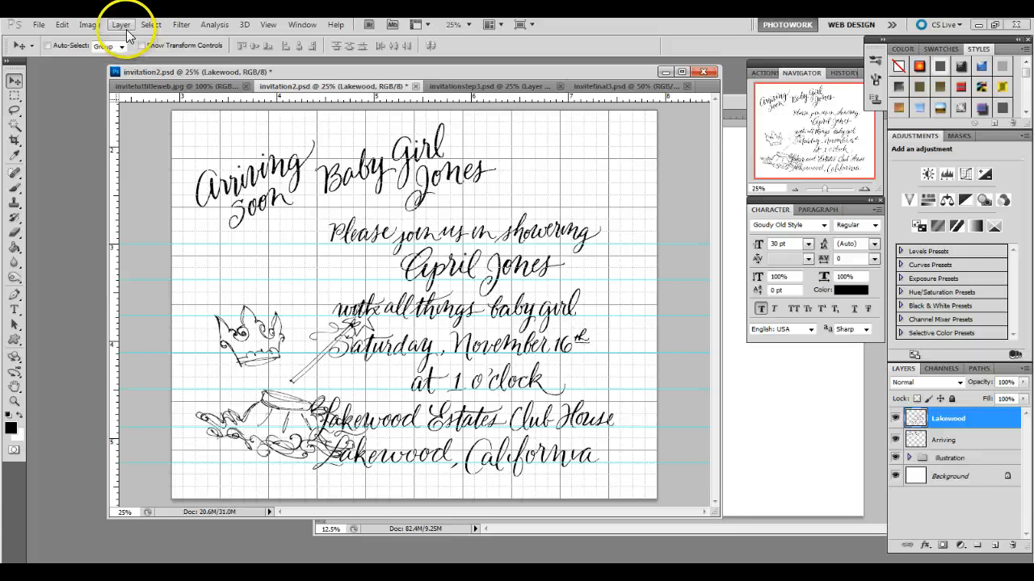
click(120, 24)
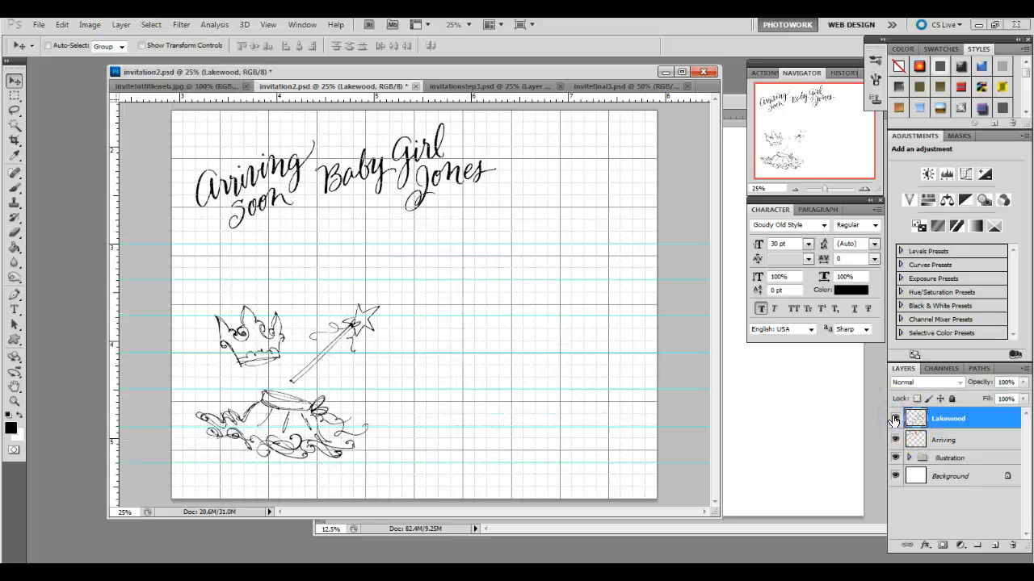
click(894, 418)
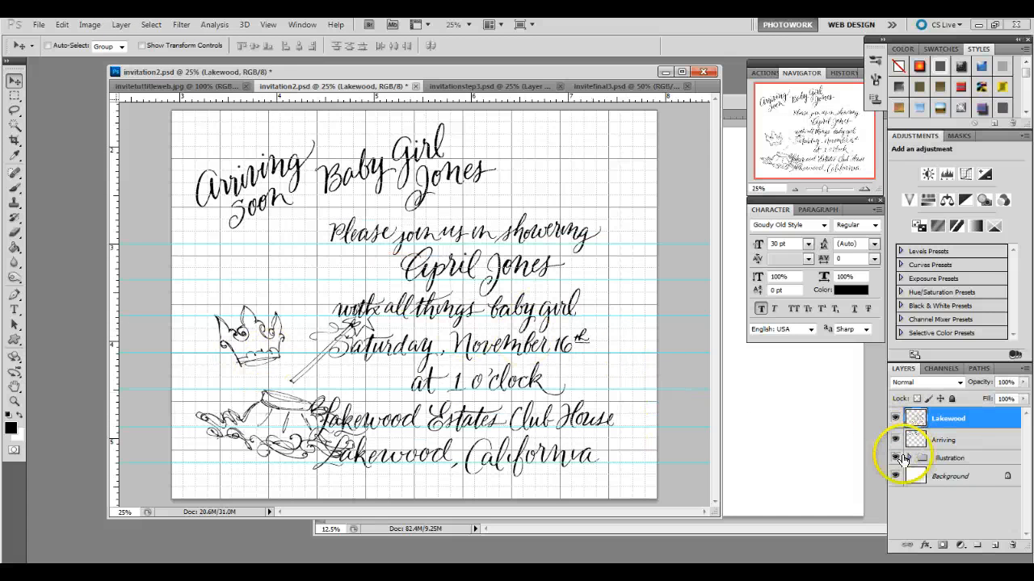
click(895, 458)
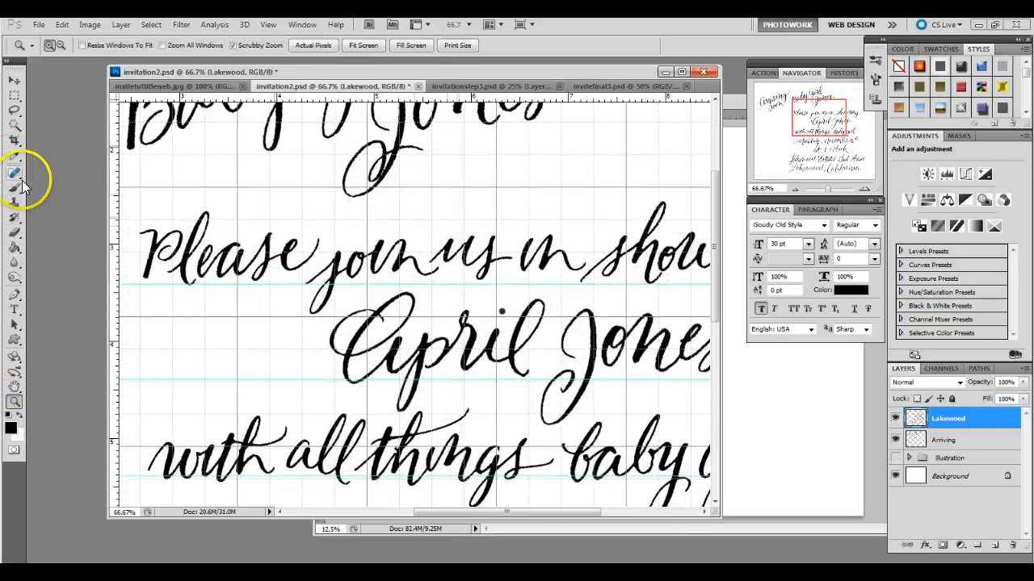
Step: Touch up the lettering with a brush and show the crown, wand and tutu illustration again
click(14, 189)
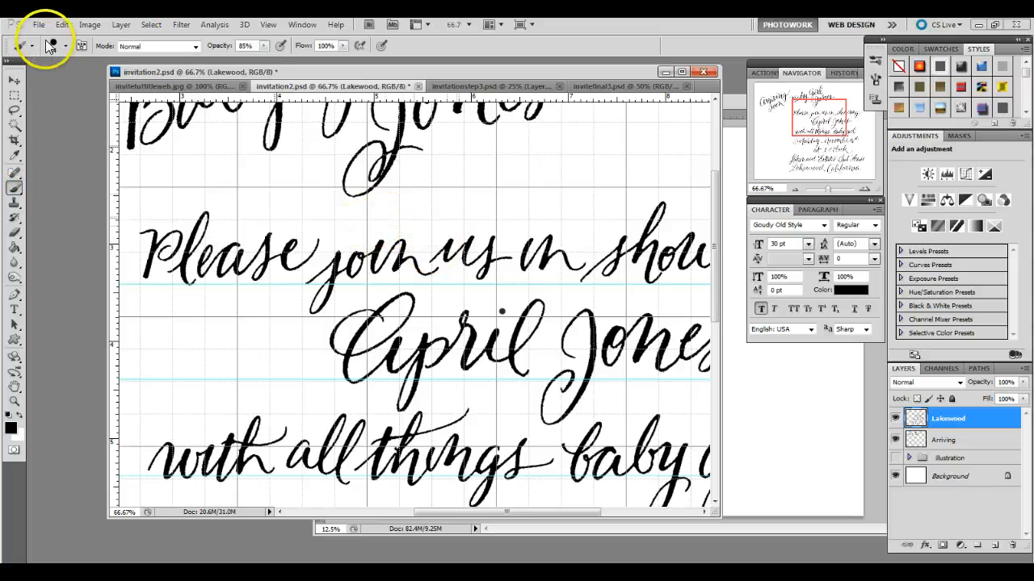
click(65, 46)
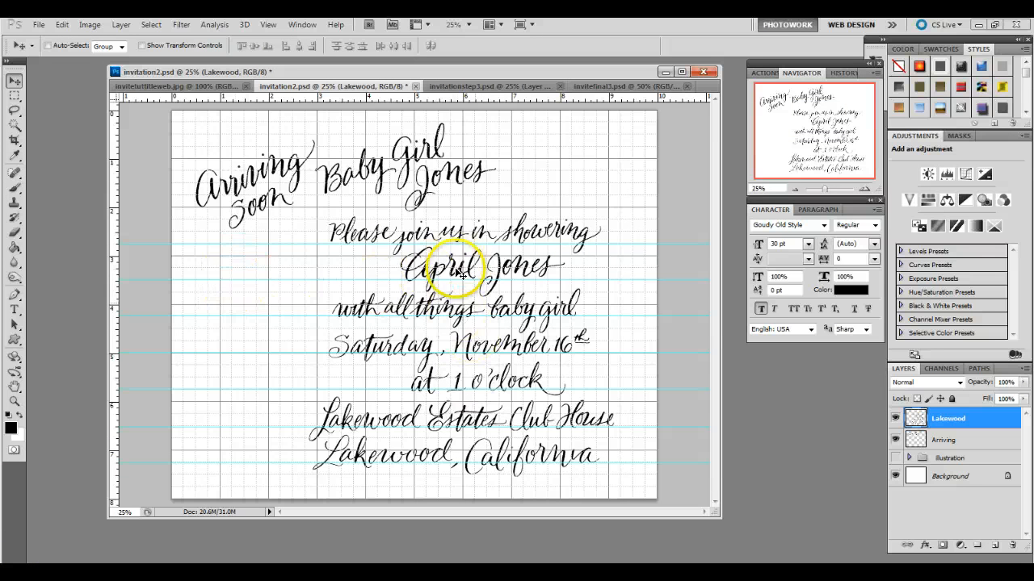
mouse_move(335, 174)
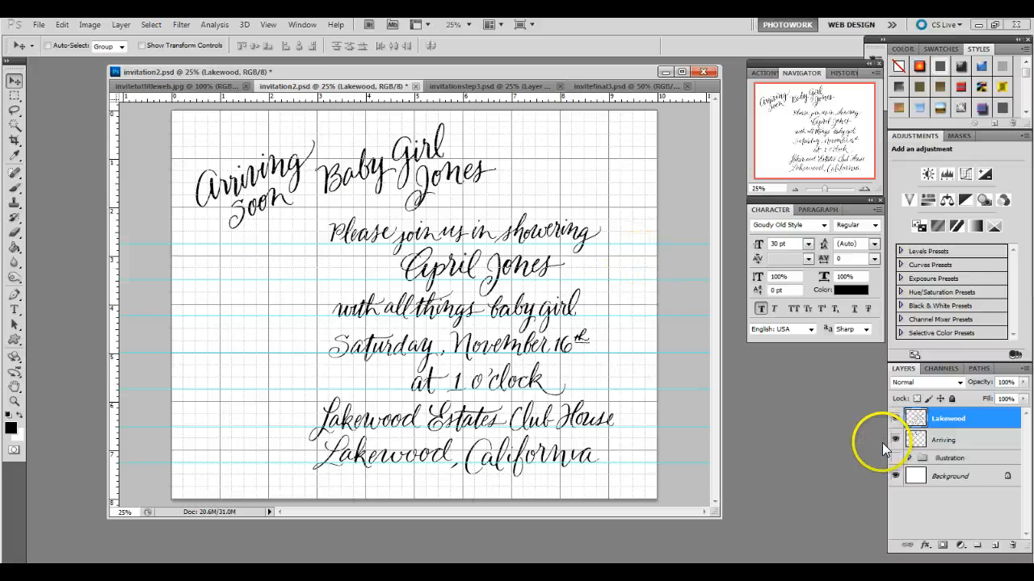
click(895, 458)
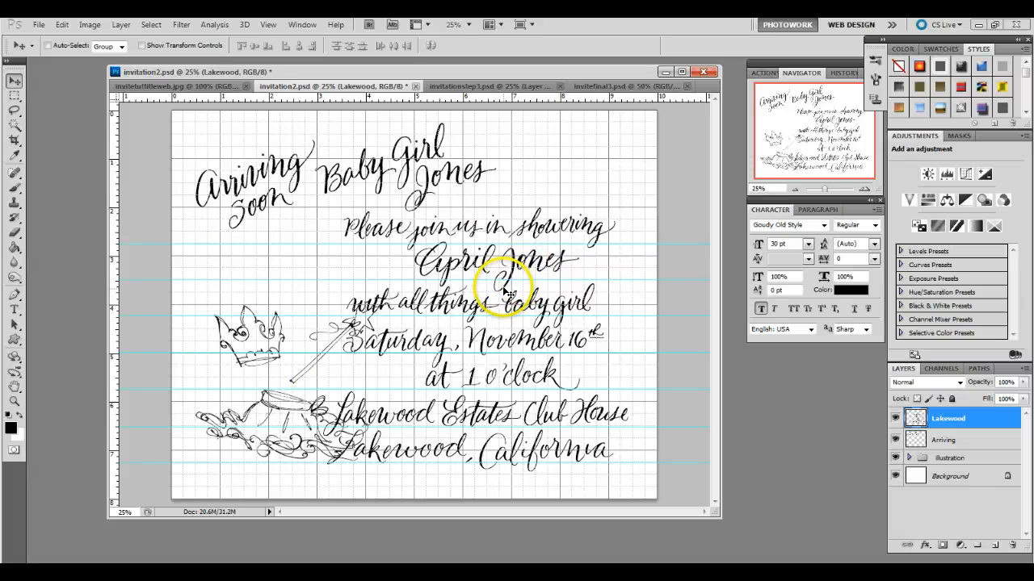
mouse_move(485, 263)
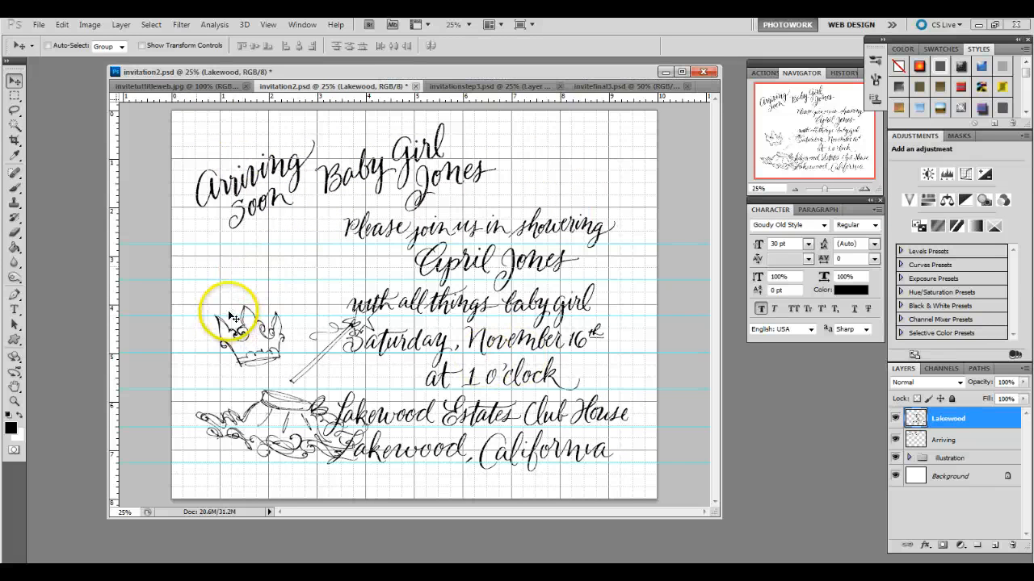
Step: Create a new 7.5 × 5.5 inch, 300 ppi document and return to the invitation window
click(38, 24)
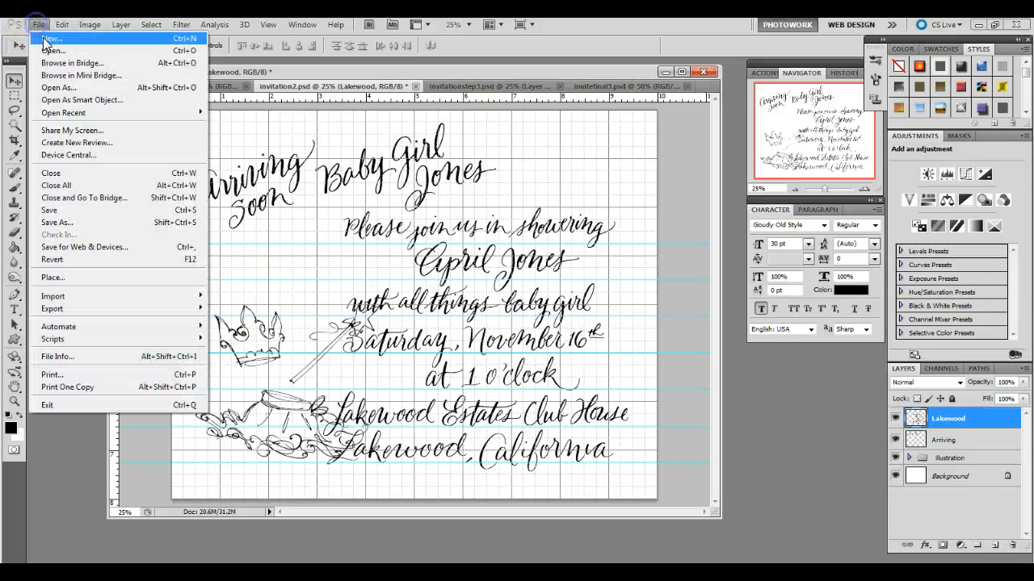
click(51, 38)
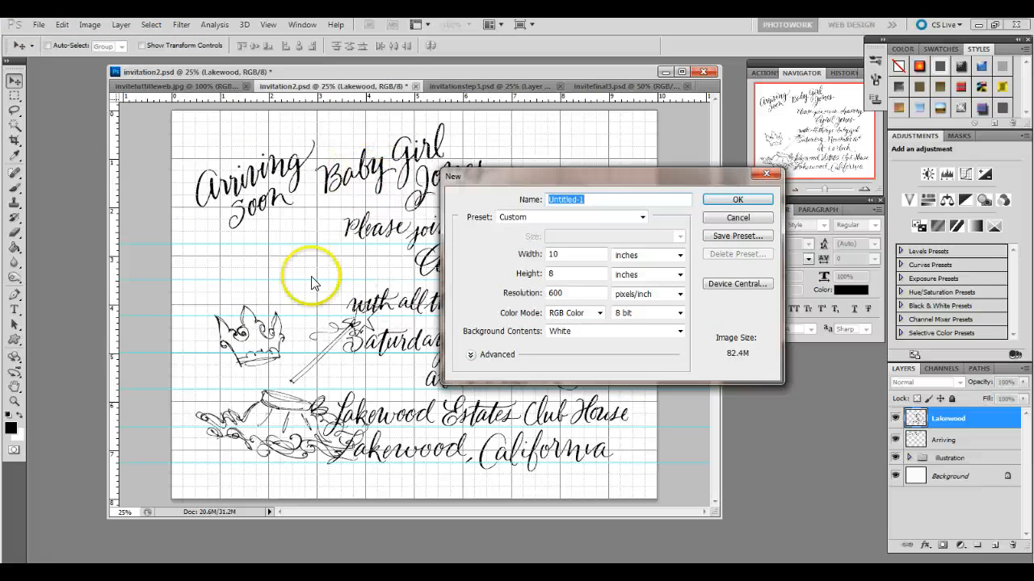
mouse_move(566, 266)
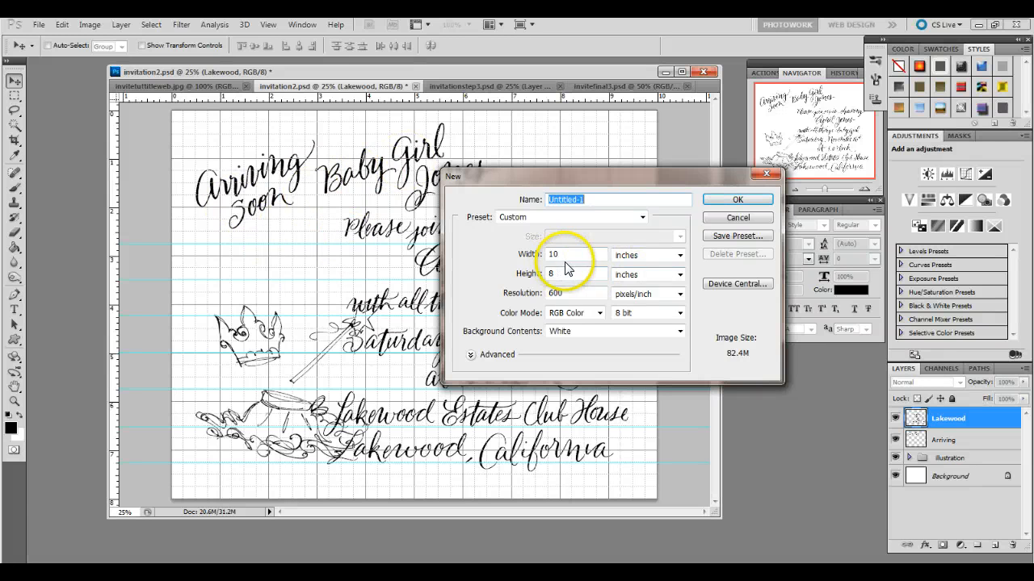
text(7.5)
click(576, 274)
text(5.5)
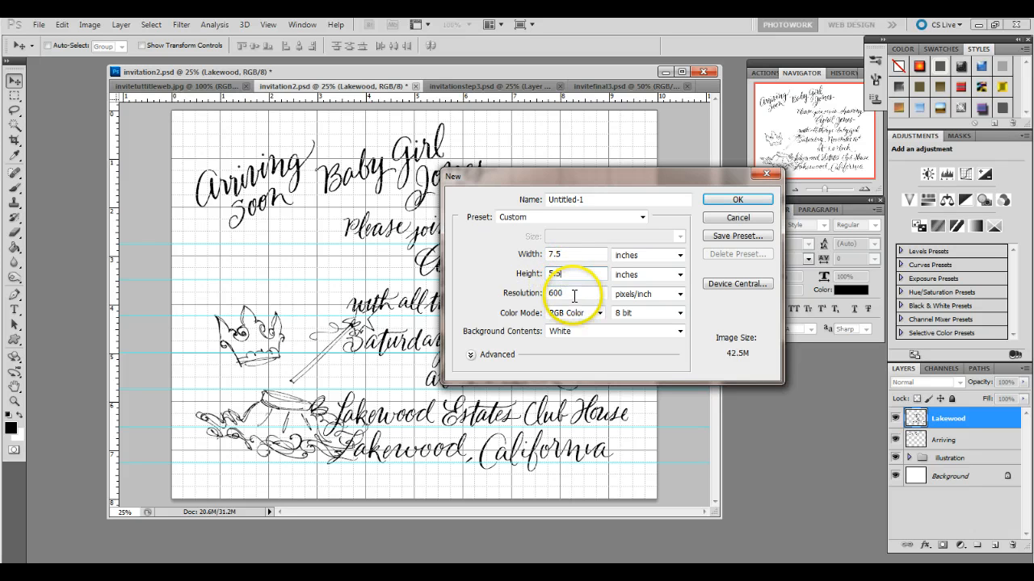
triple_click(575, 293)
text(300)
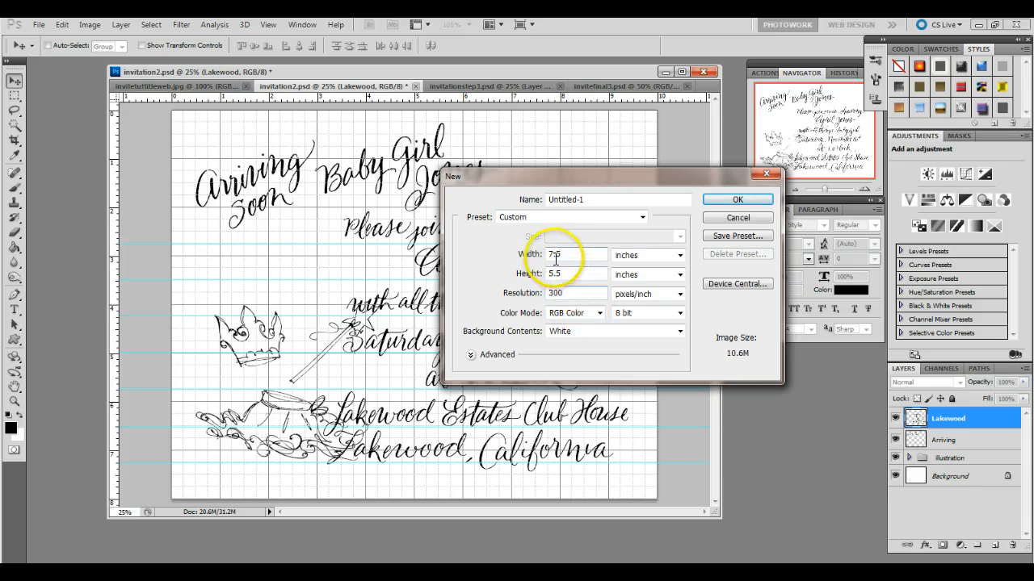
click(736, 200)
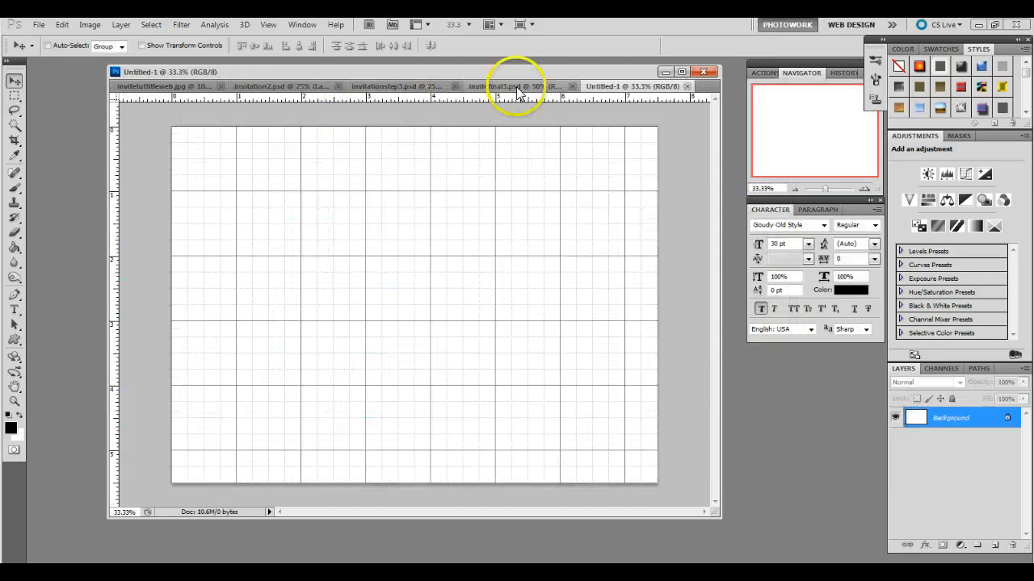
click(278, 87)
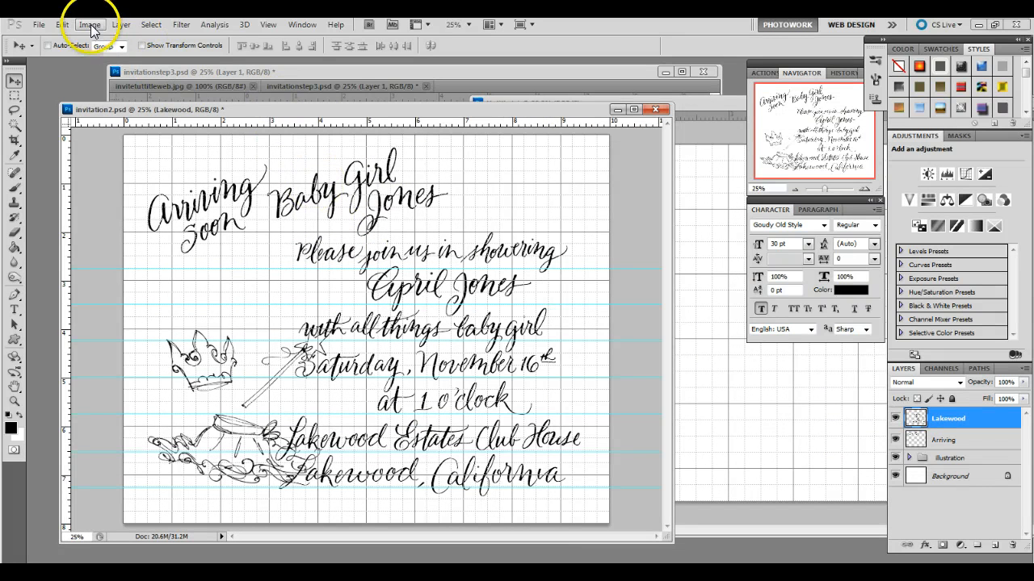
click(90, 24)
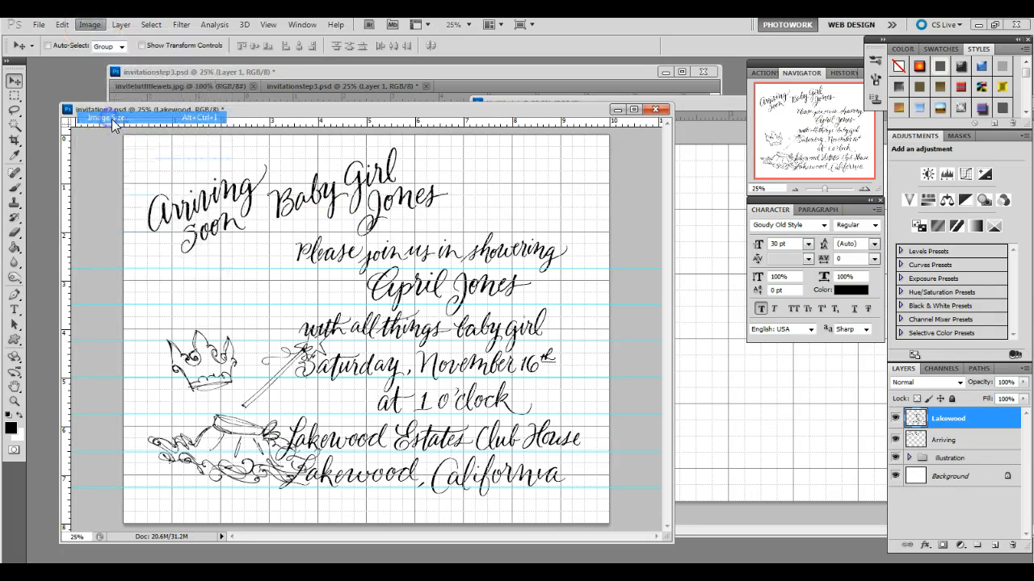
click(101, 117)
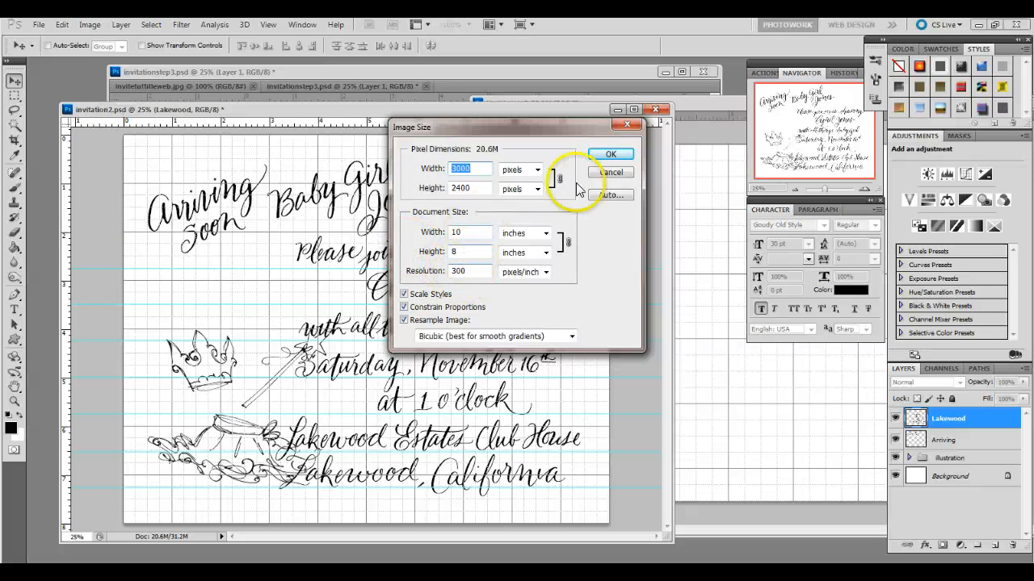
click(610, 155)
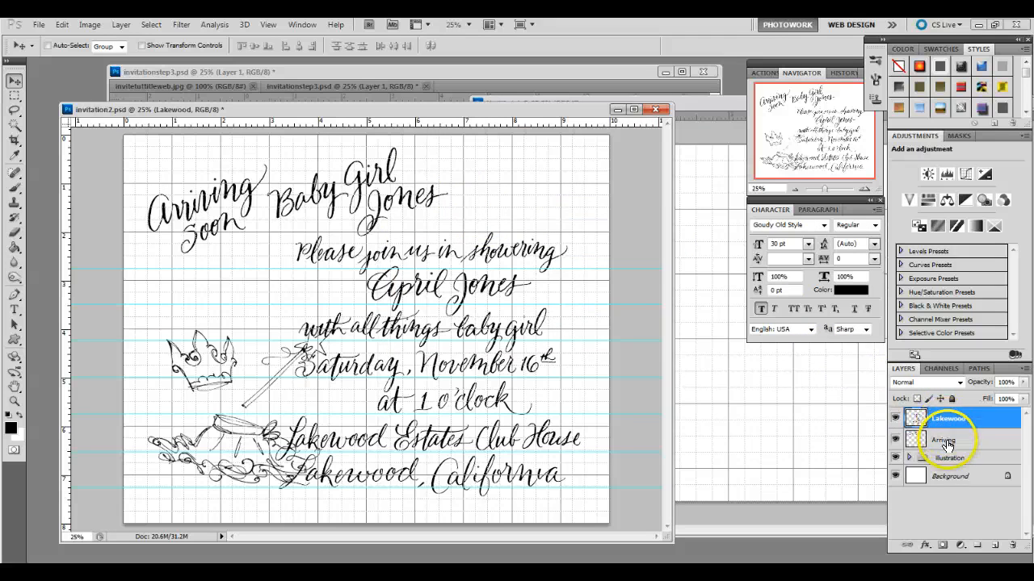
Step: Select the Arriving and Lakewood layers, then only the Lakewood lettering layer
click(945, 440)
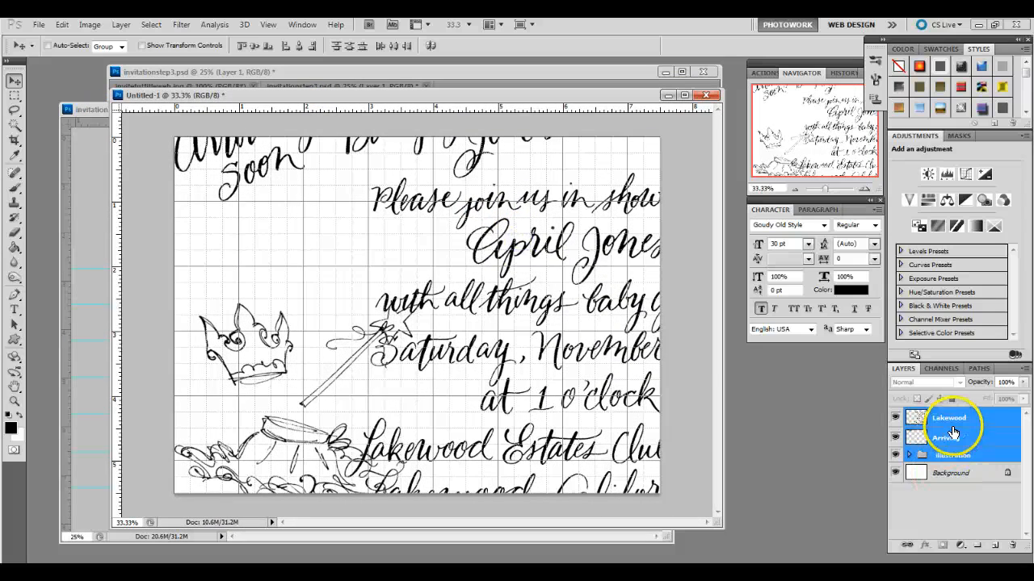
click(953, 437)
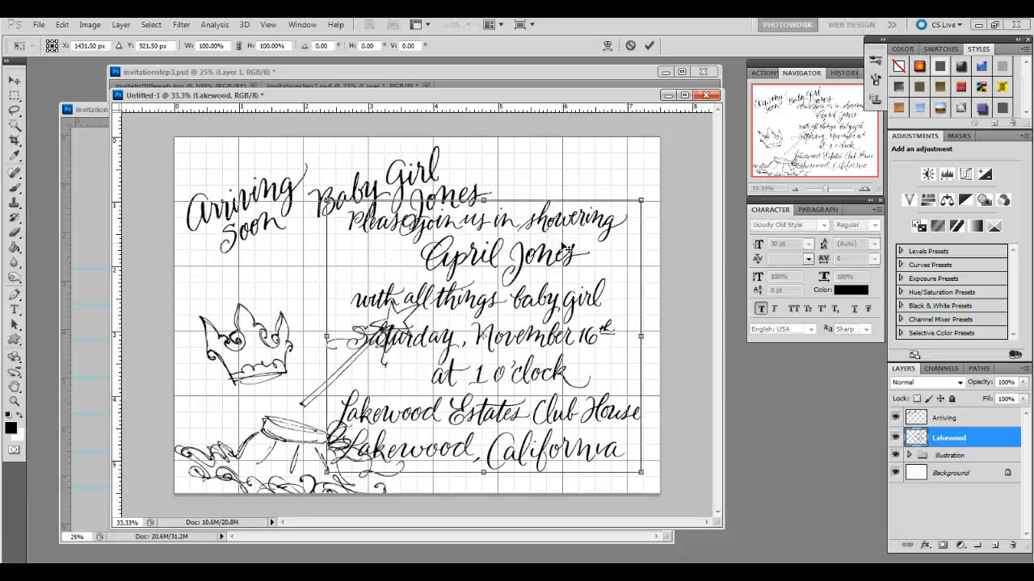
Step: Resize the Lakewood lettering to fit the card and select the illustration group
drag(640, 201, 636, 196)
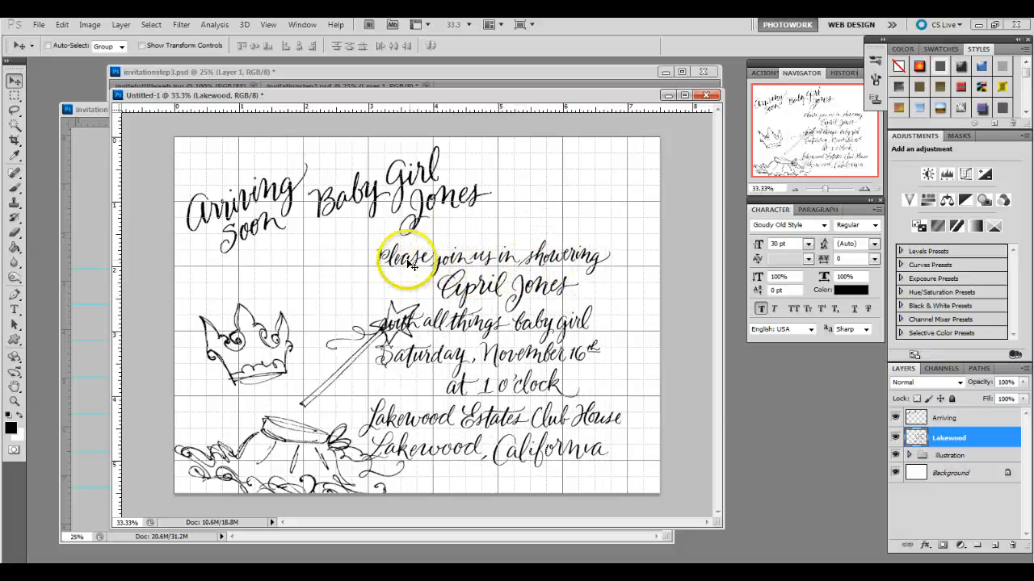
mouse_move(424, 265)
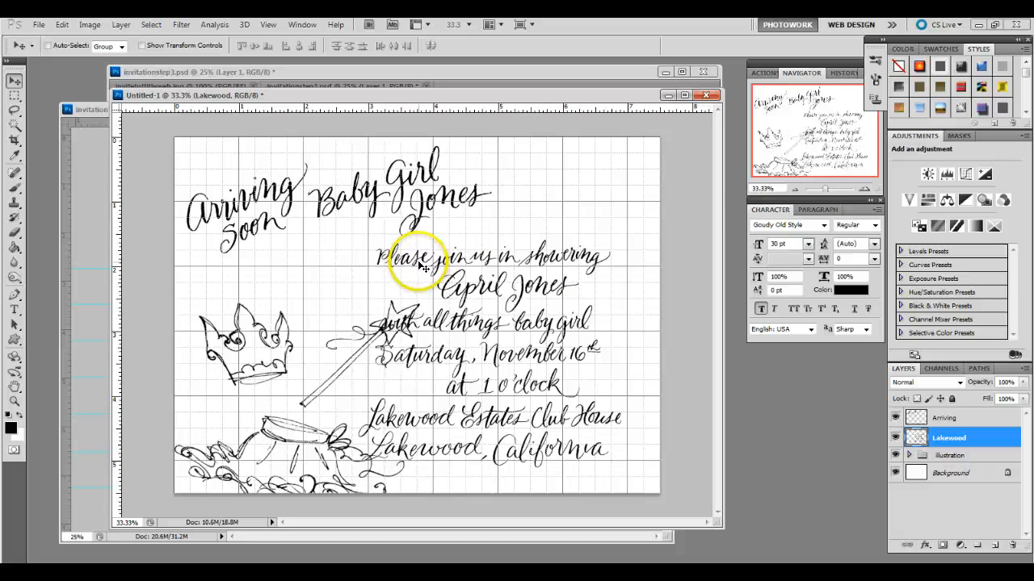
mouse_move(460, 166)
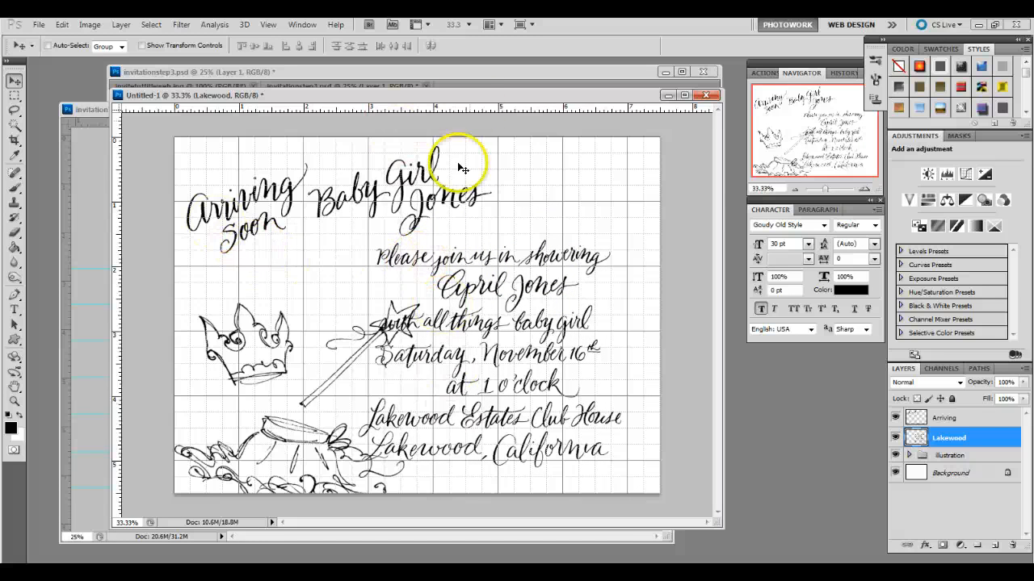
mouse_move(484, 120)
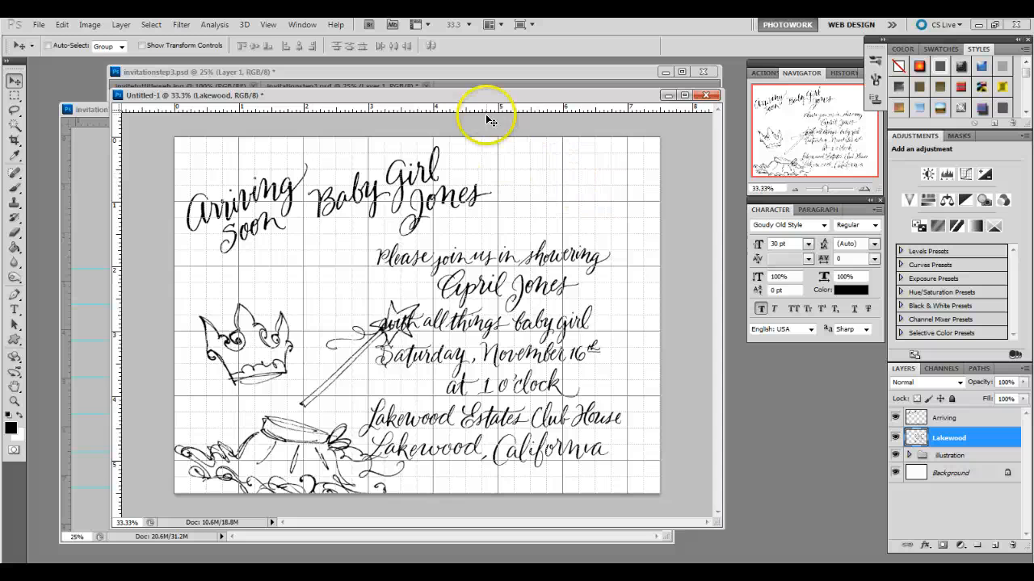
mouse_move(581, 309)
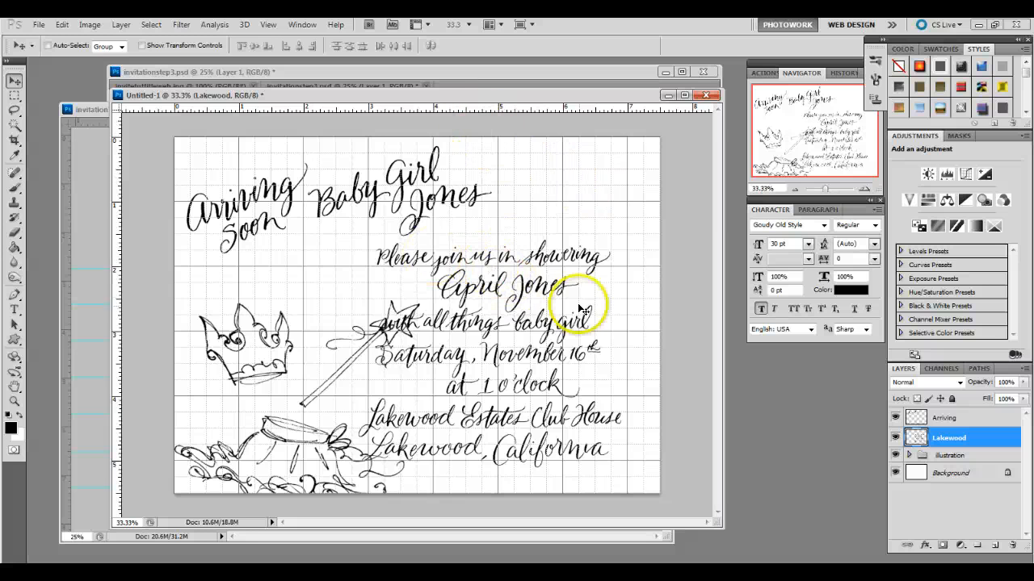
mouse_move(407, 315)
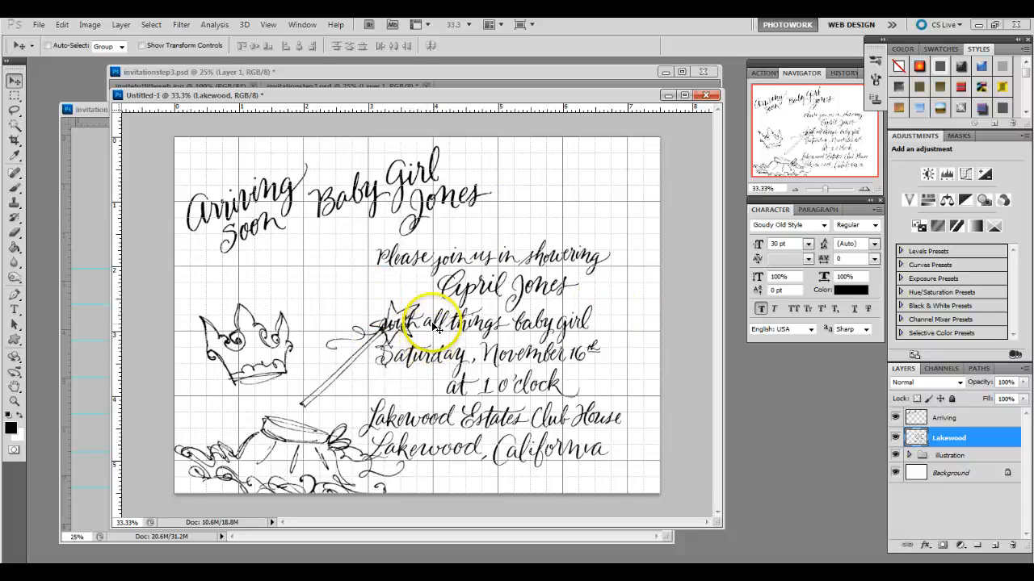
mouse_move(533, 283)
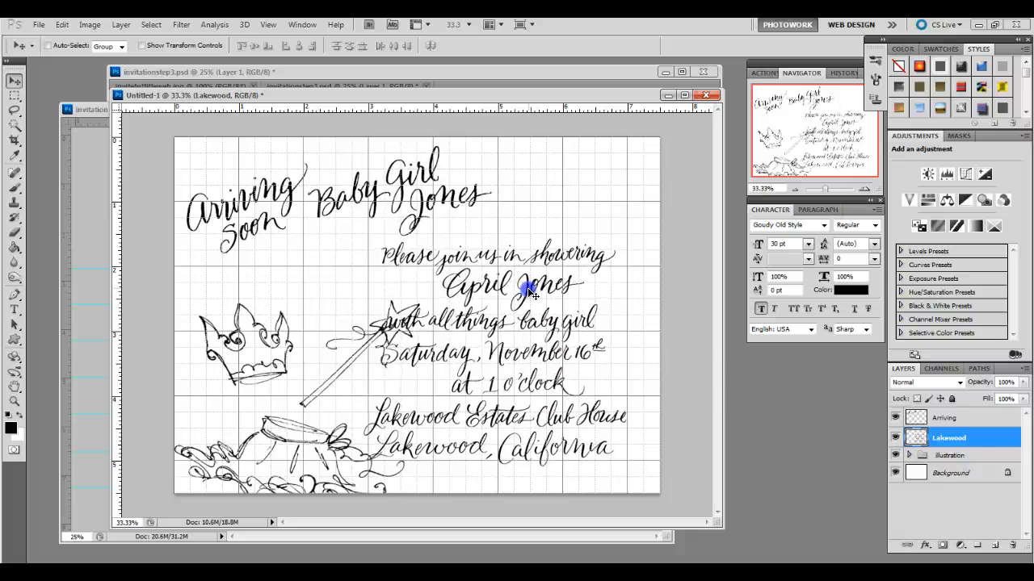
click(952, 454)
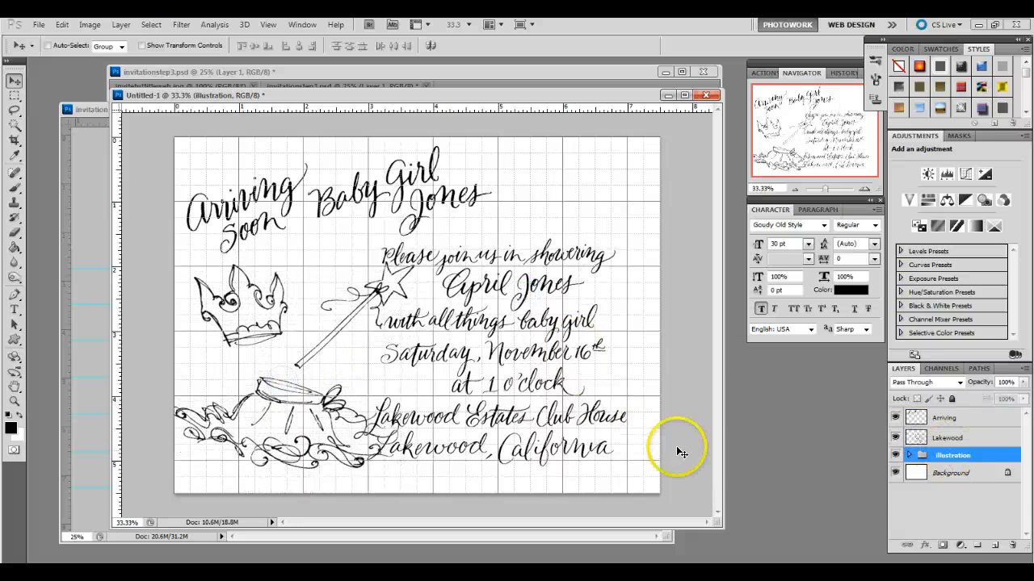
Step: Expand the illustration group, then shrink and reposition the tutu, wand and crown drawings
click(909, 456)
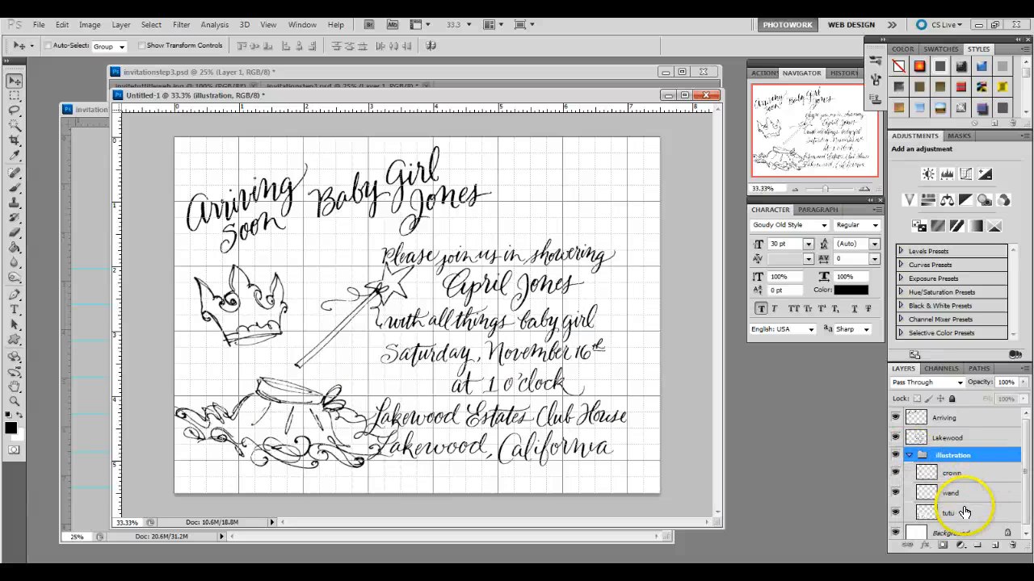
click(948, 513)
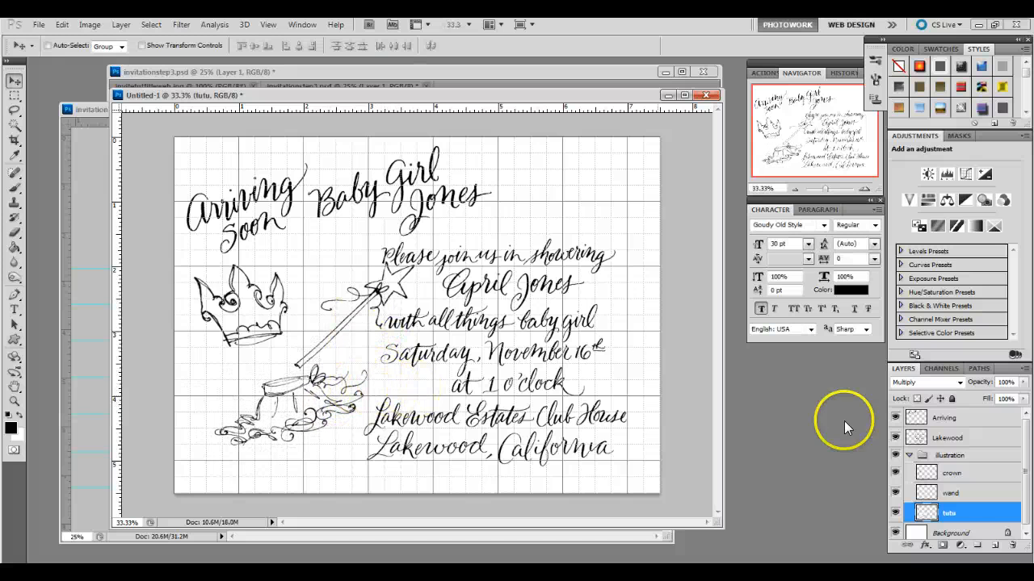
click(950, 493)
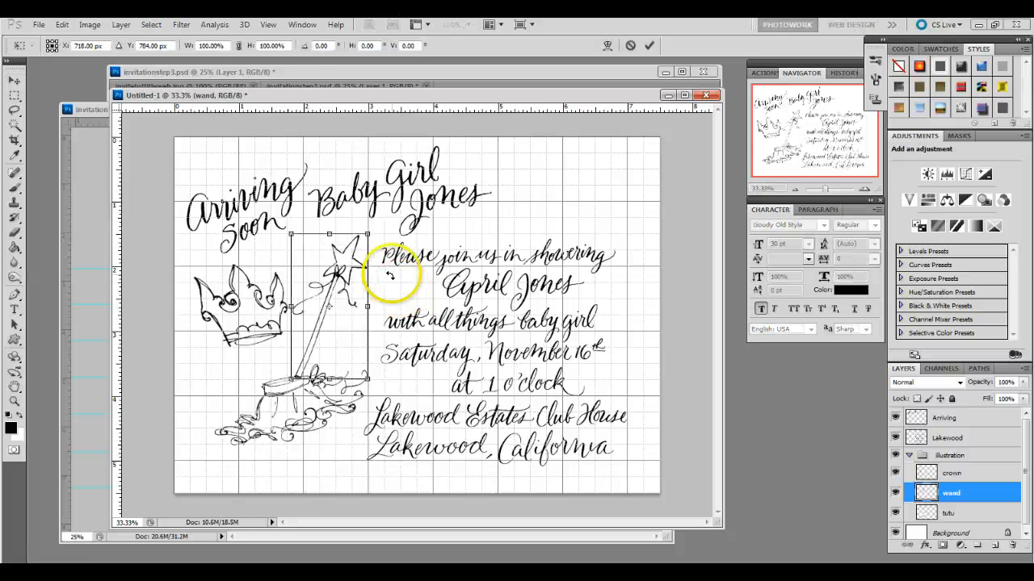
drag(390, 275, 346, 262)
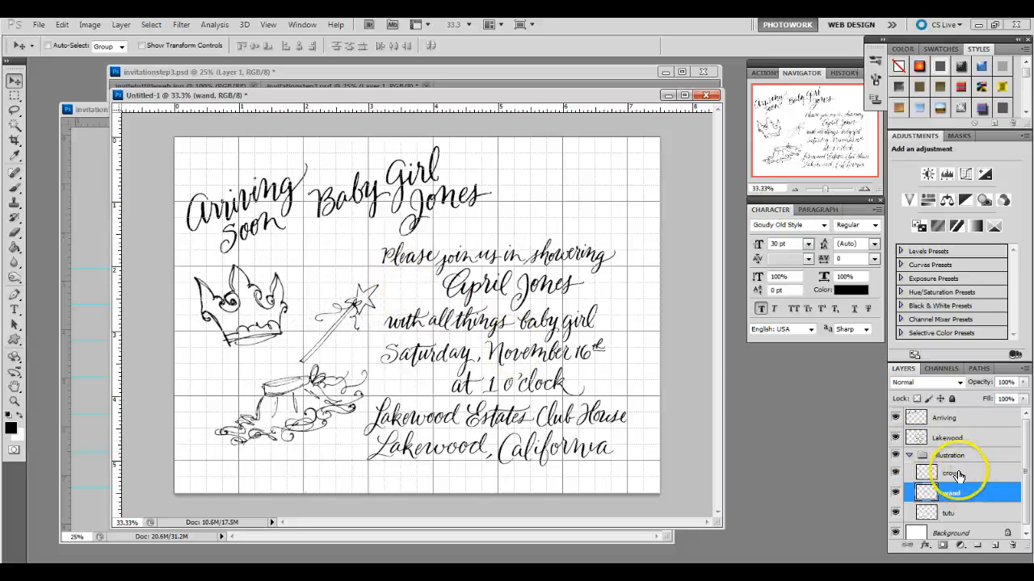
click(953, 473)
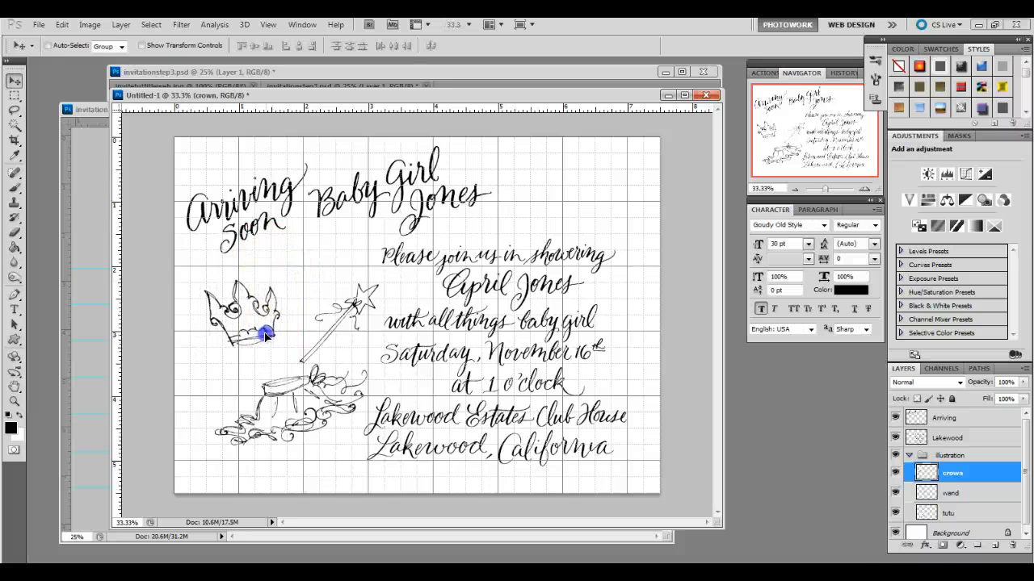
click(948, 513)
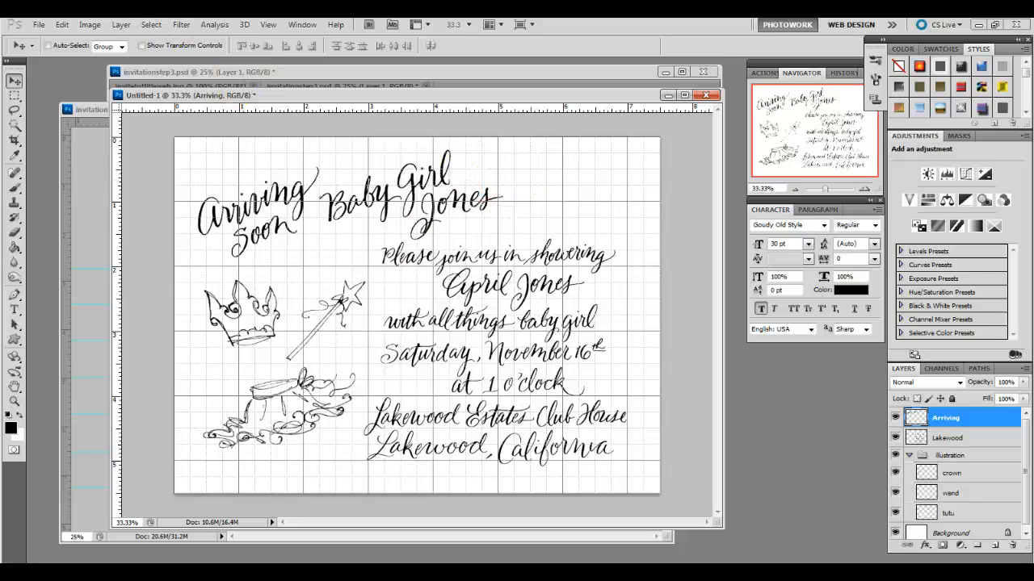
Step: Hide the grid and add a guide at 6.7 in, then undo it
click(267, 25)
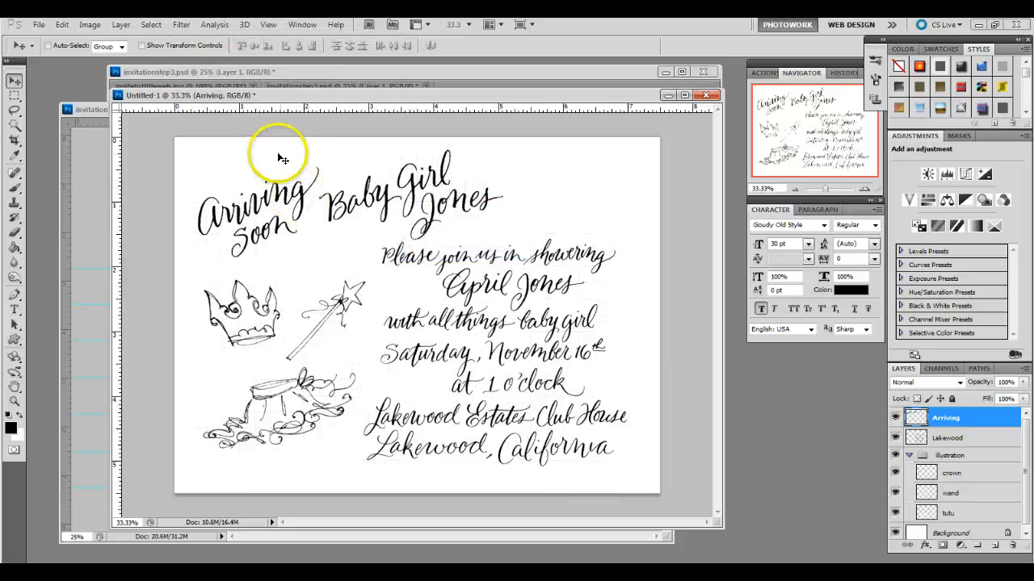
click(268, 24)
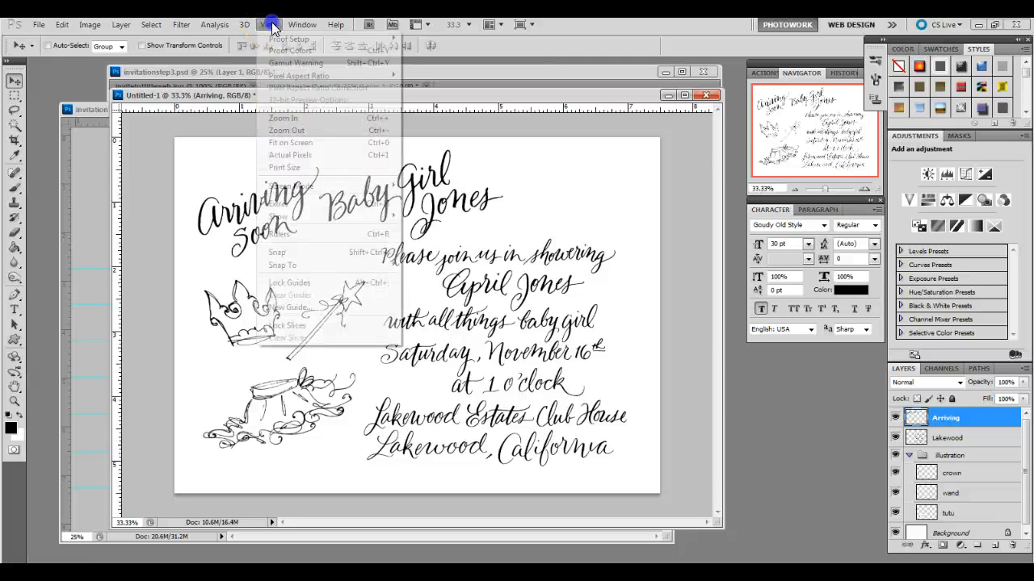
mouse_move(302, 308)
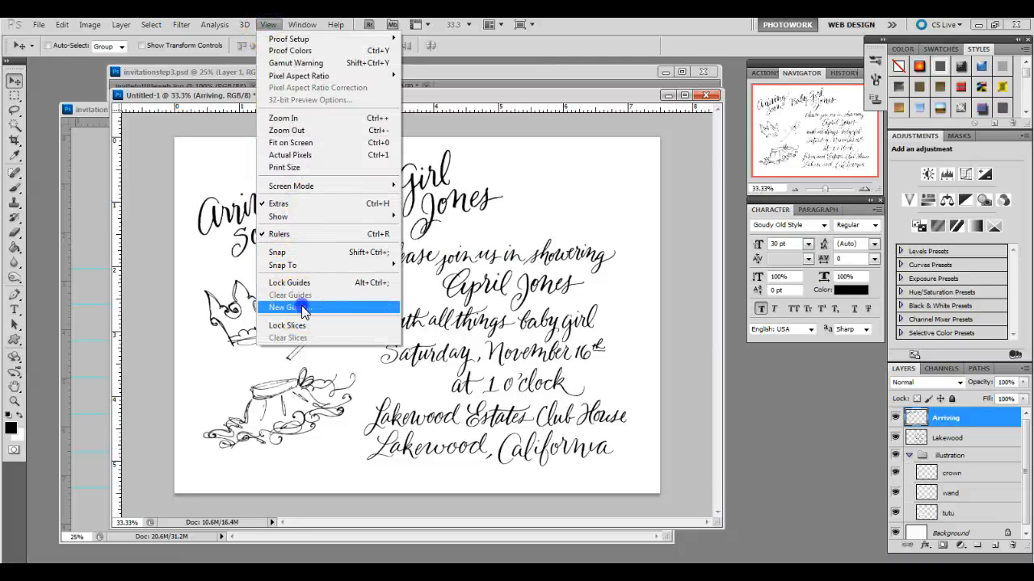
click(288, 308)
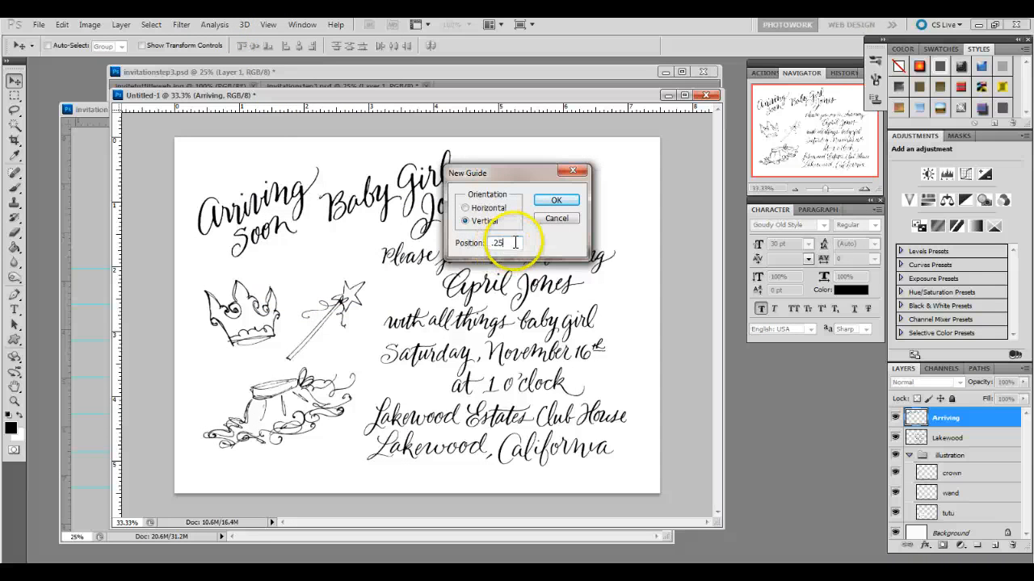
click(268, 24)
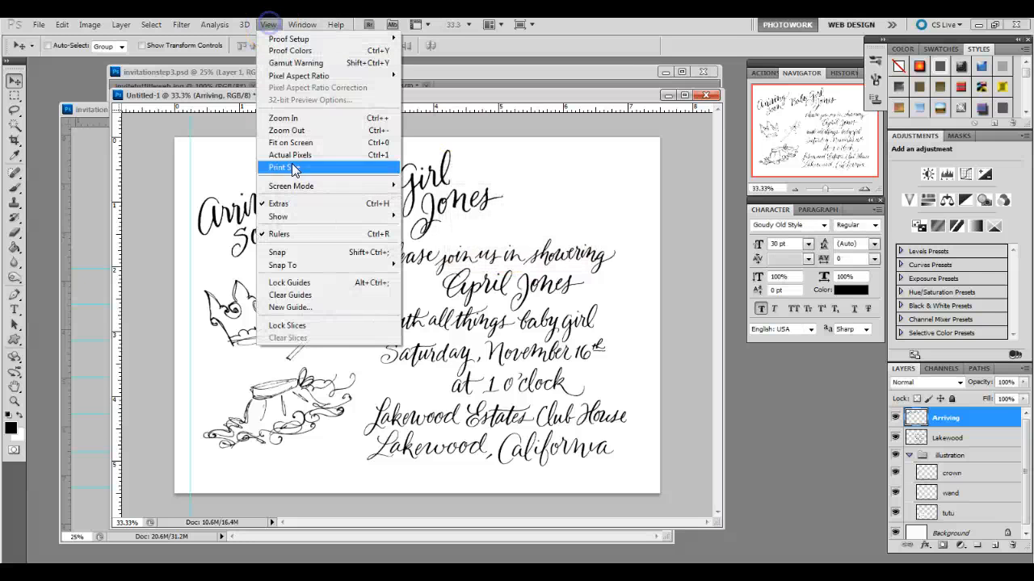
click(289, 307)
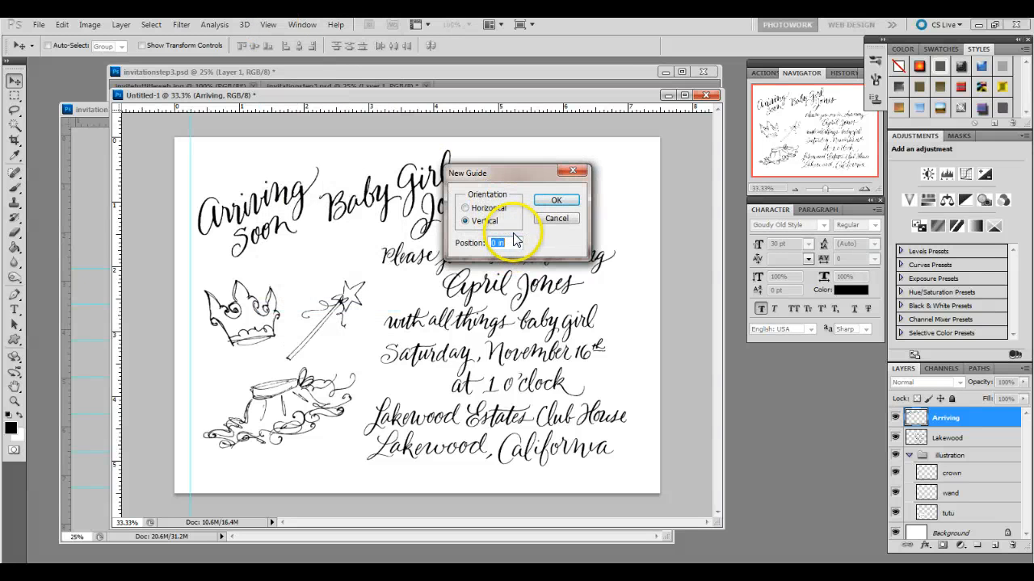
text(6.7)
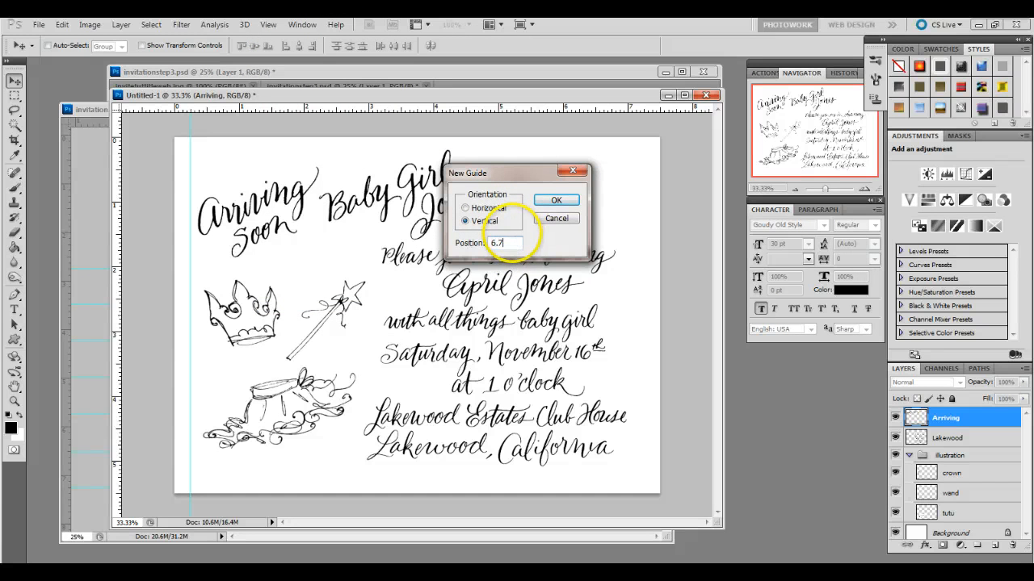
click(556, 199)
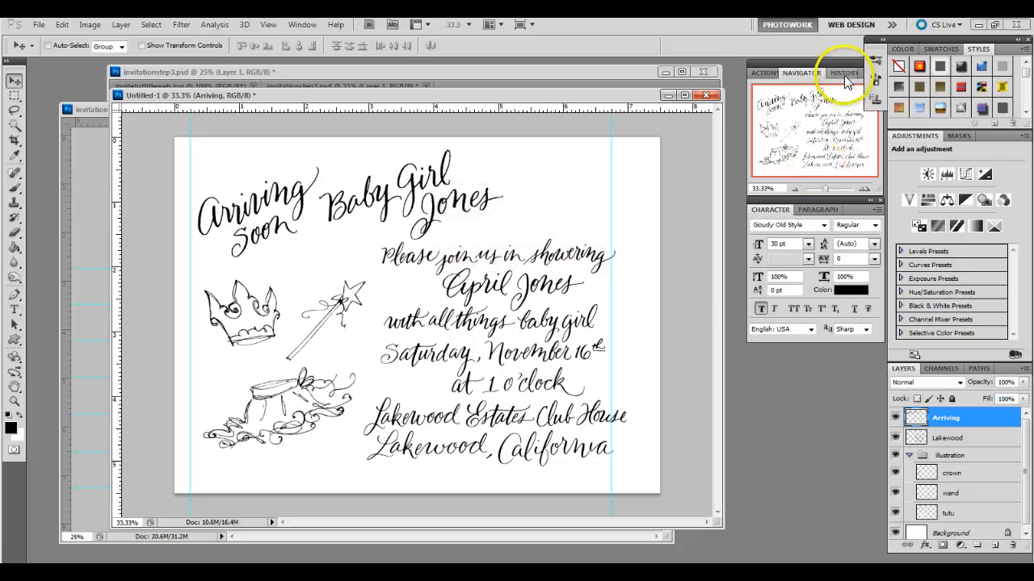
click(843, 72)
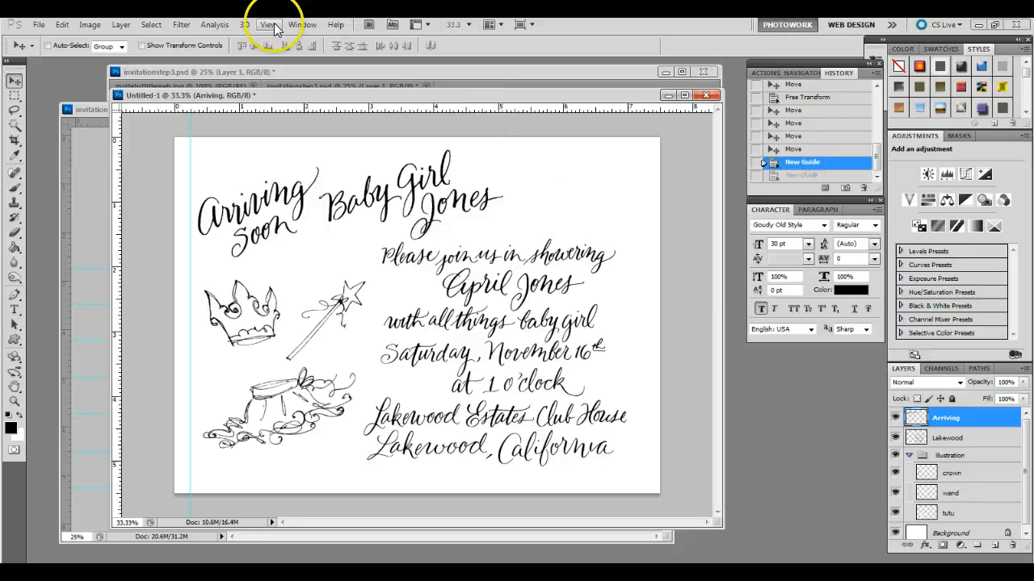
Step: Add a vertical guide at 7.25 in and a horizontal guide at 5 in
click(267, 24)
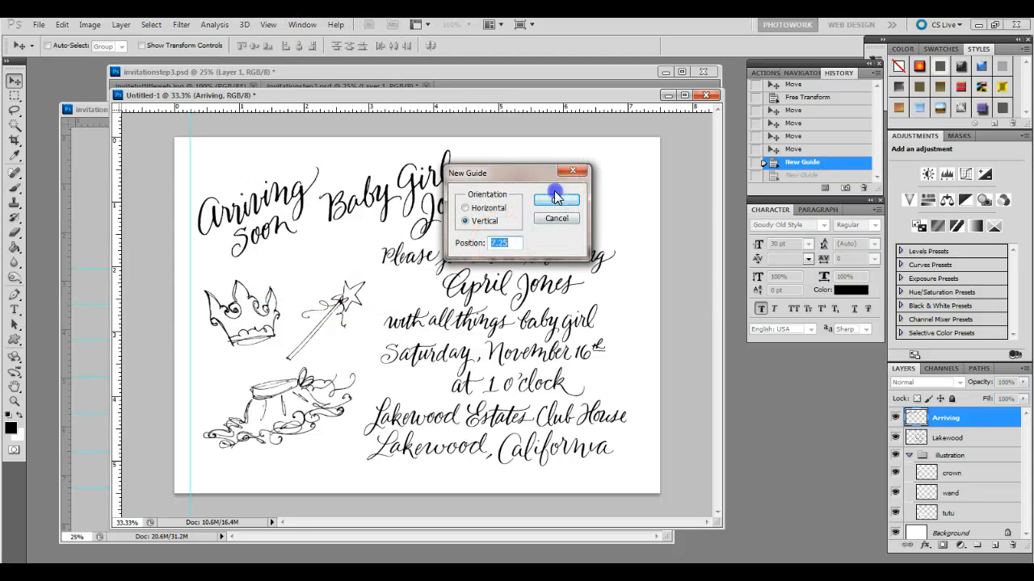
click(267, 24)
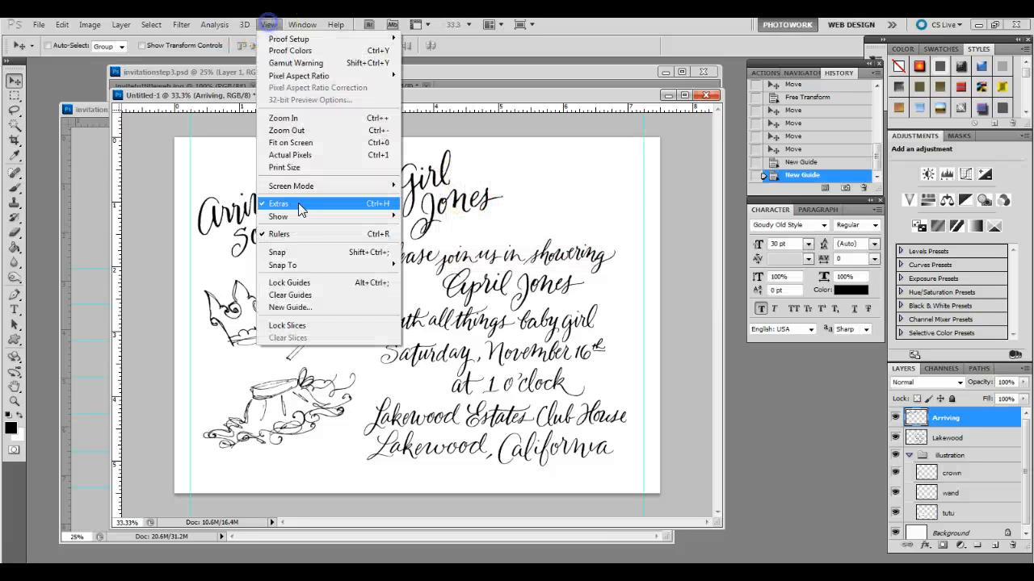
click(289, 307)
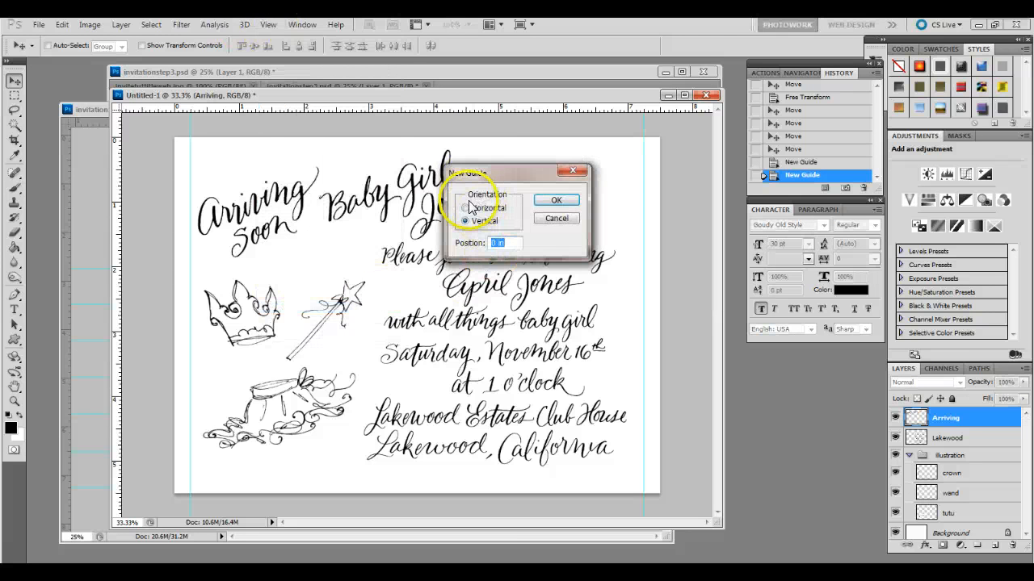
click(466, 208)
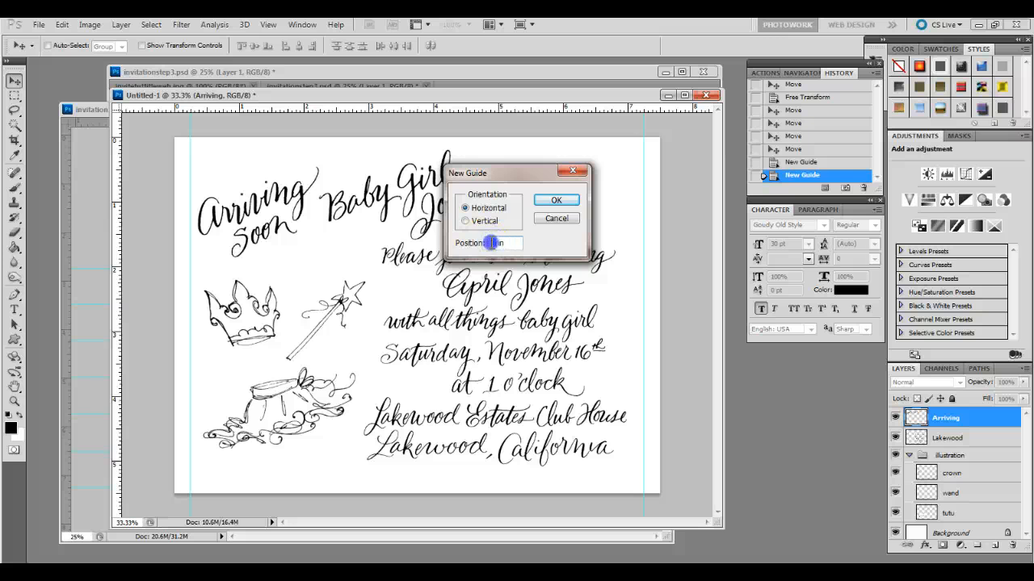
click(556, 199)
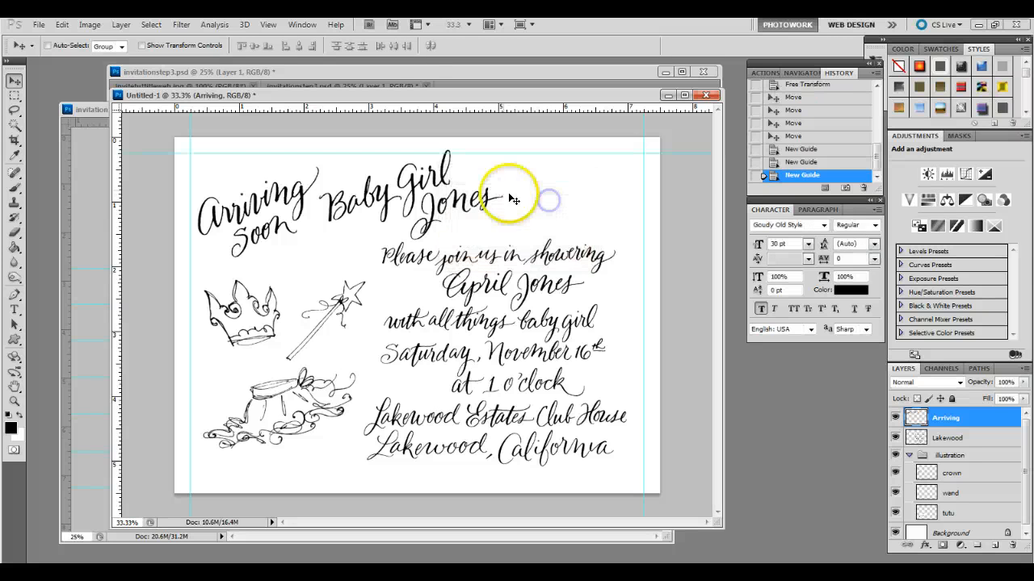
click(268, 24)
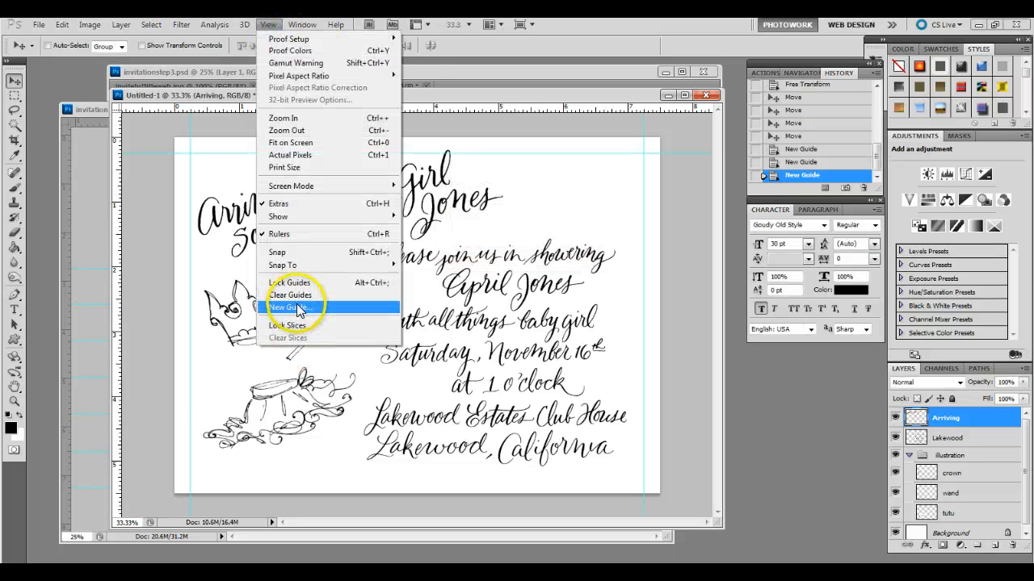
click(290, 307)
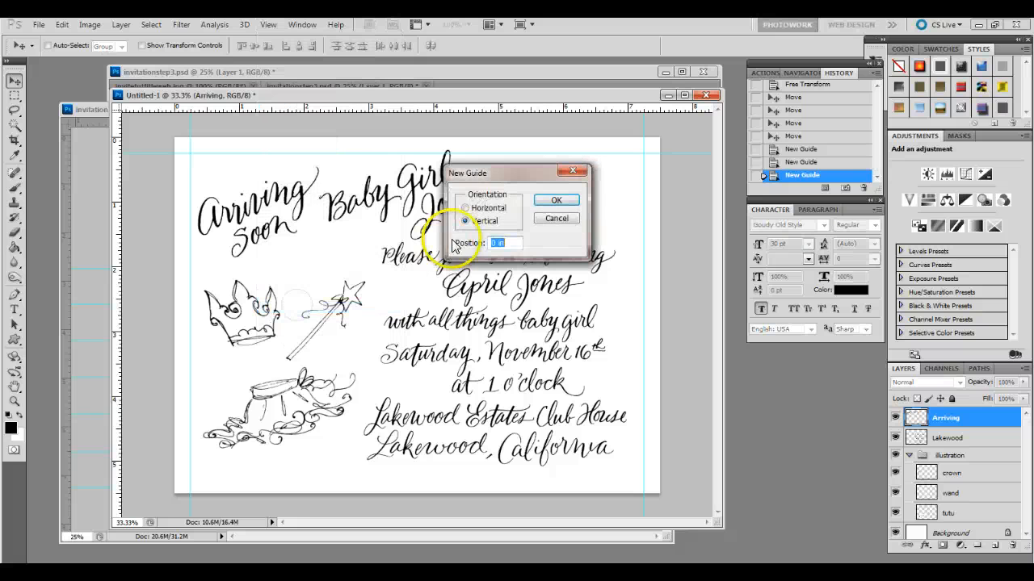
click(466, 207)
text(5)
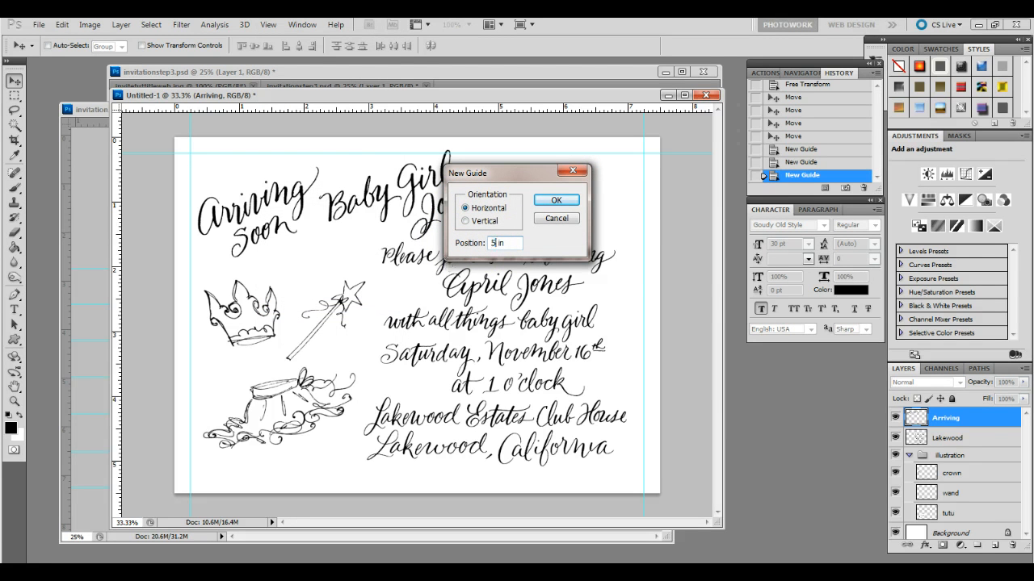
click(556, 200)
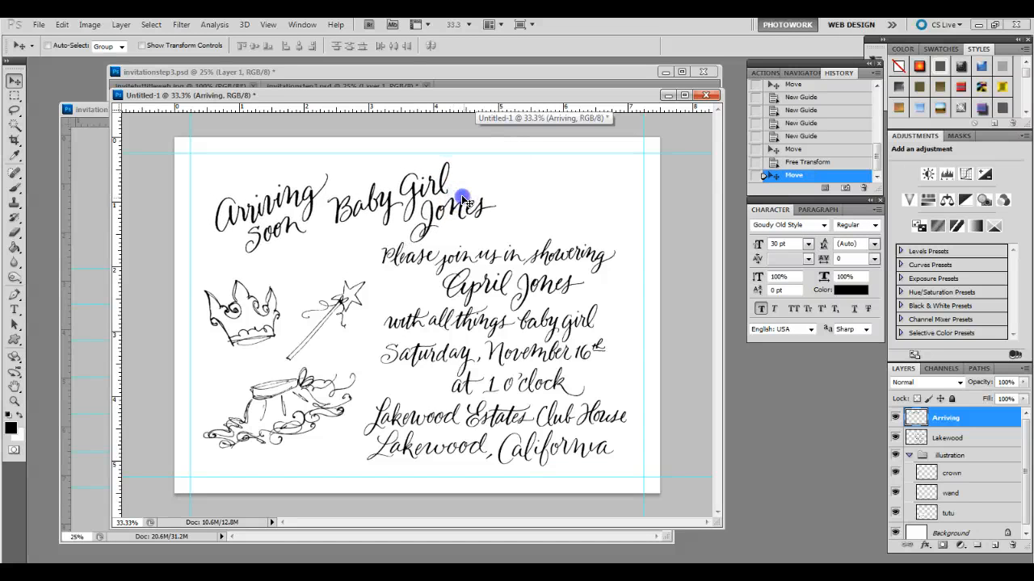
mouse_move(617, 225)
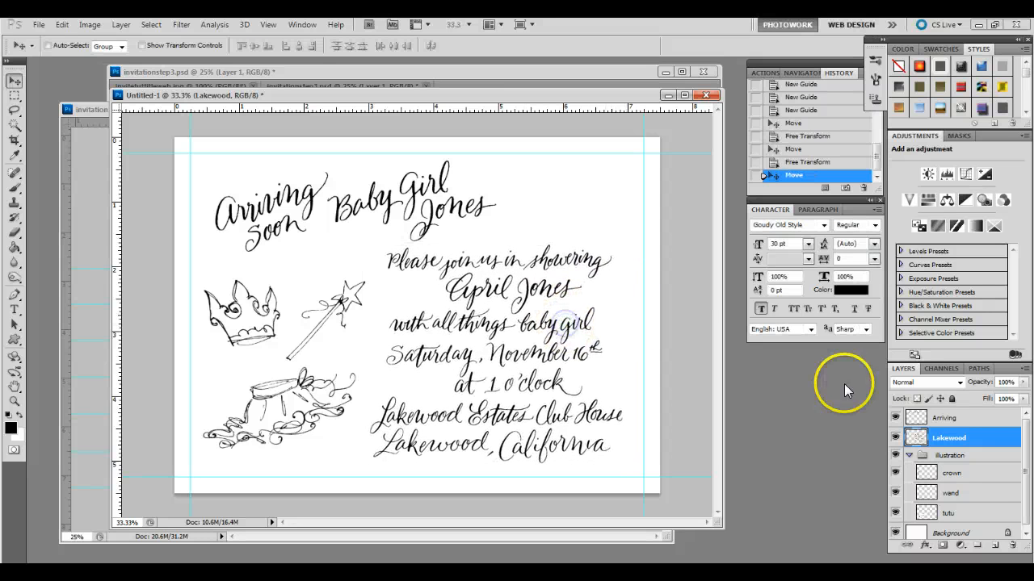
Step: Select the crown, wand and tutu illustration group for rearranging
click(951, 455)
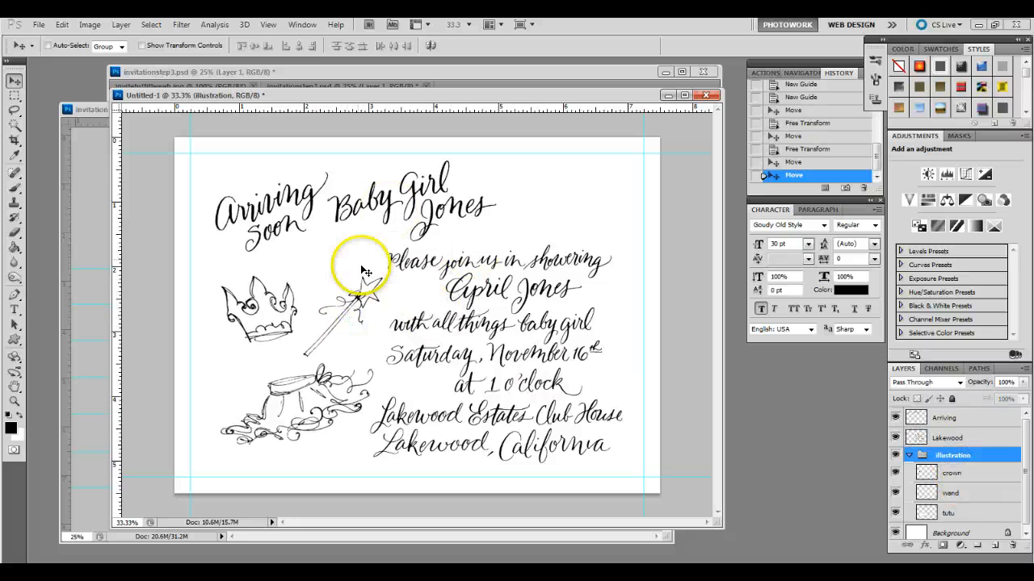
mouse_move(363, 246)
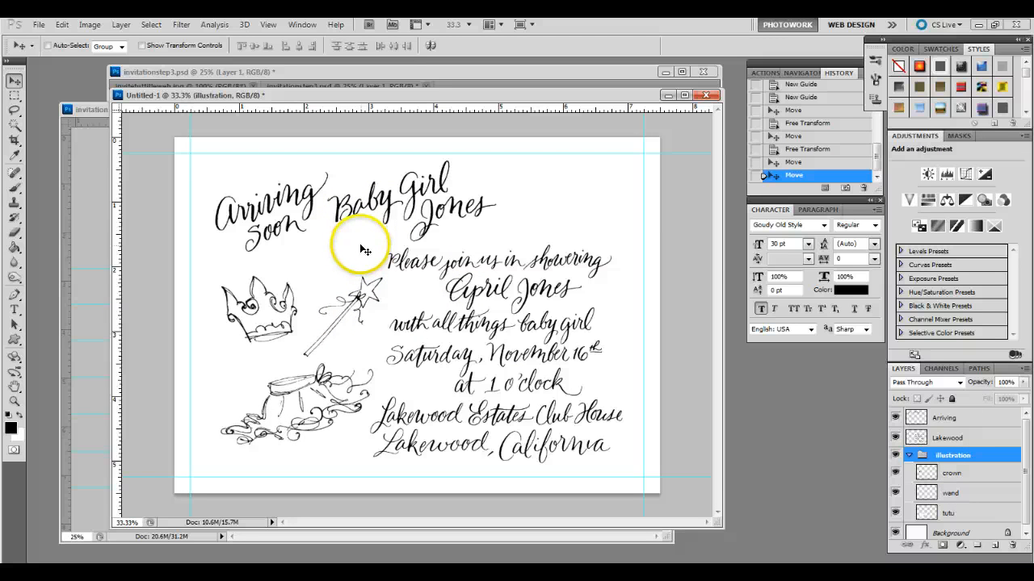
mouse_move(343, 230)
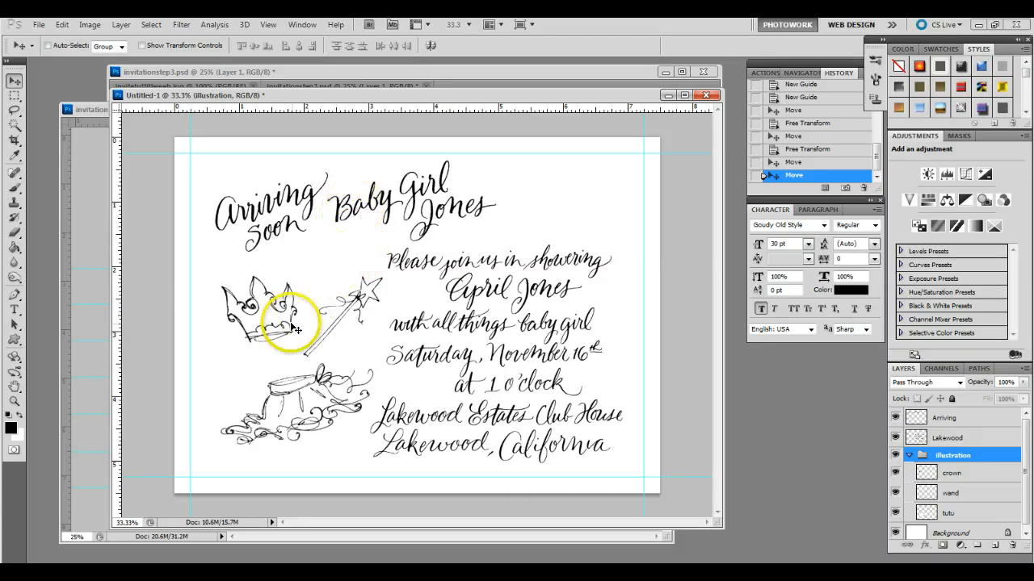
Step: Shift the crown, wand and tutu sketches beside the text and collapse the group
drag(291, 323, 331, 335)
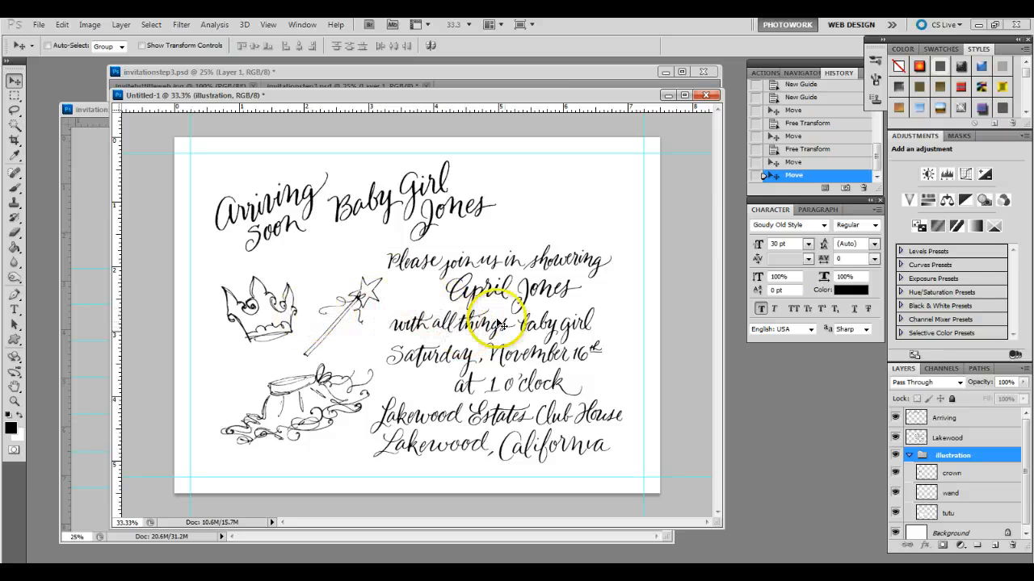
mouse_move(706, 400)
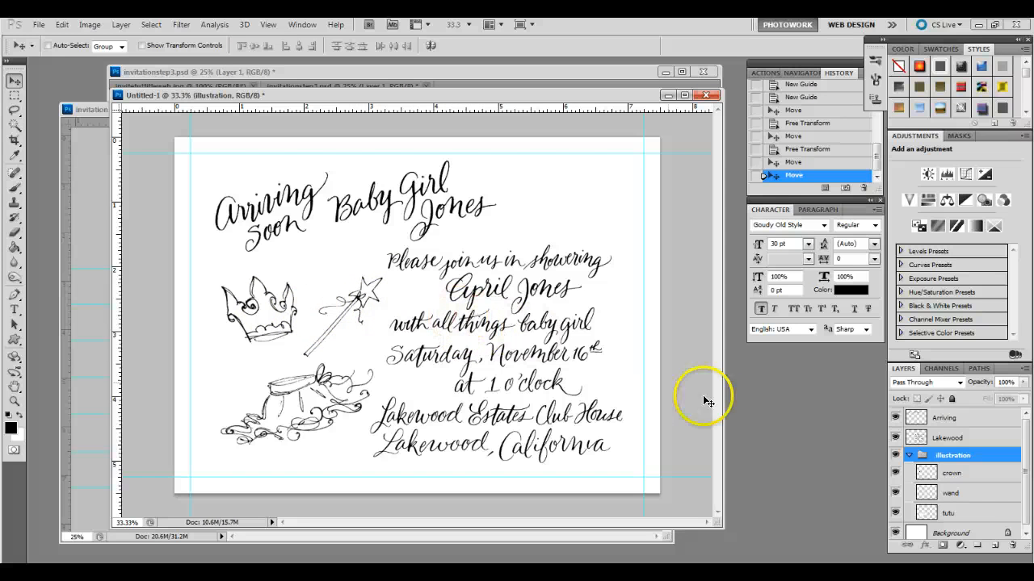
click(907, 455)
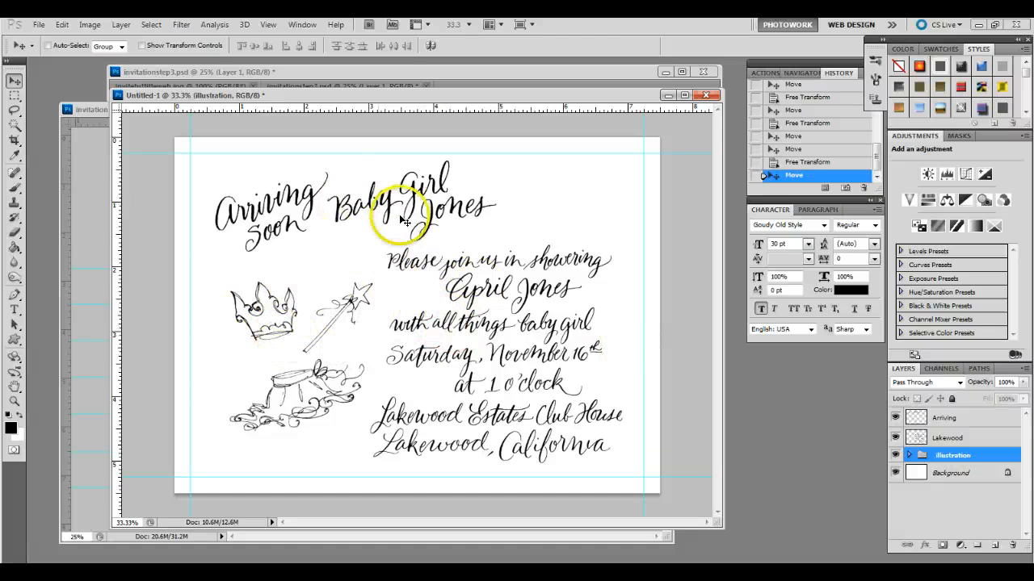
mouse_move(687, 327)
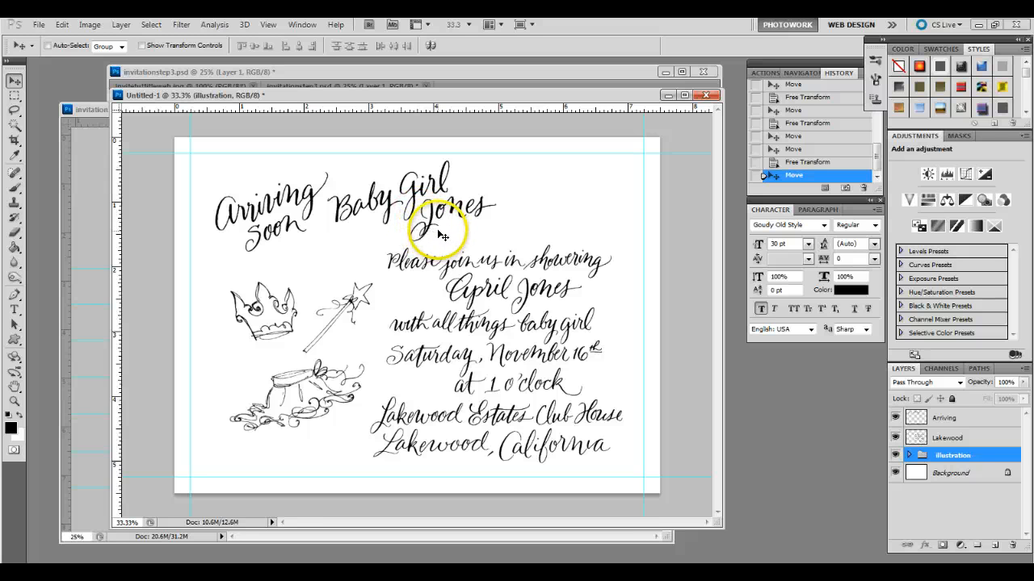
mouse_move(440, 230)
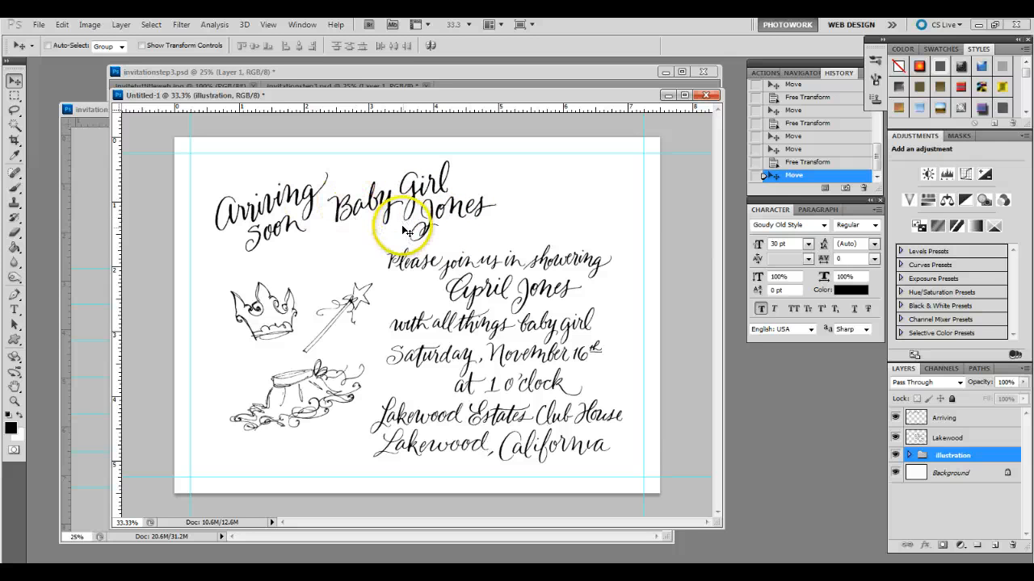
mouse_move(440, 246)
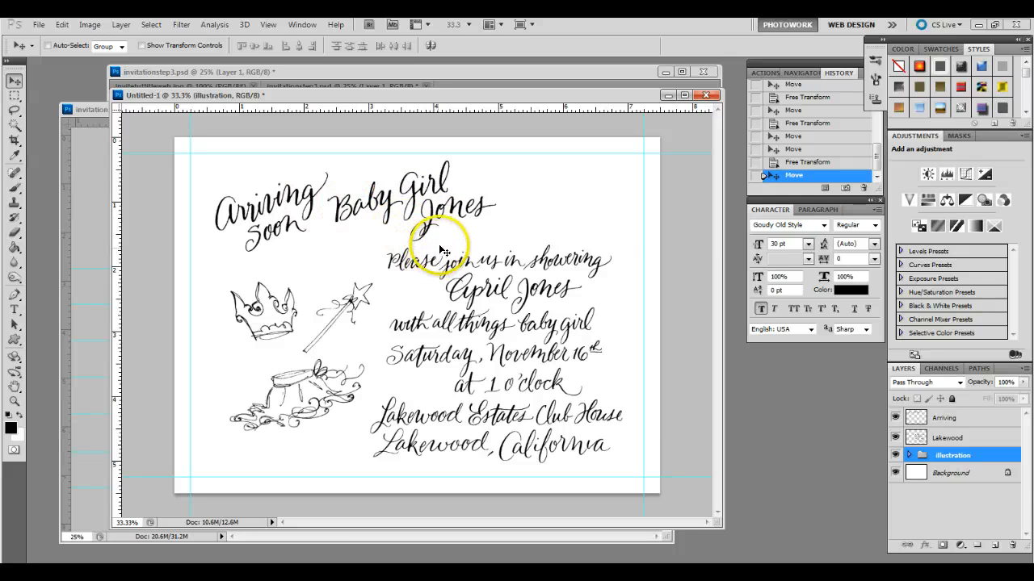
mouse_move(391, 153)
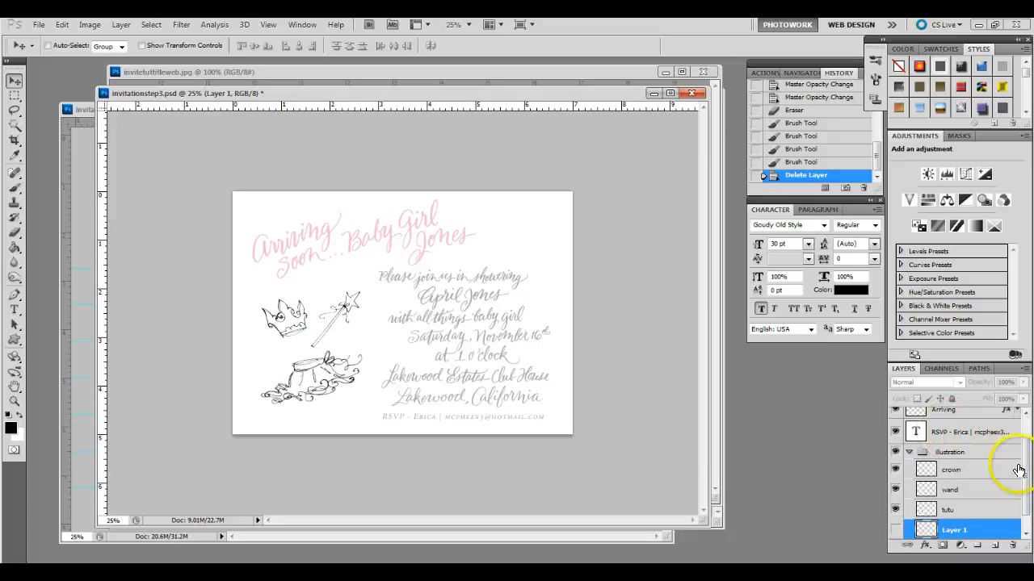
Step: Scroll the colored invitation's Layers panel to review its pink heading, grey lettering and RSVP layers
scroll(down, 3)
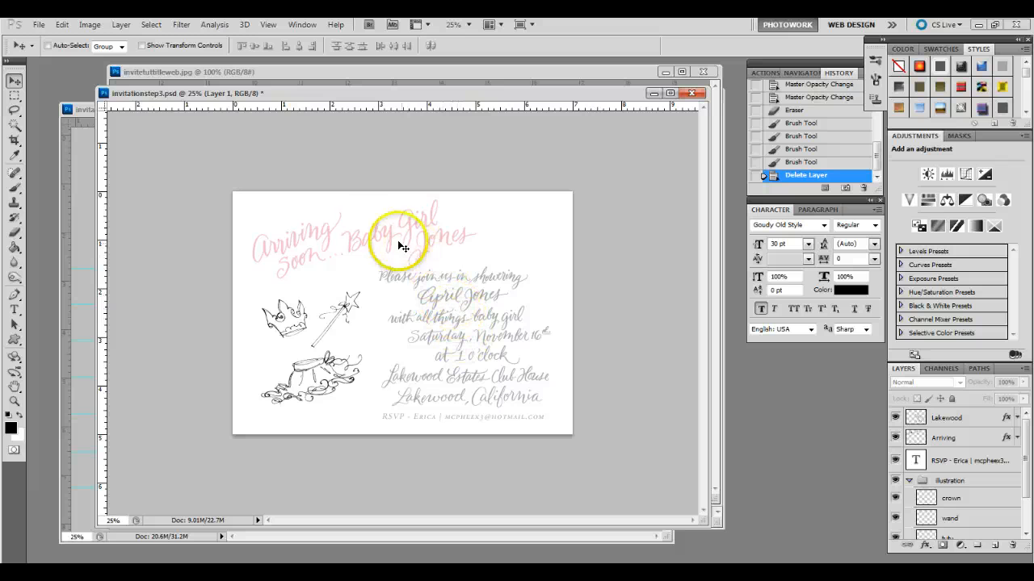
mouse_move(435, 426)
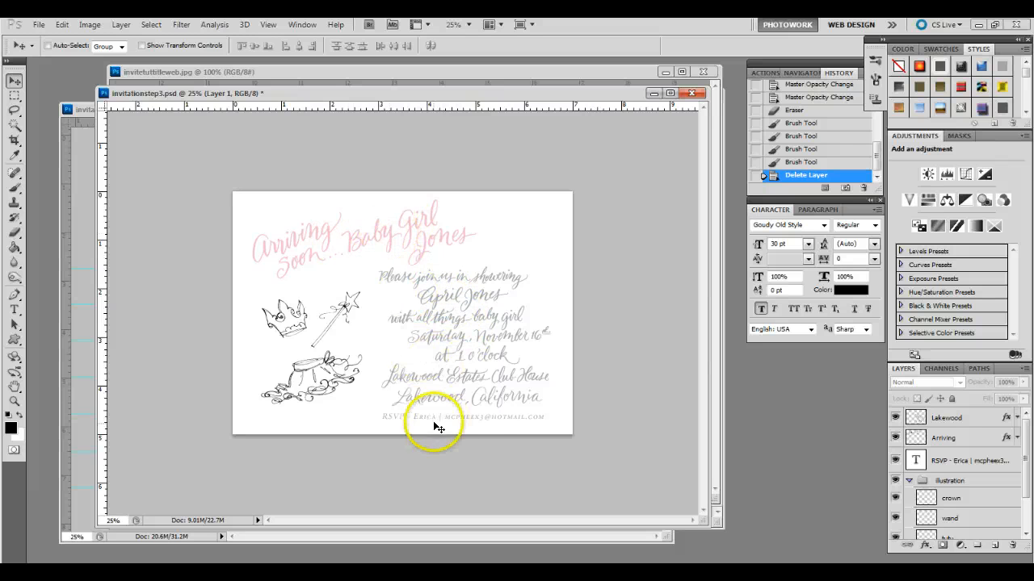
mouse_move(497, 428)
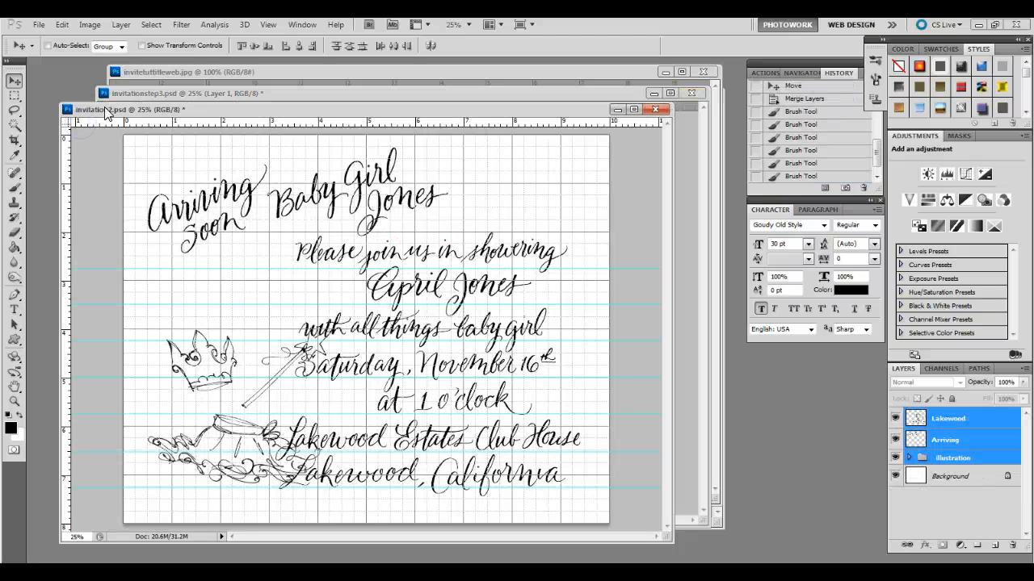
Step: Switch to invitefinal3.psd and move its window up to show the whole card photo
click(302, 25)
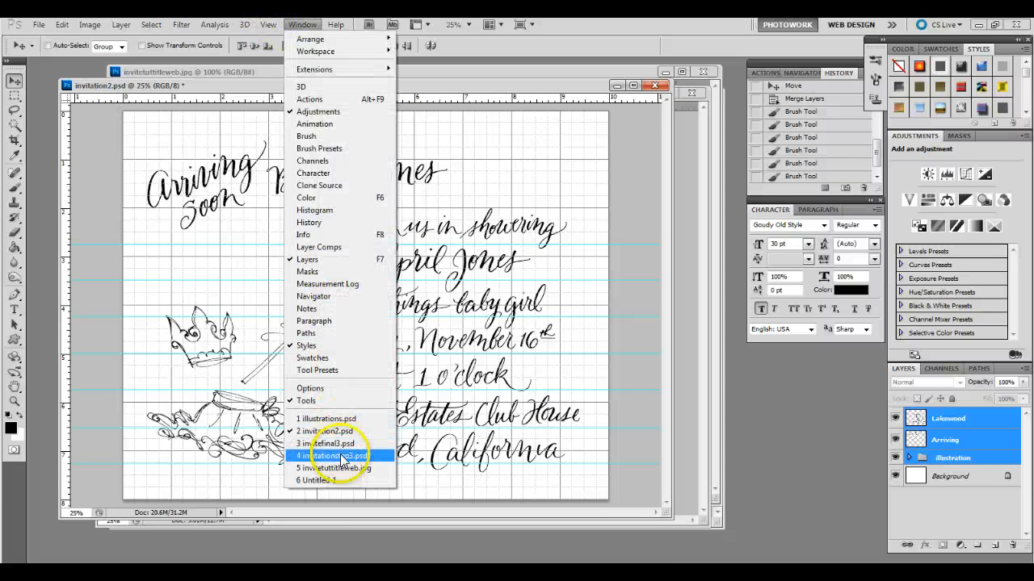
click(339, 455)
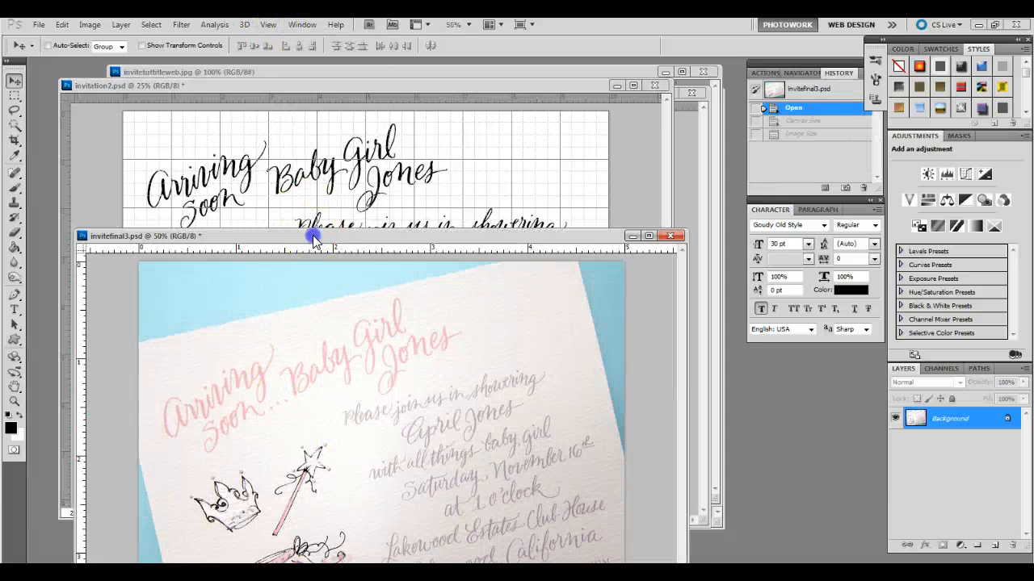
drag(314, 236, 313, 124)
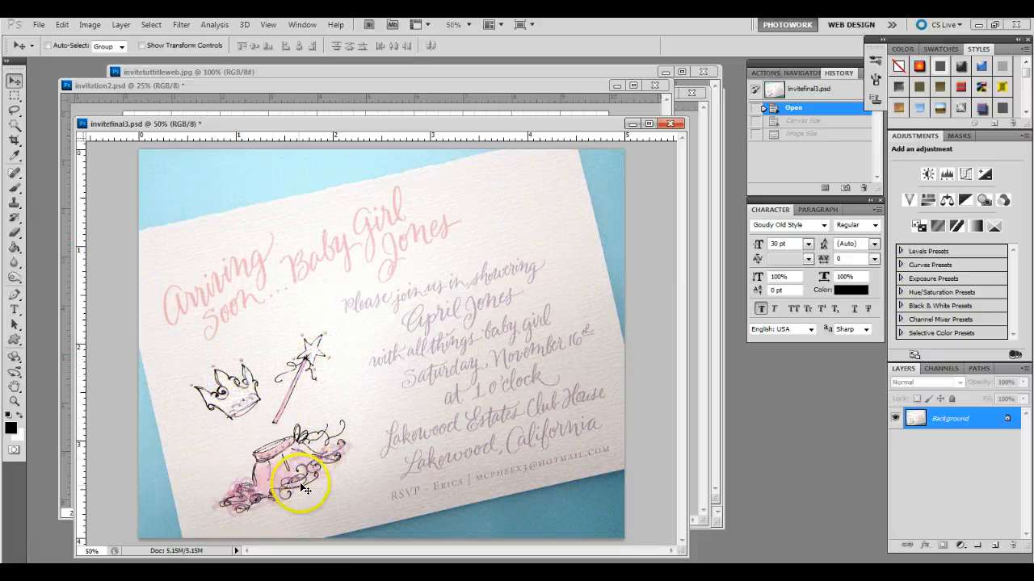
mouse_move(388, 408)
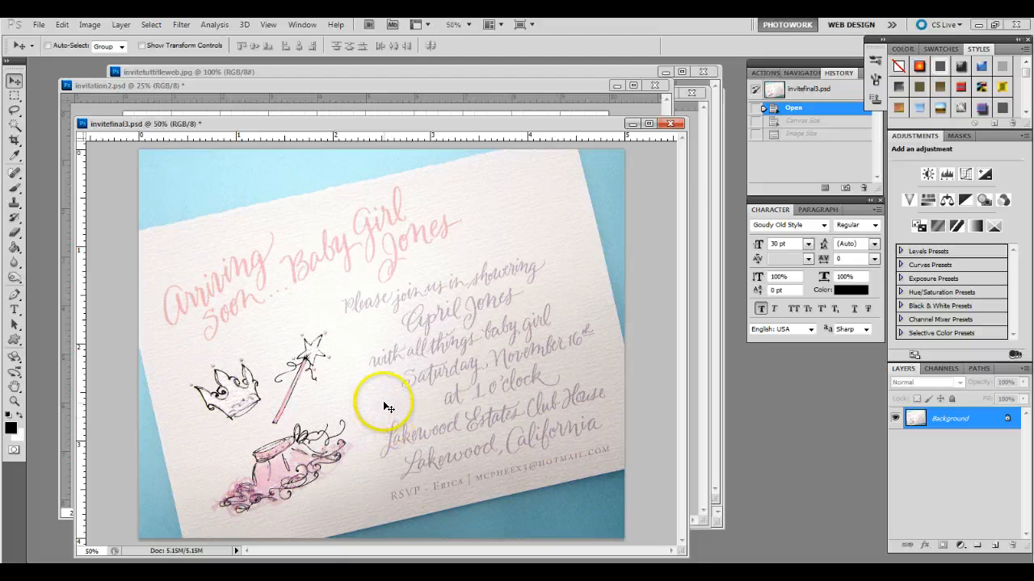
mouse_move(545, 404)
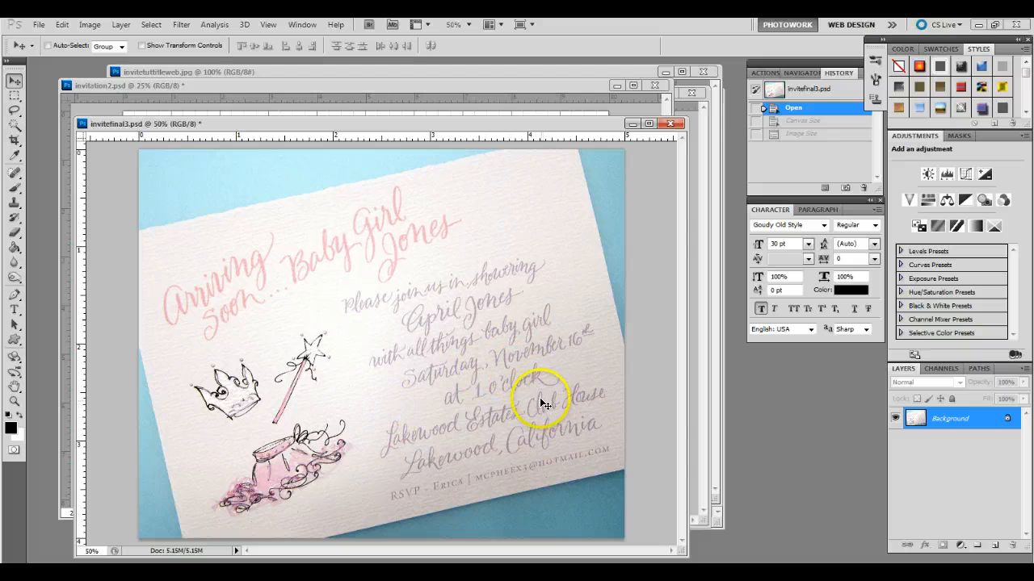
mouse_move(541, 371)
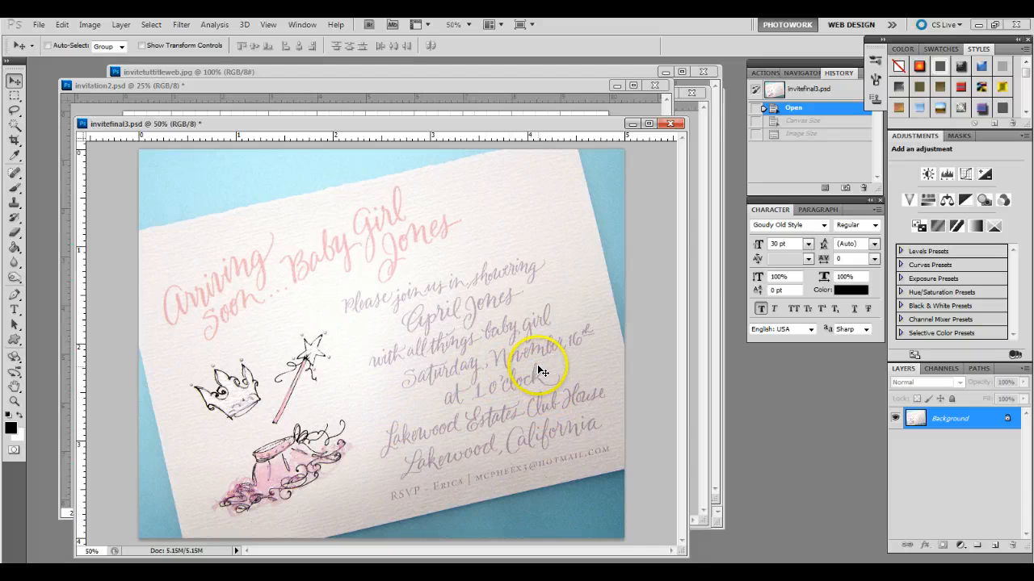